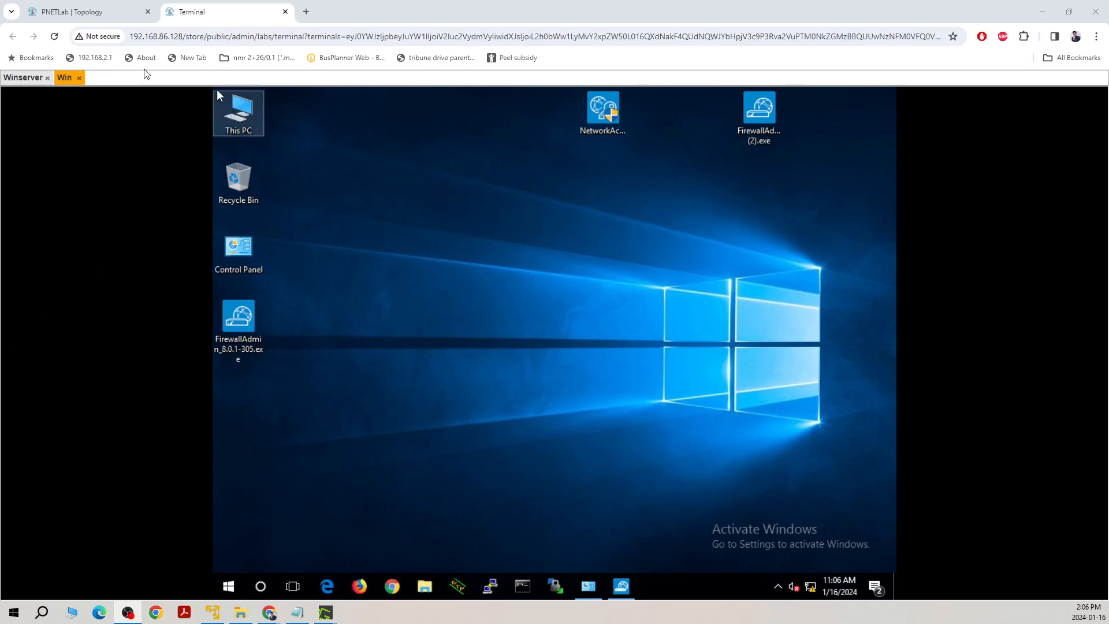
Step: Launch FirewallAdmin from the desktop and connect to CloudGen-Firewall's VPN status view
left_click(85, 12)
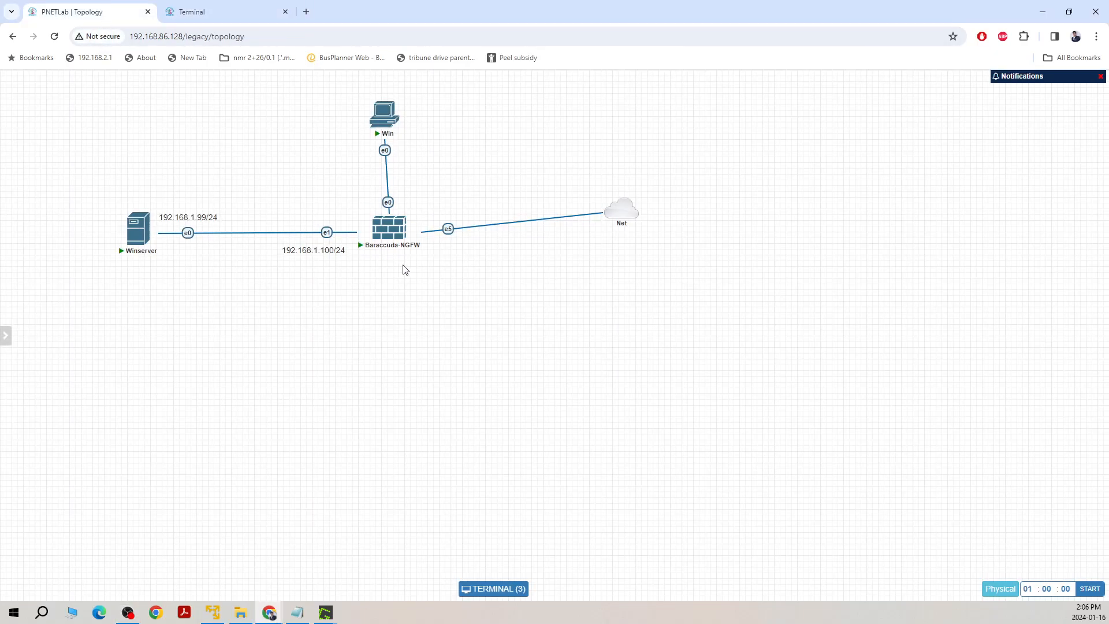
mouse_move(403, 281)
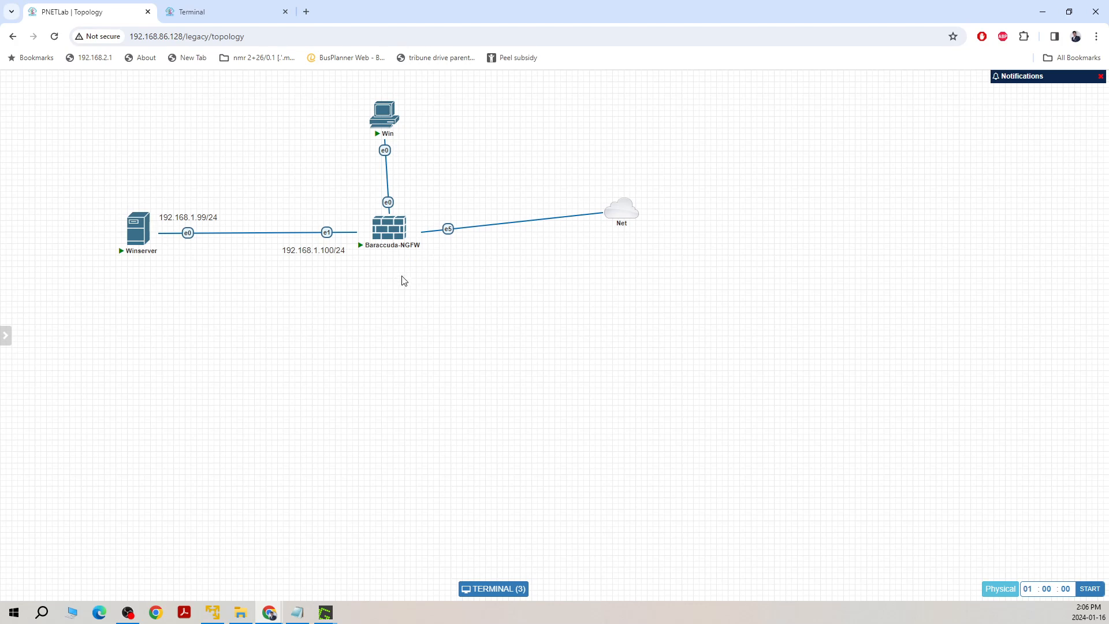
mouse_move(177, 256)
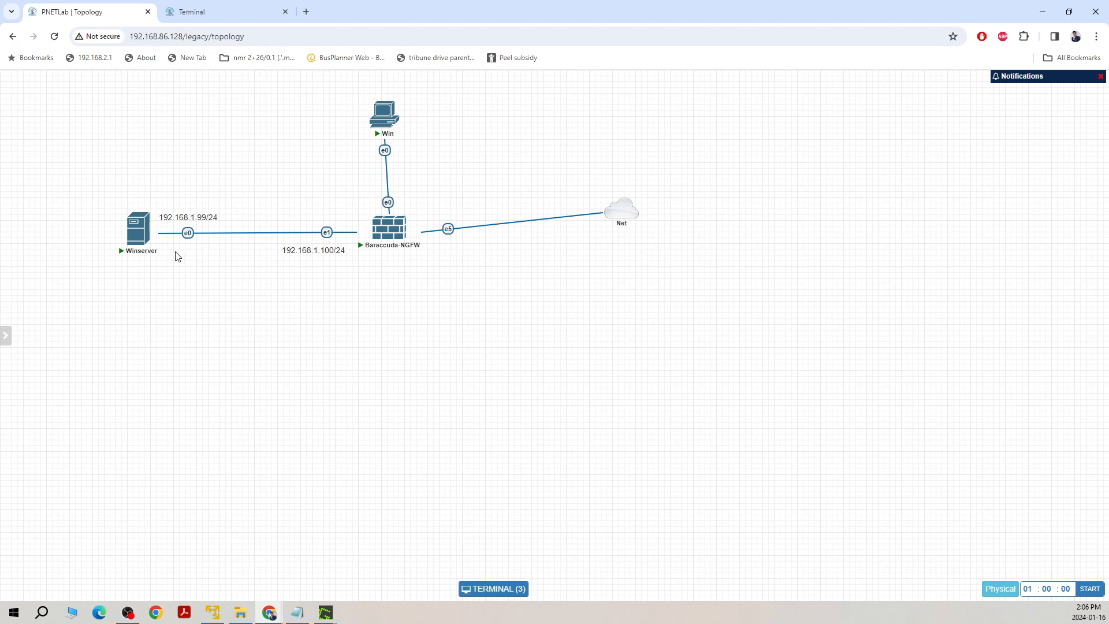
mouse_move(137, 226)
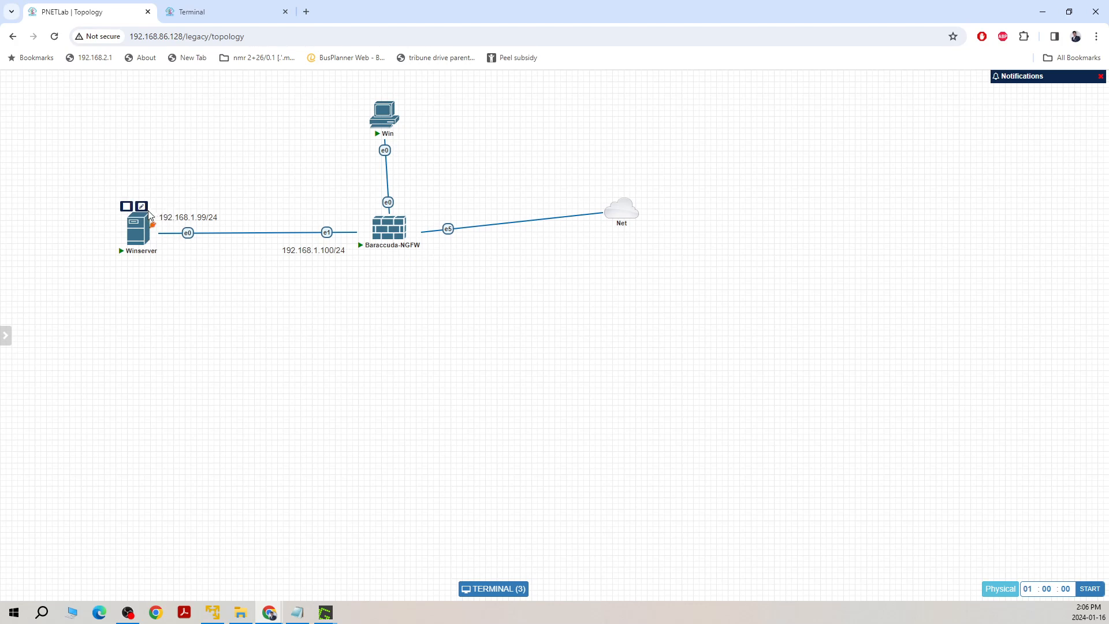
mouse_move(376, 256)
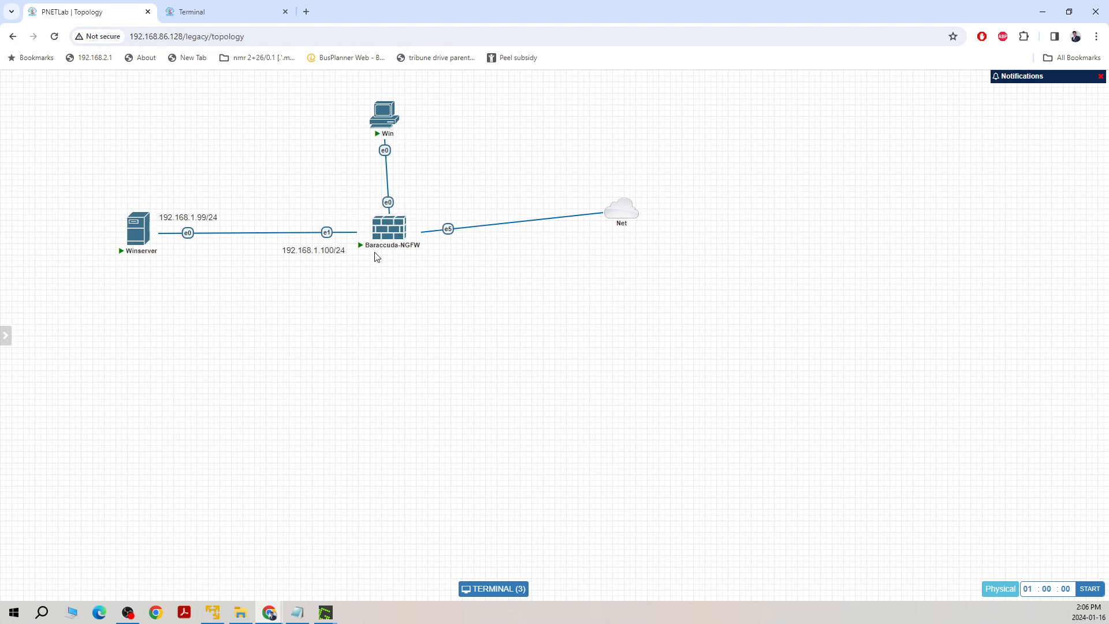
mouse_move(366, 270)
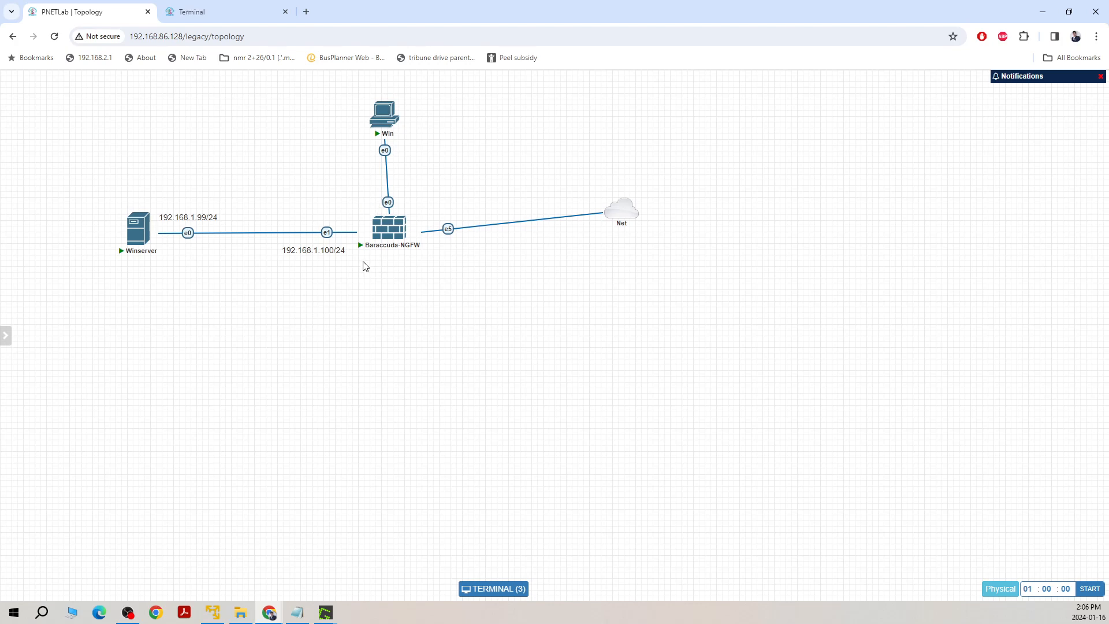
mouse_move(388, 227)
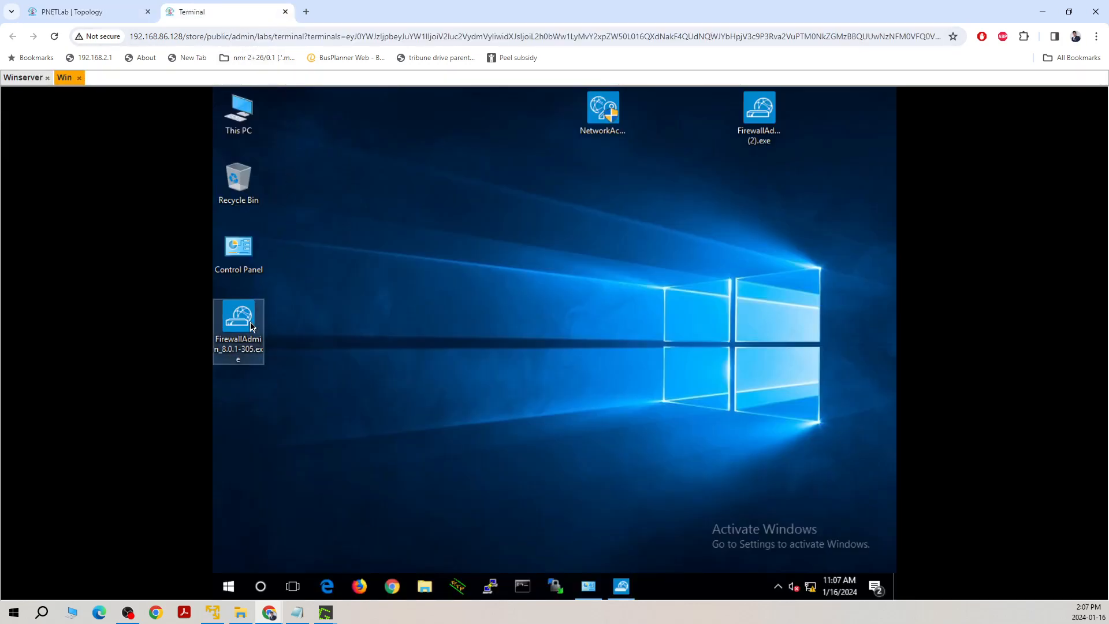
double_click(238, 316)
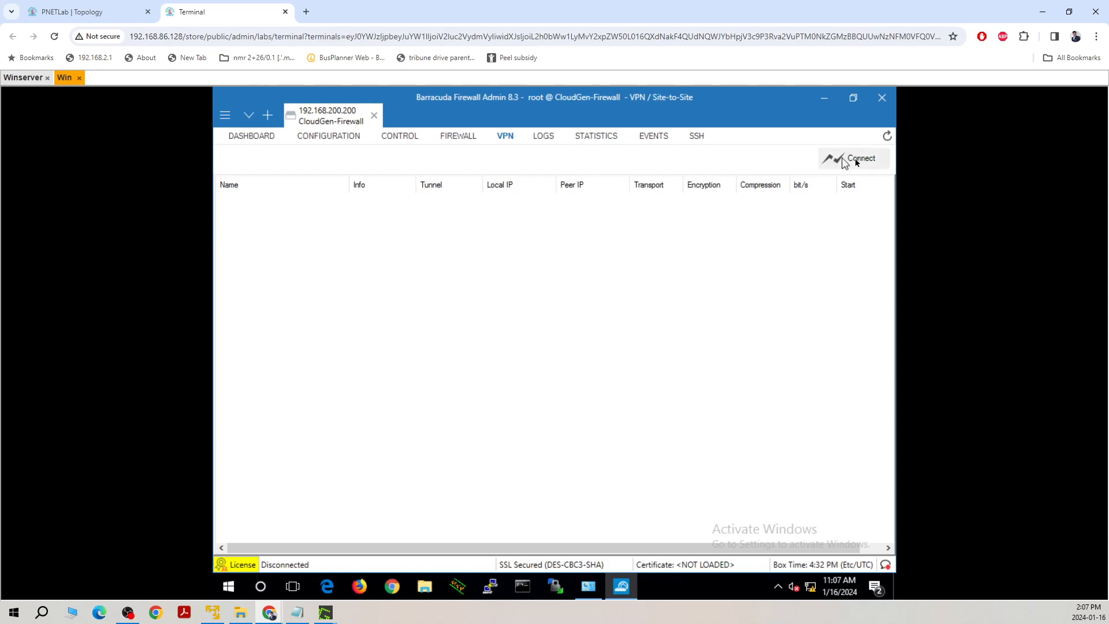
left_click(859, 158)
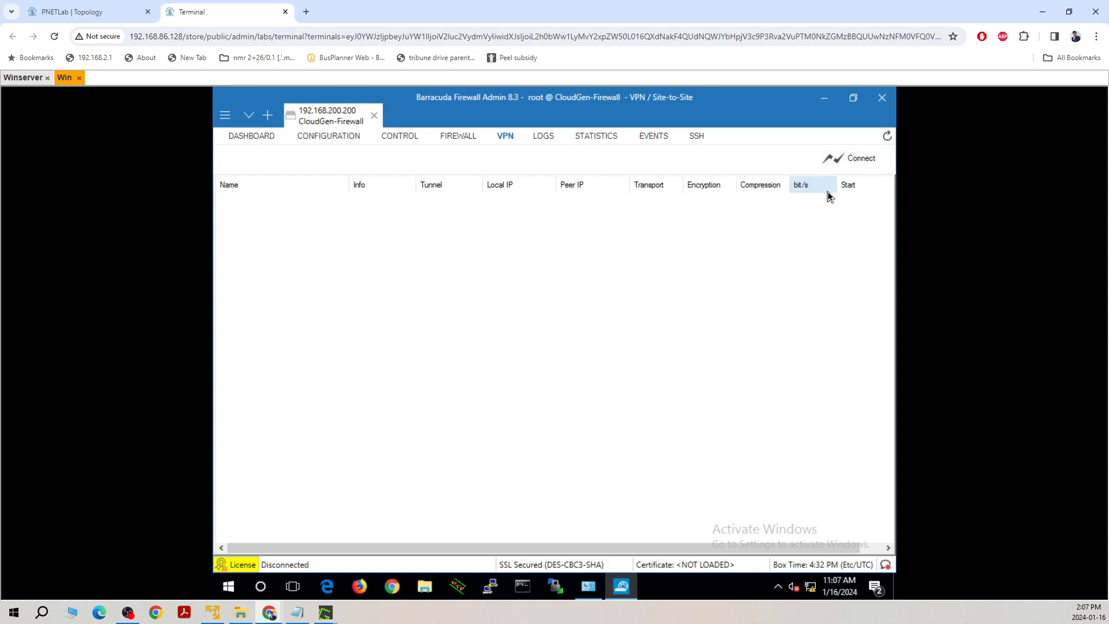
mouse_move(464, 281)
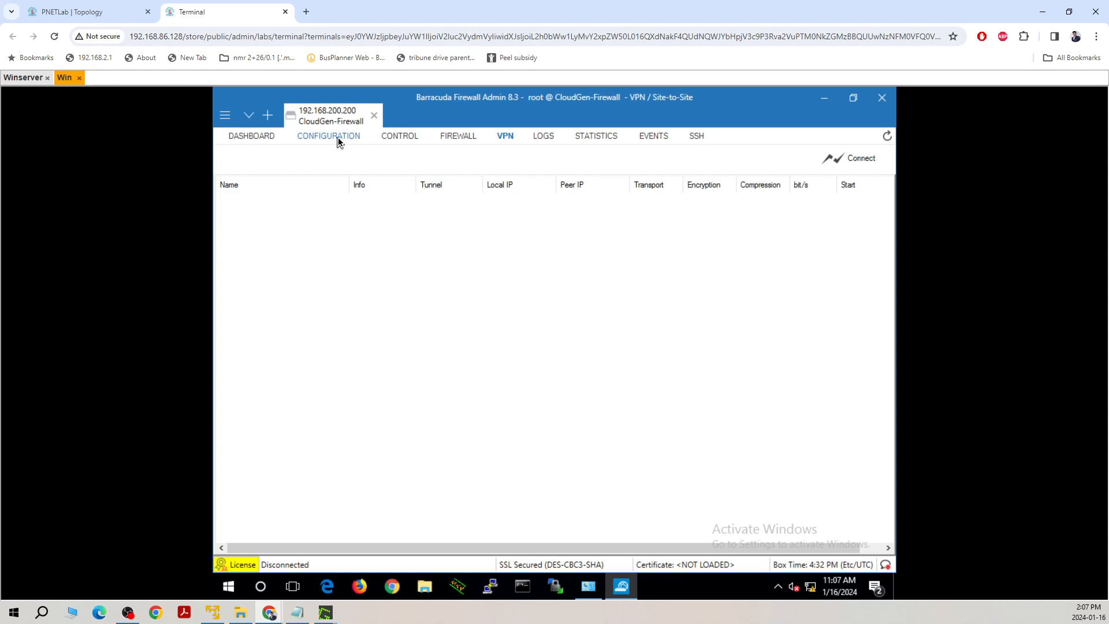
Step: Expand Assigned Services > vpn in the configuration tree to reveal its Client to Site and Site to Site entries
left_click(328, 136)
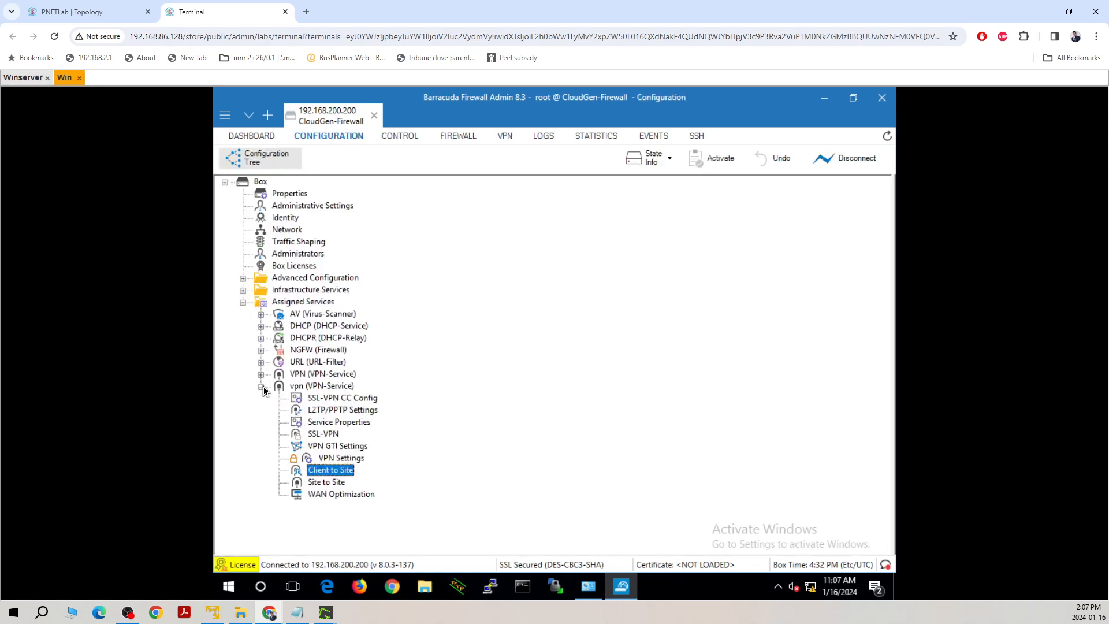
left_click(261, 386)
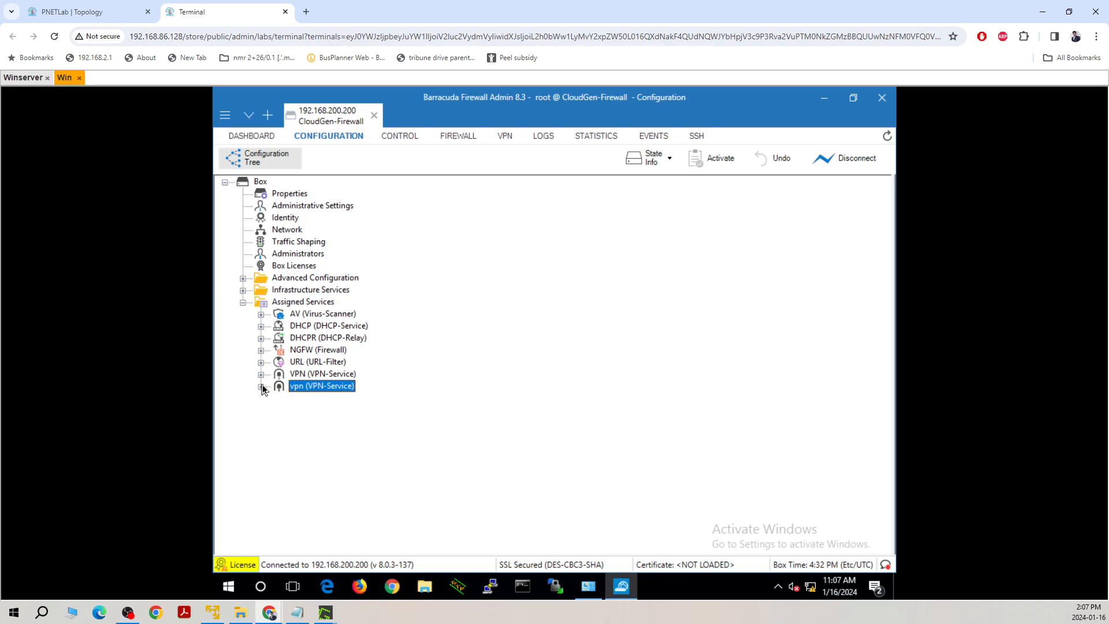
mouse_move(275, 373)
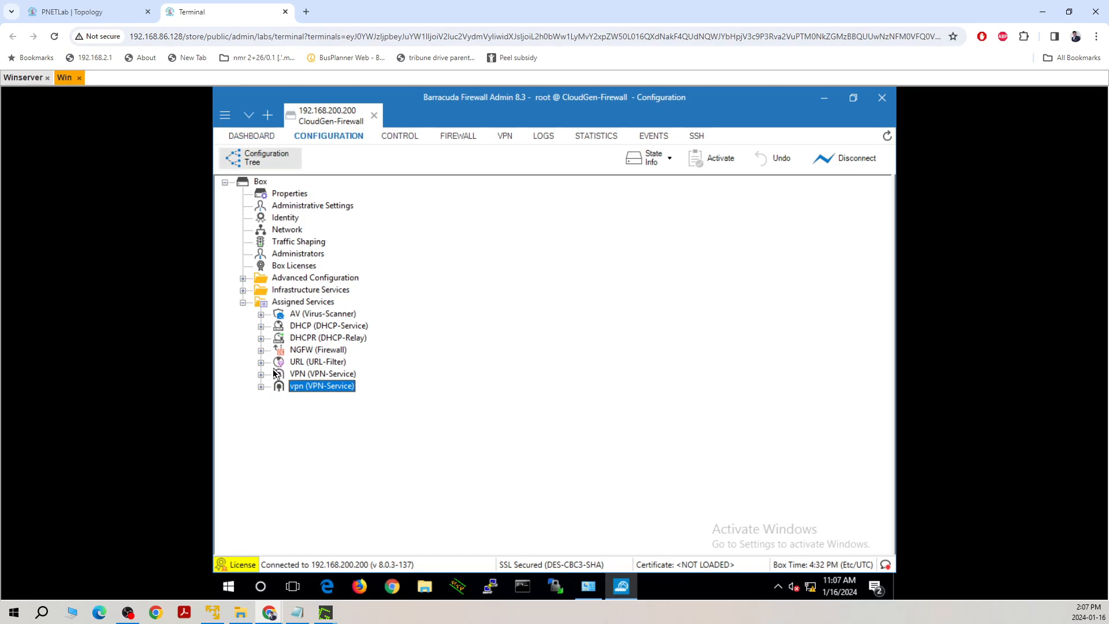
left_click(261, 386)
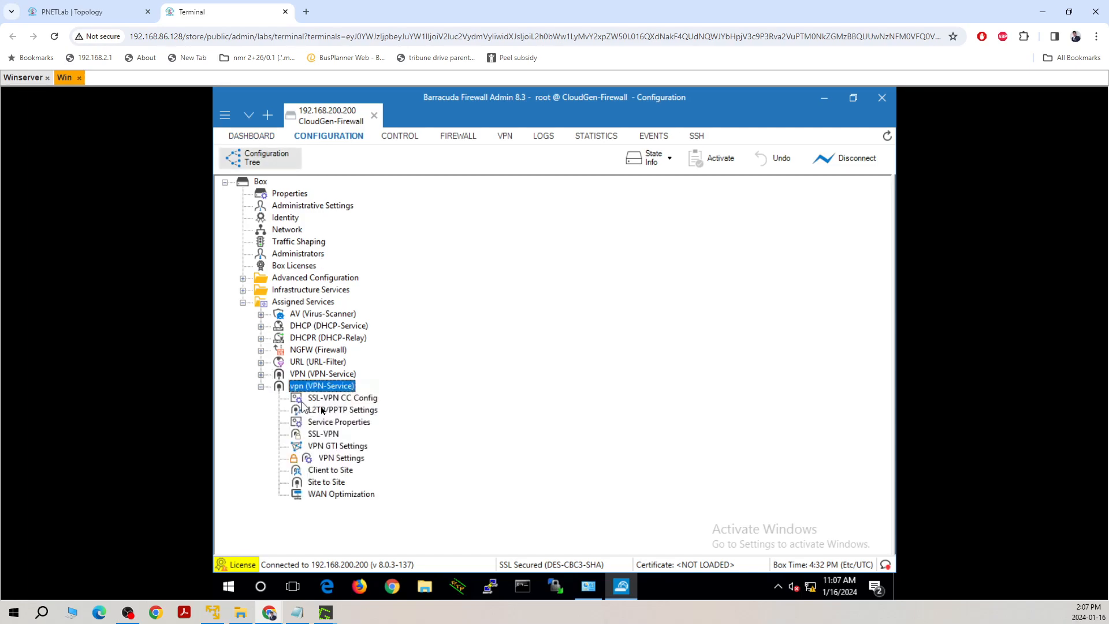
mouse_move(315, 477)
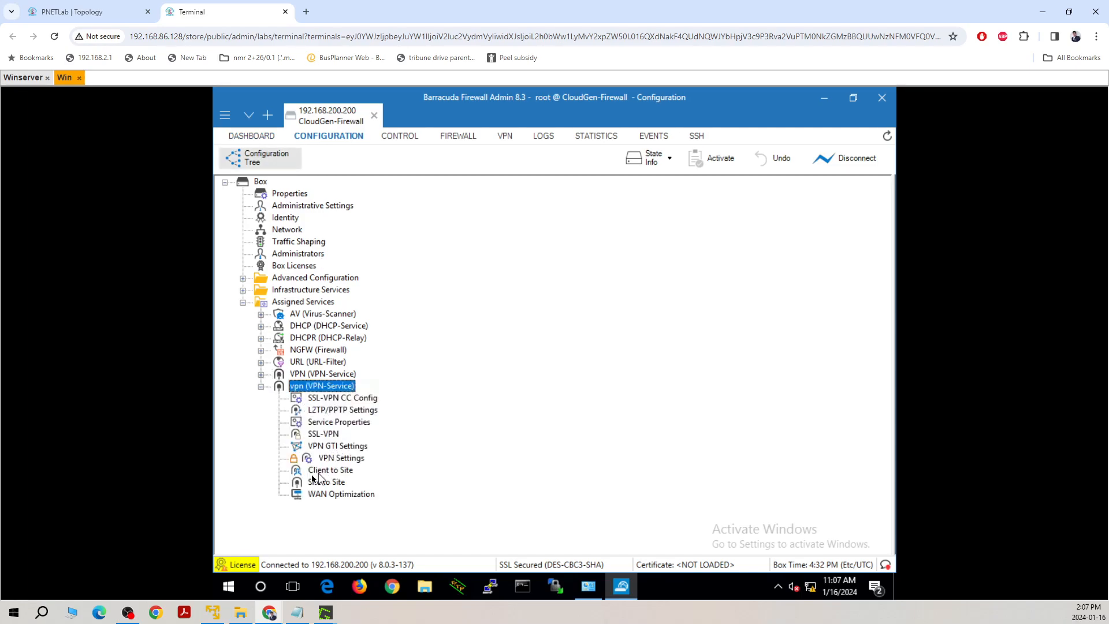
mouse_move(327, 426)
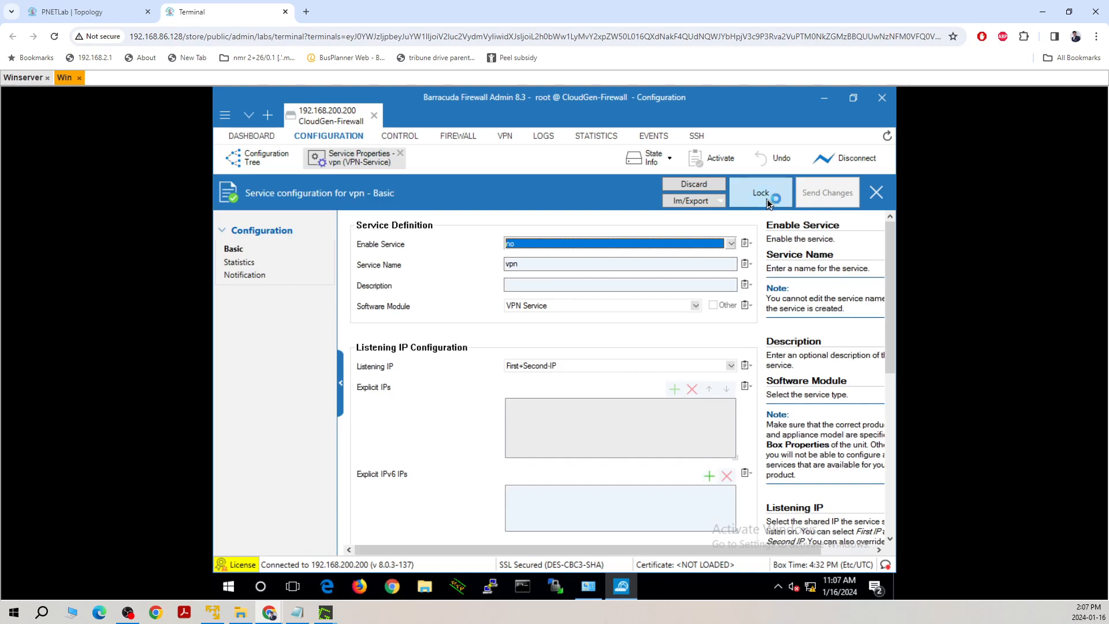
Step: Unlock the vpn service properties and set Enable Service to yes
left_click(760, 192)
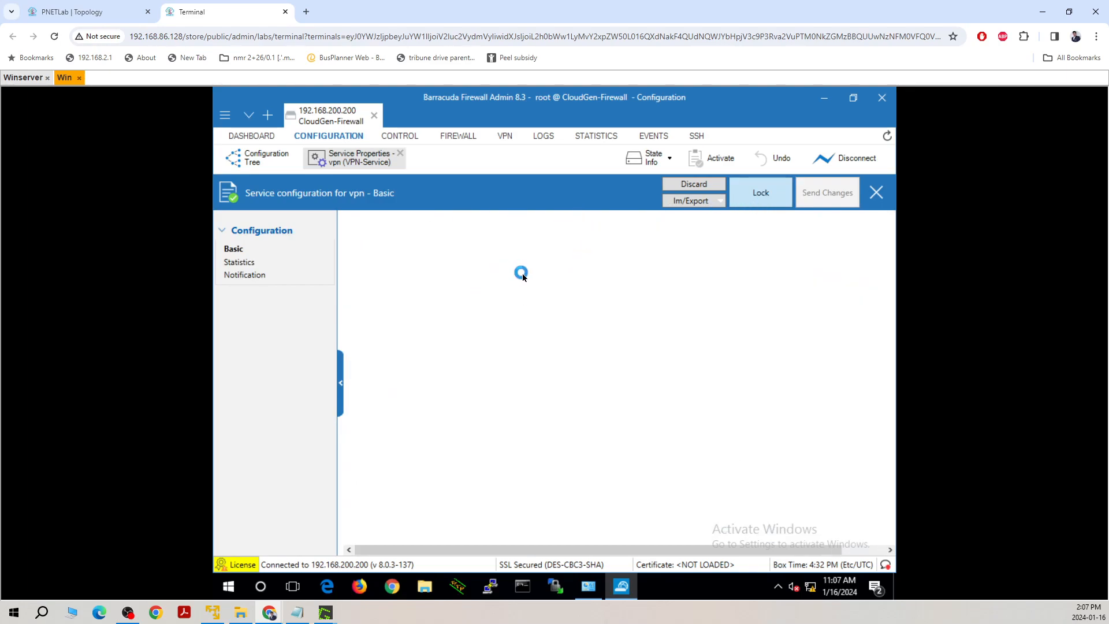
left_click(760, 192)
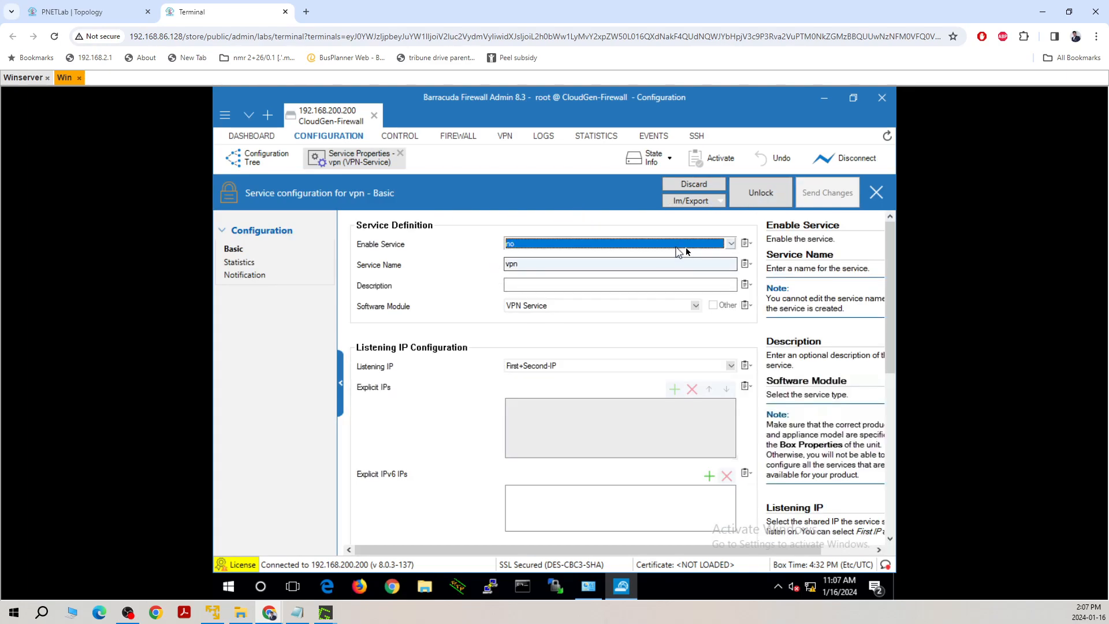
left_click(730, 244)
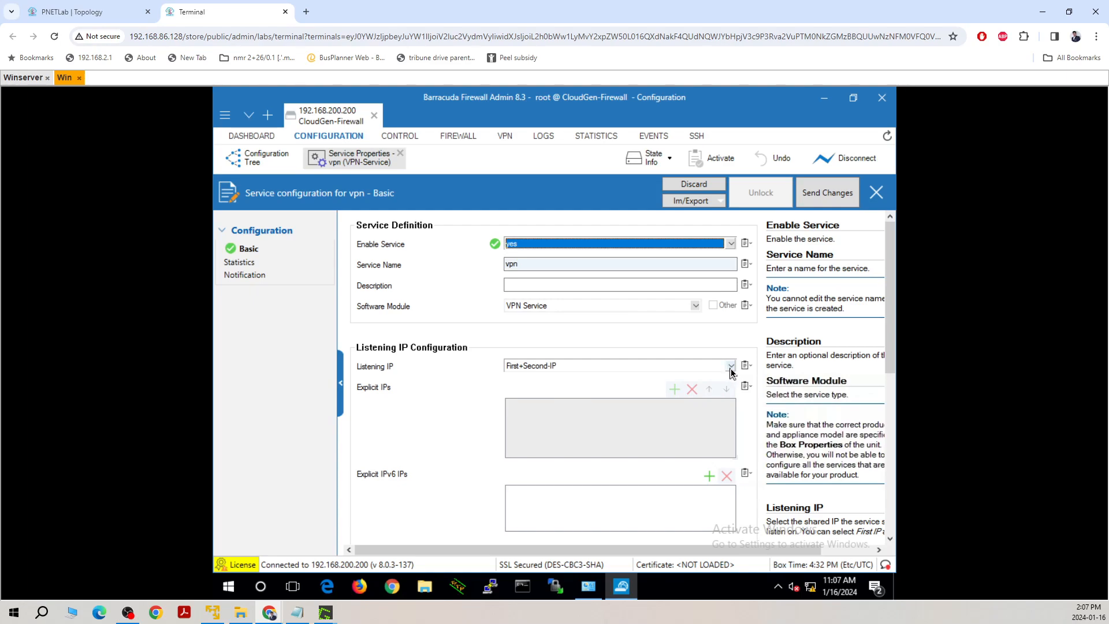
Step: Try an explicit listening IP entry, then revert Listening IP to First+Second-IP and remove the empty entry
left_click(730, 367)
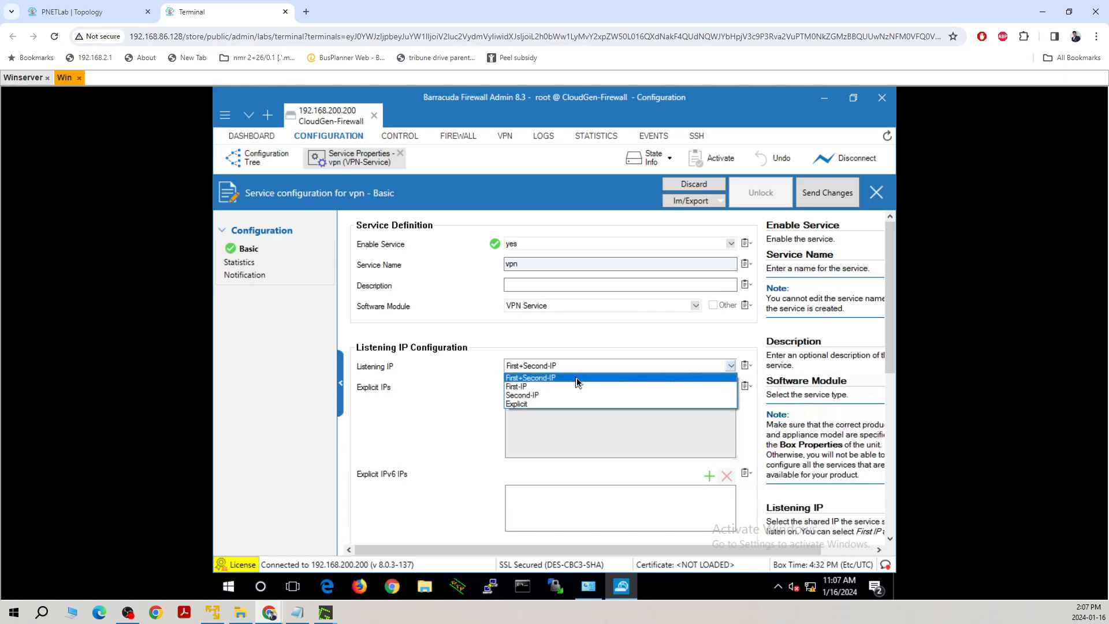
left_click(517, 404)
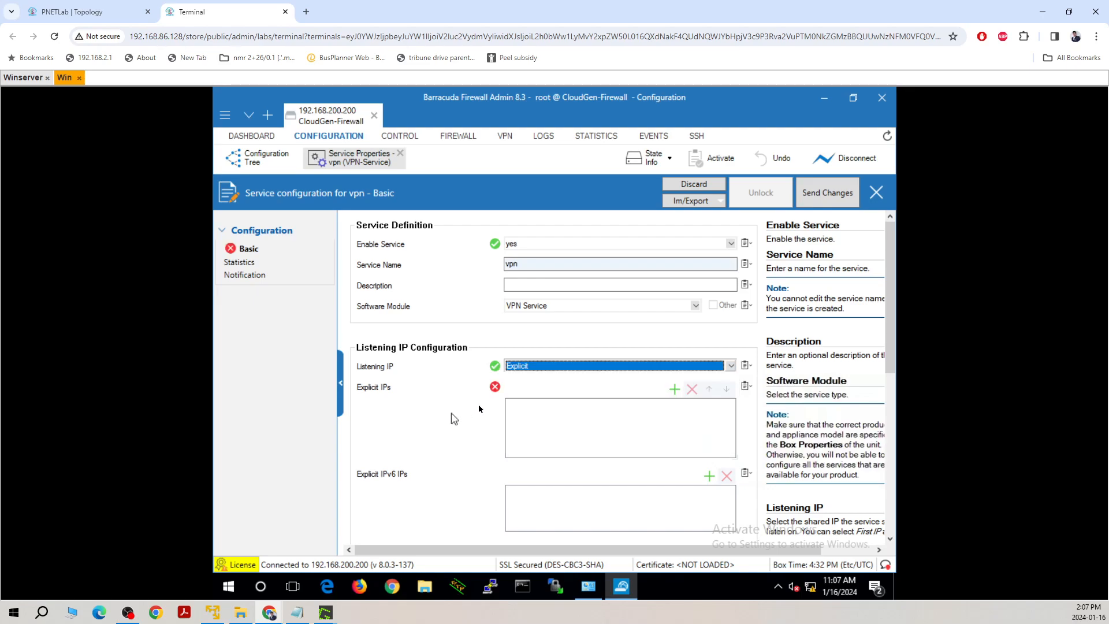
mouse_move(480, 435)
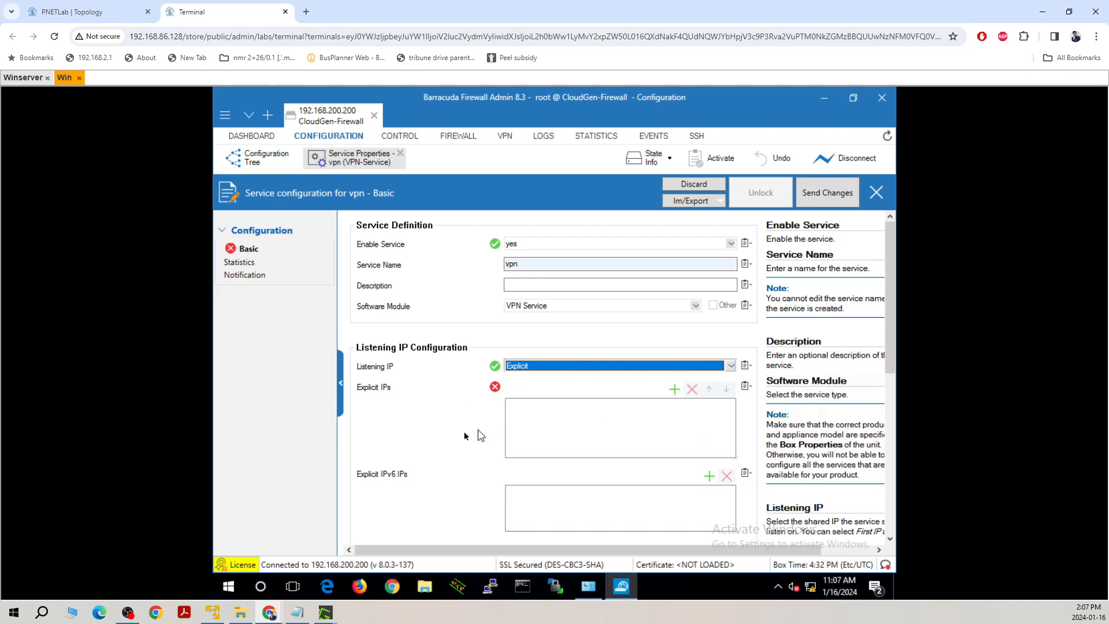
scroll("down", 3)
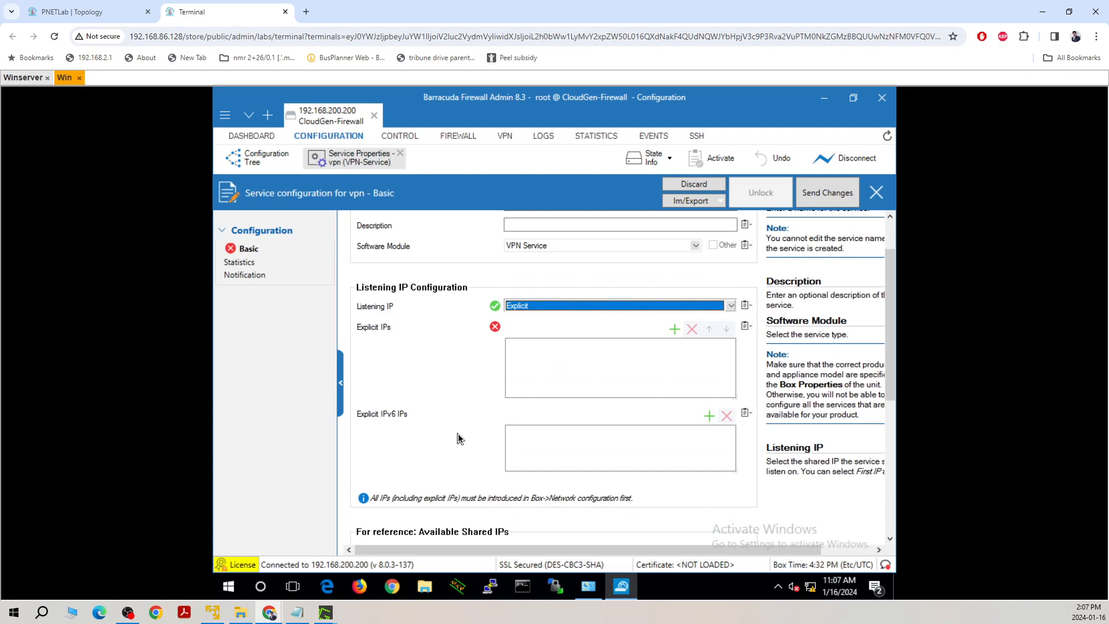
left_click(673, 329)
type("1")
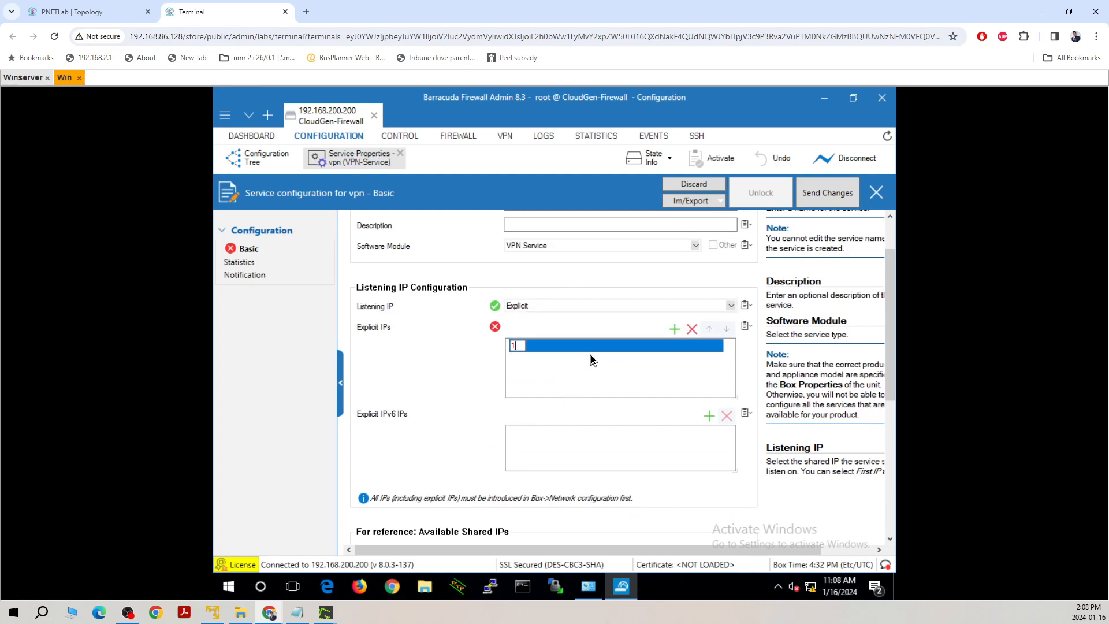
type("92.168")
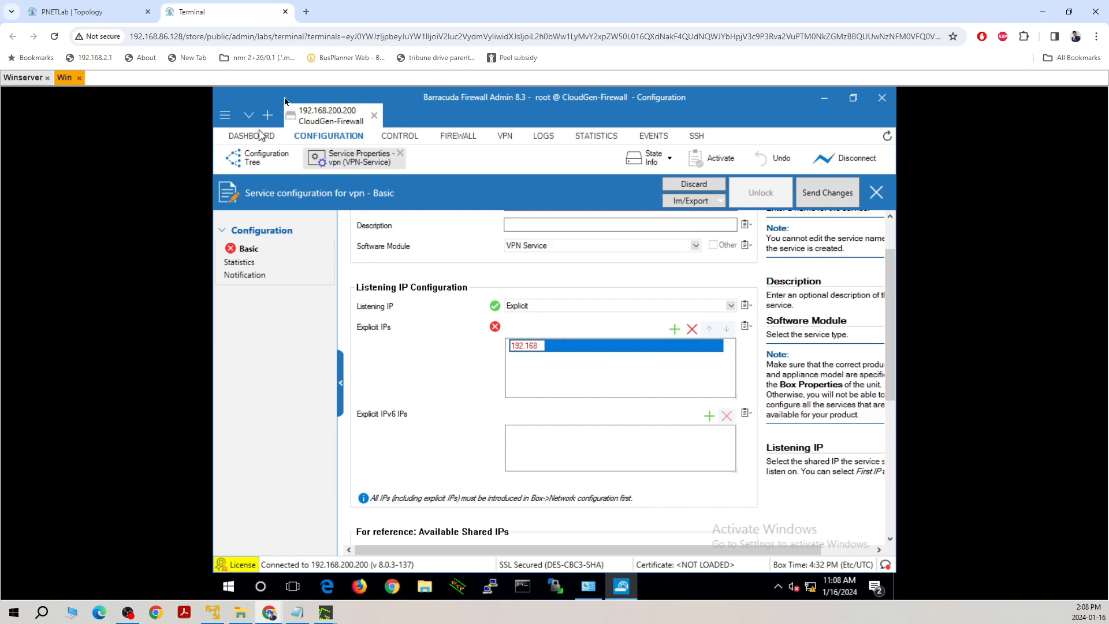
left_click(85, 12)
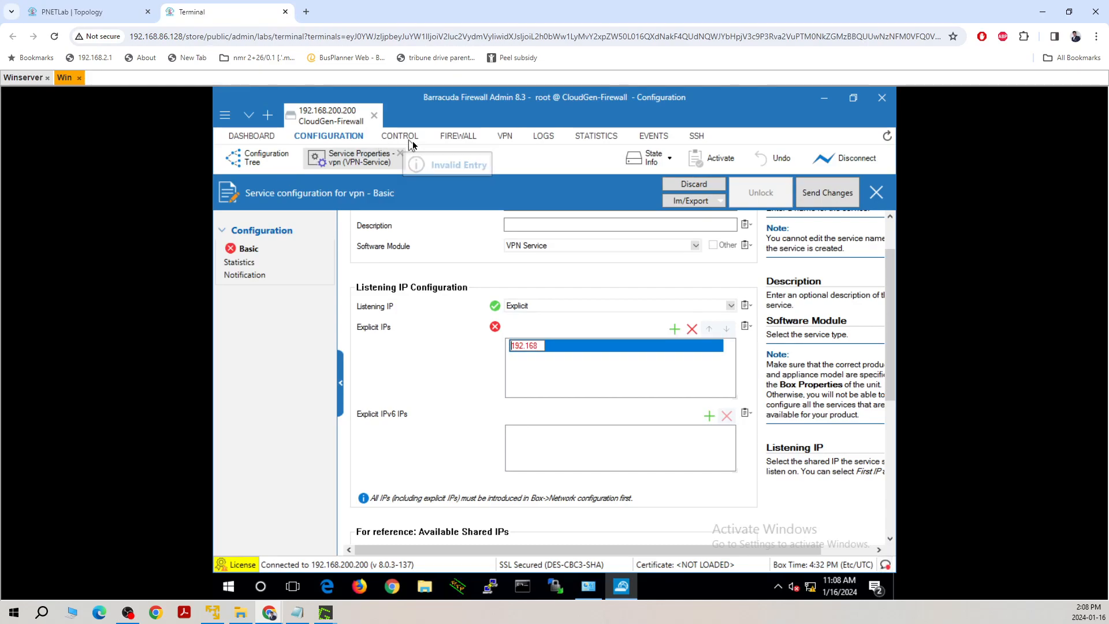
mouse_move(658, 353)
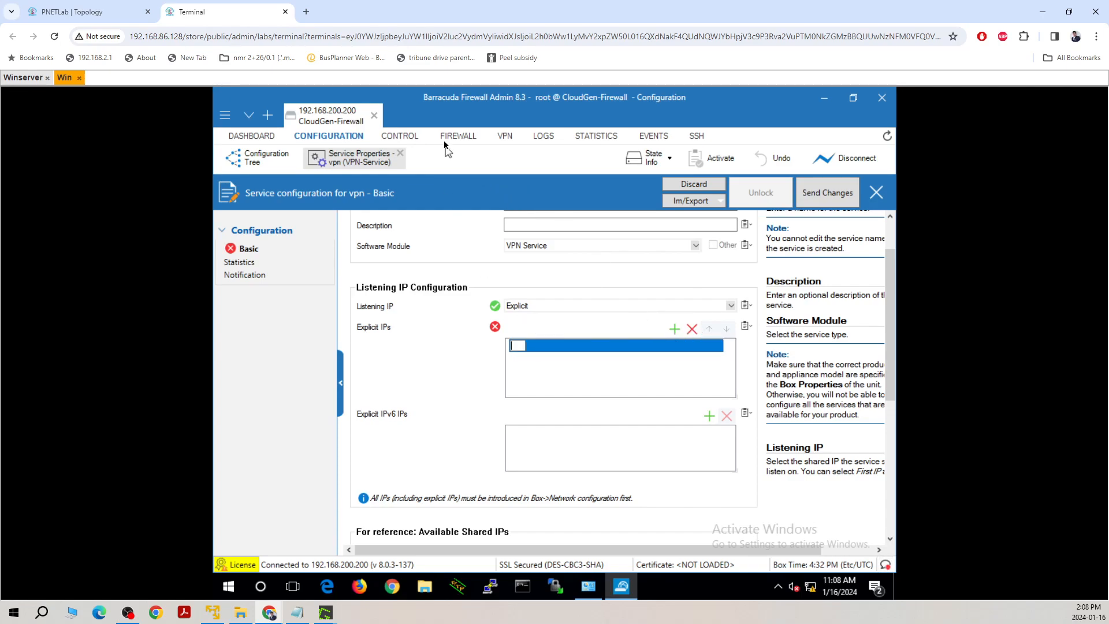
left_click(616, 346)
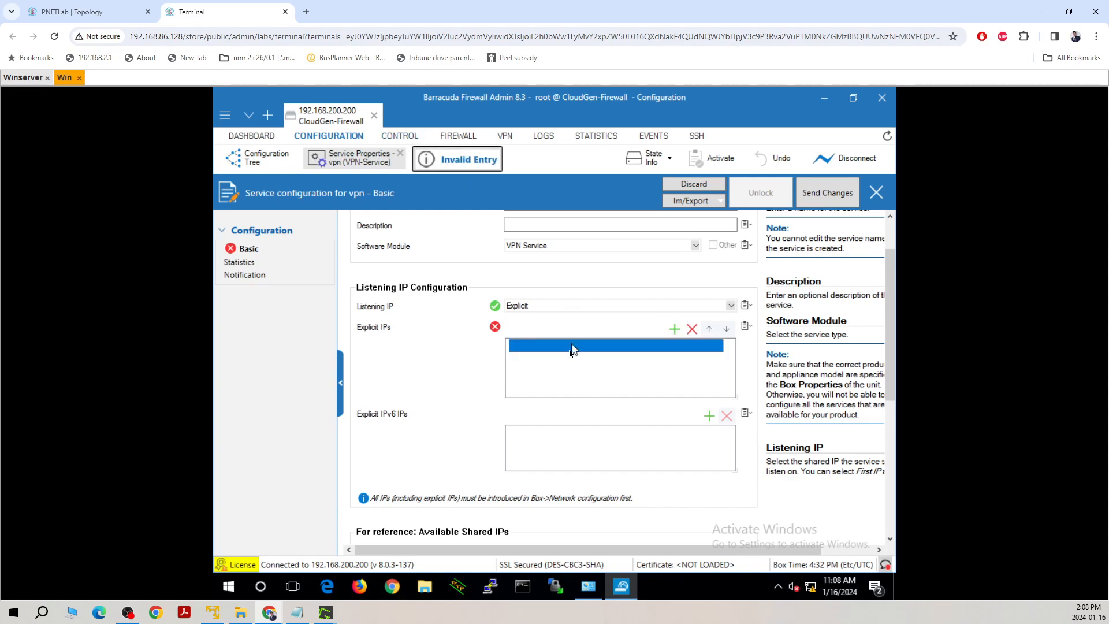
left_click(692, 329)
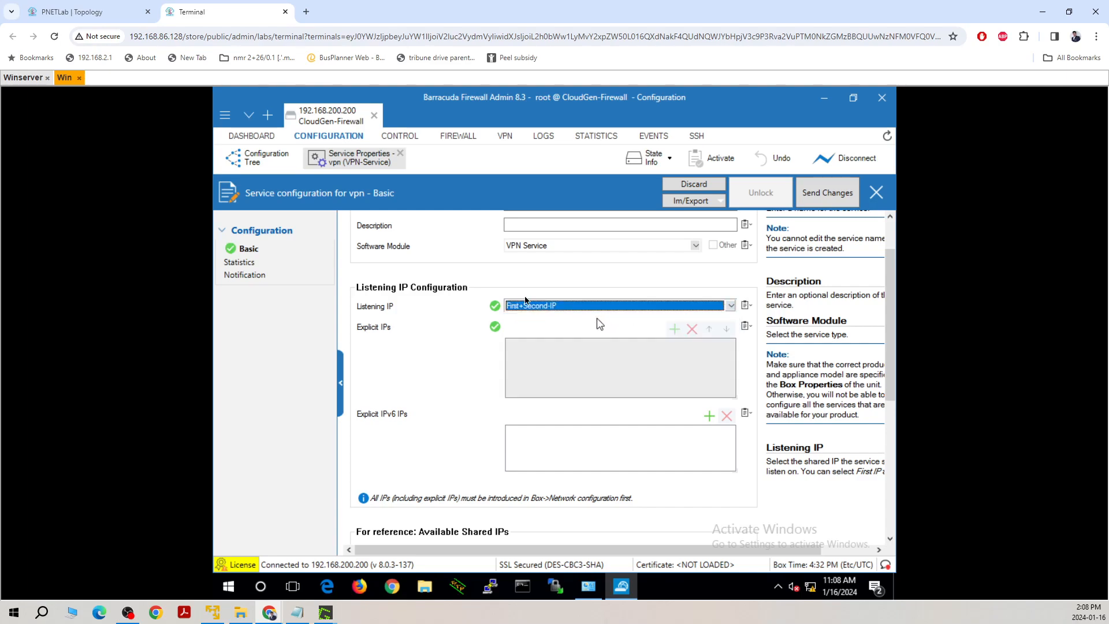
Step: Show the CONTROL > Network page with interface IPs and the main and default routing tables
left_click(400, 136)
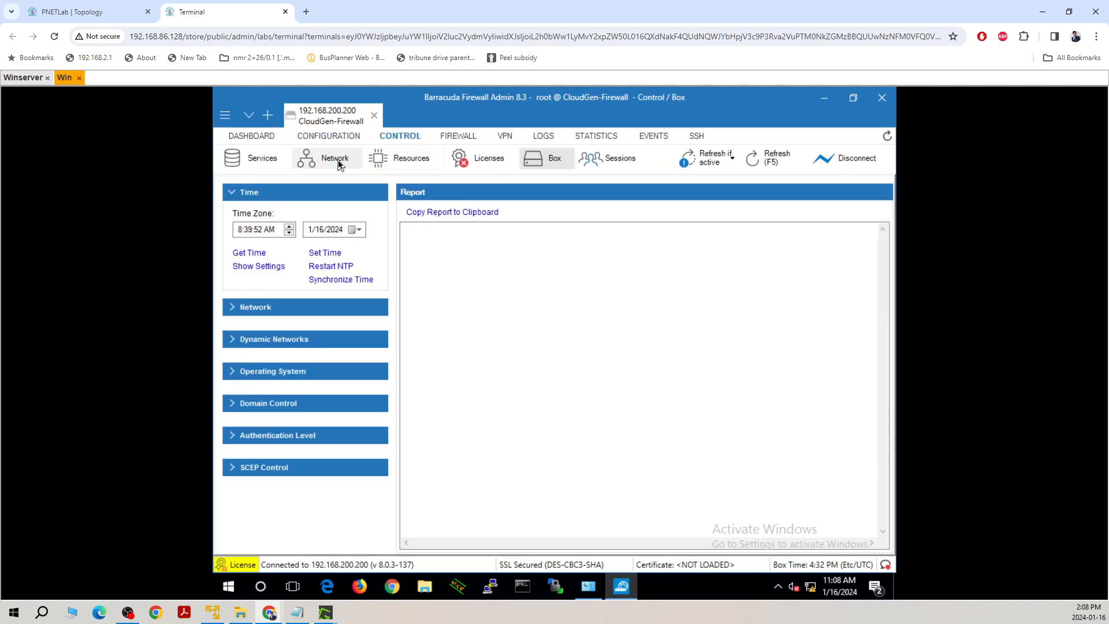
left_click(335, 158)
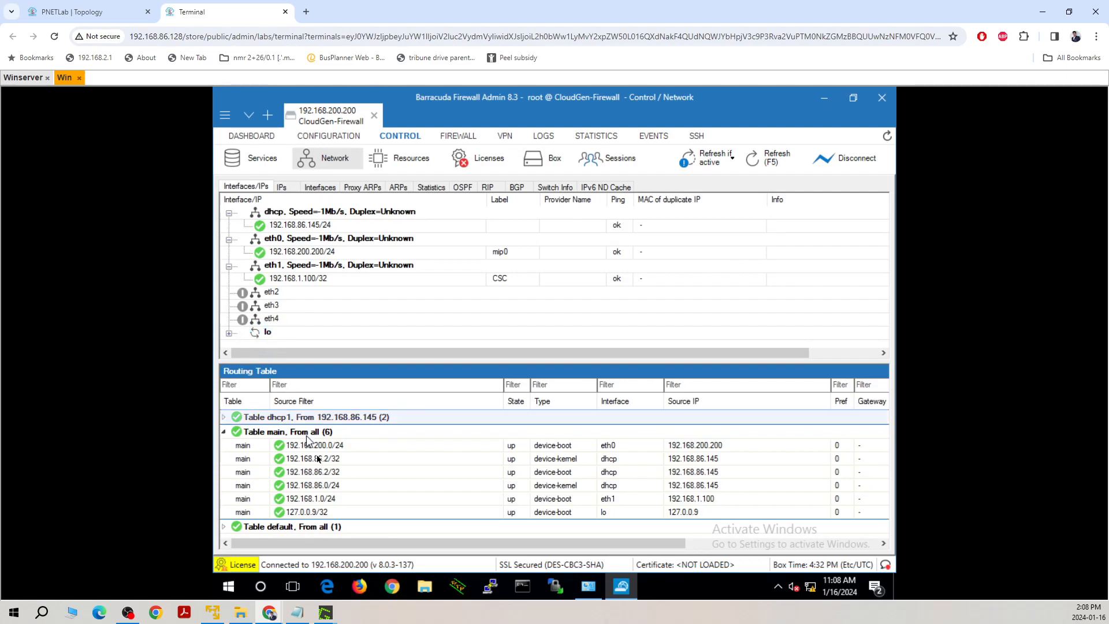
scroll("down", 3)
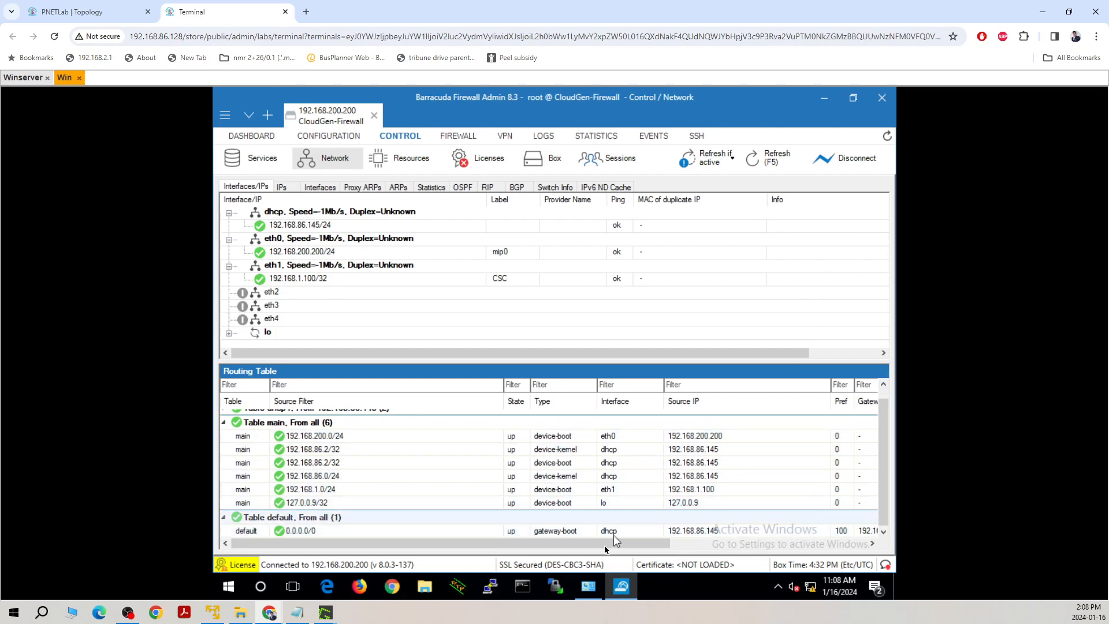
scroll("right", 3)
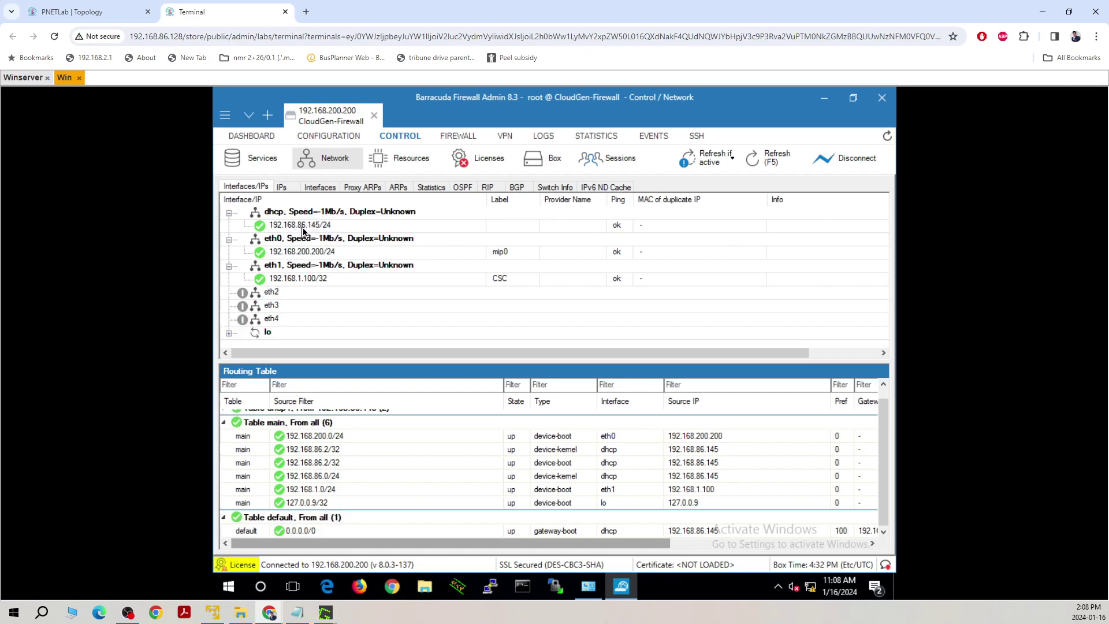
mouse_move(314, 149)
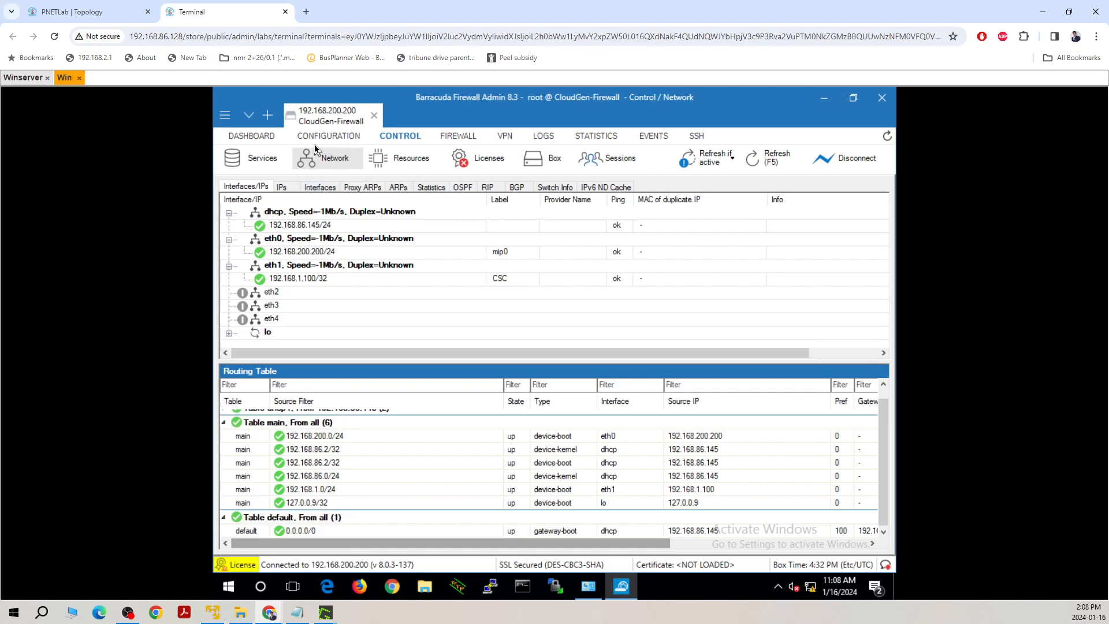
mouse_move(327, 136)
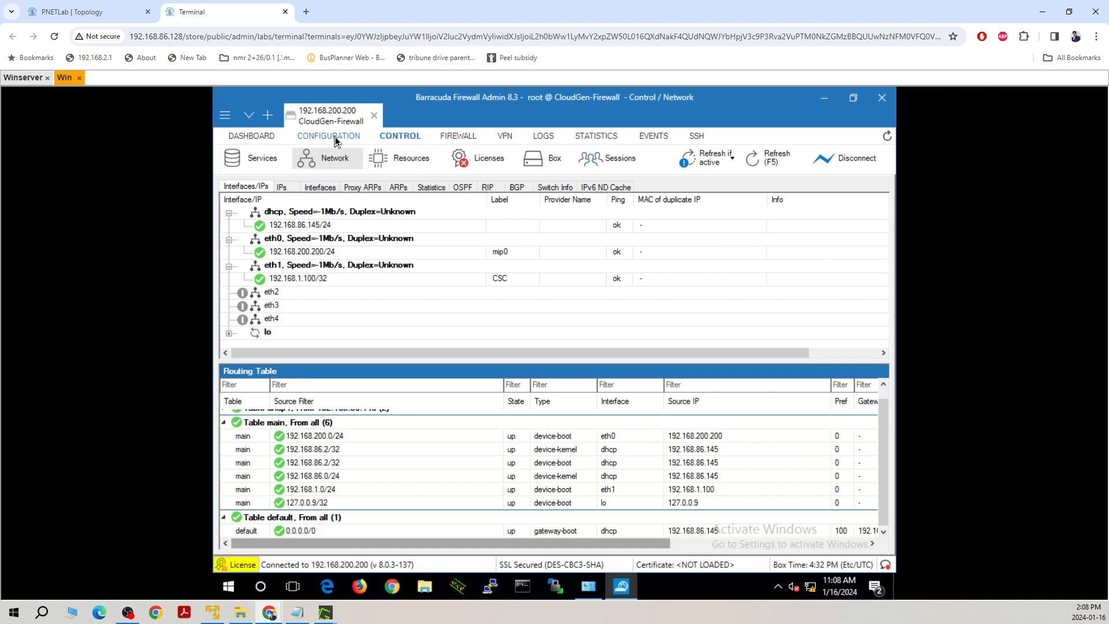
Step: Set the vpn service's Listening IP to Explicit with address 192.168.86.145
left_click(327, 136)
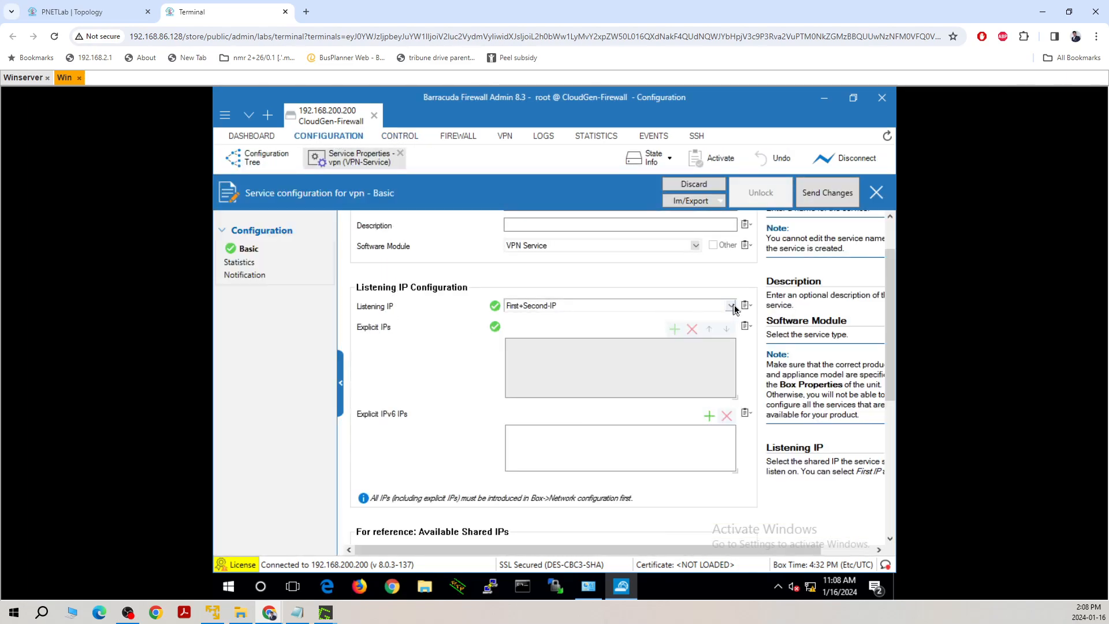
left_click(730, 305)
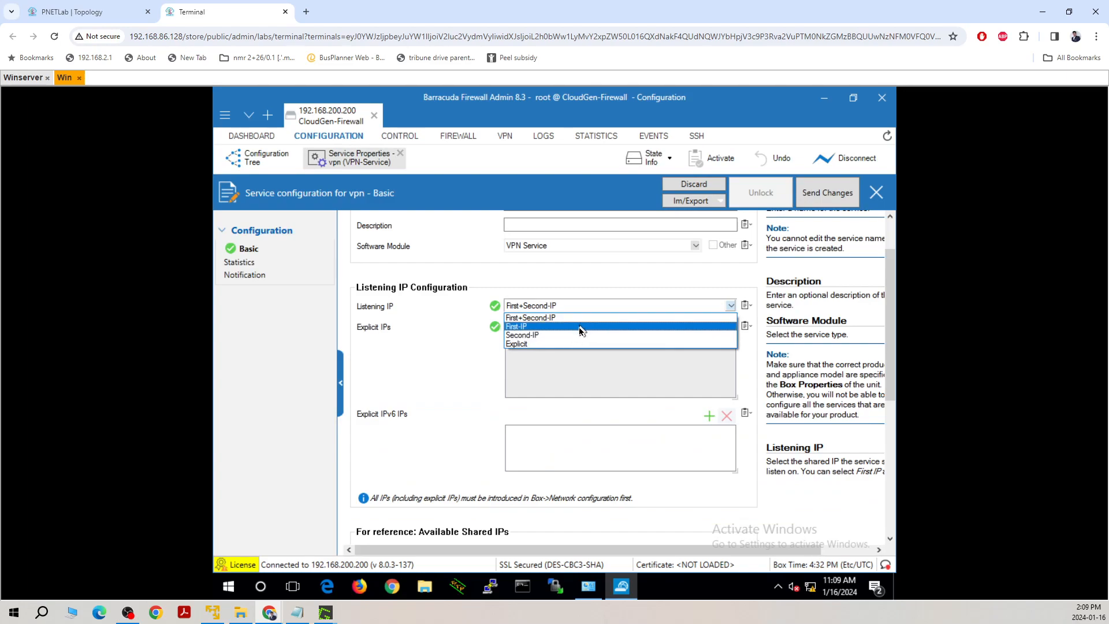
left_click(517, 343)
type("192.168.86.")
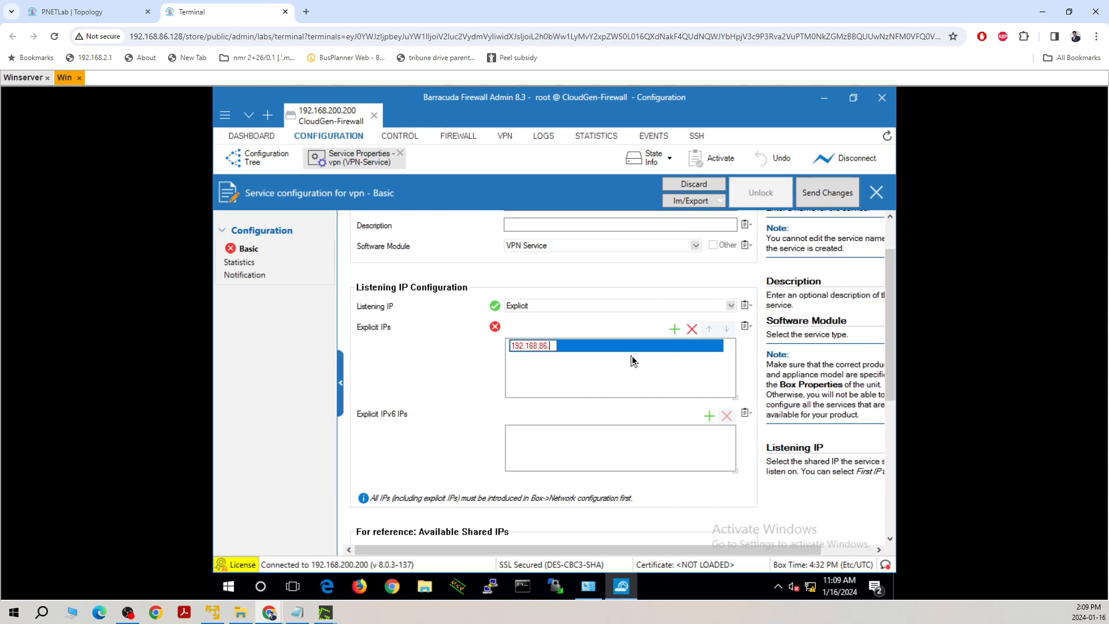
type("145")
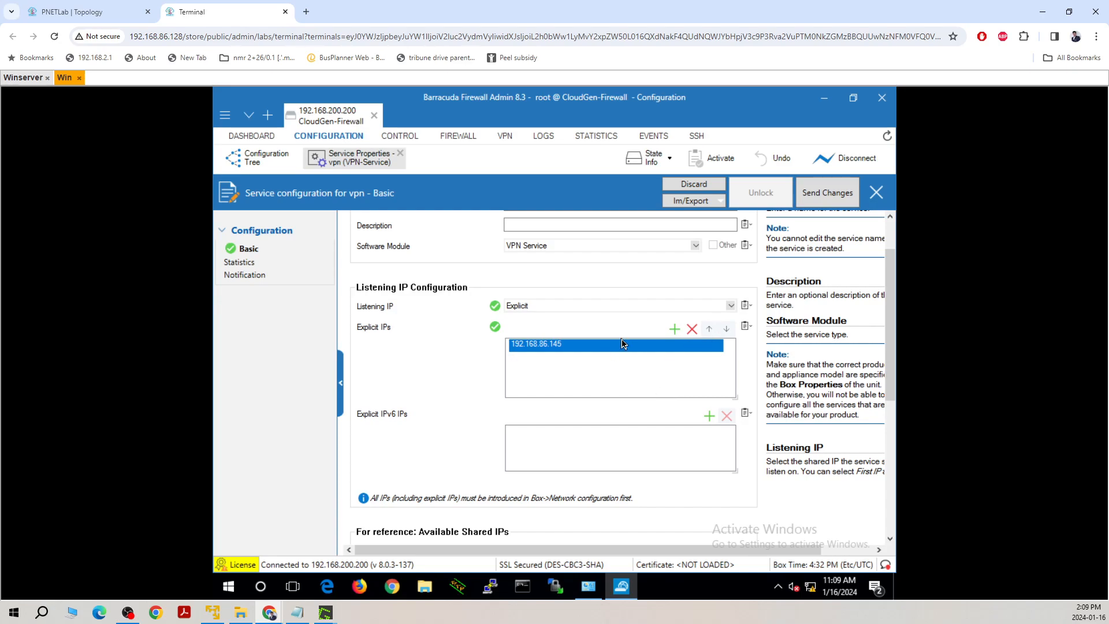
mouse_move(899, 339)
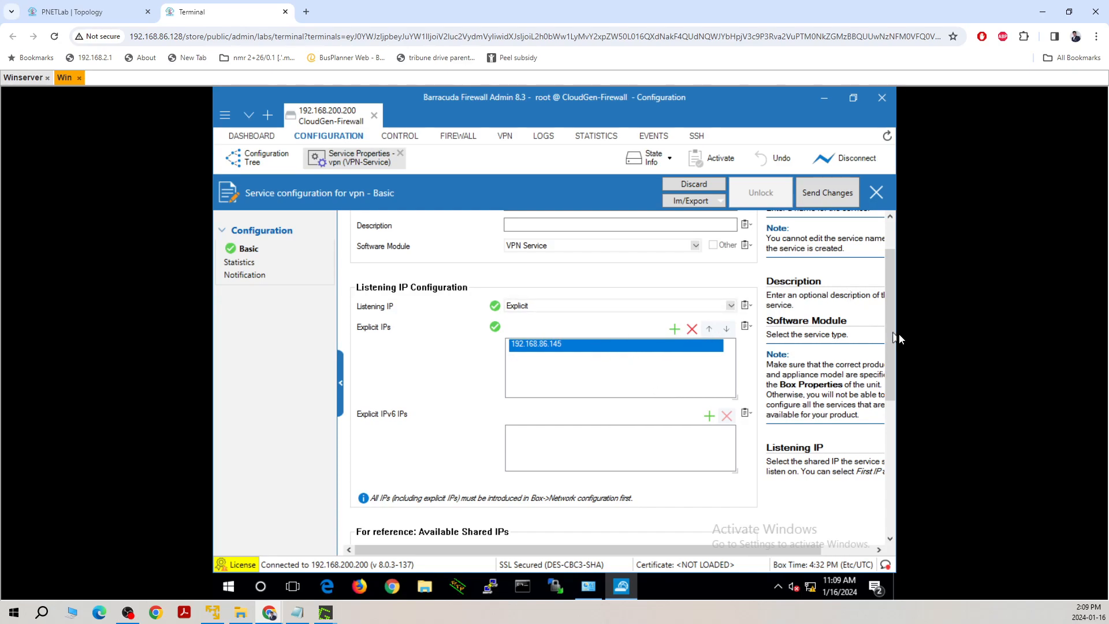
scroll("up", 3)
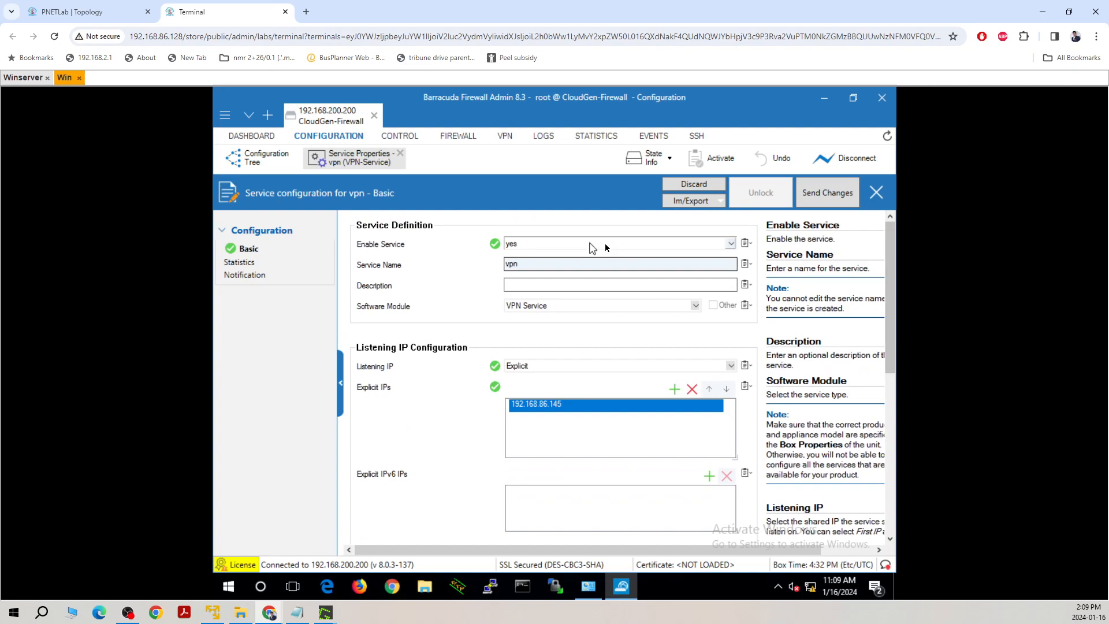
mouse_move(586, 414)
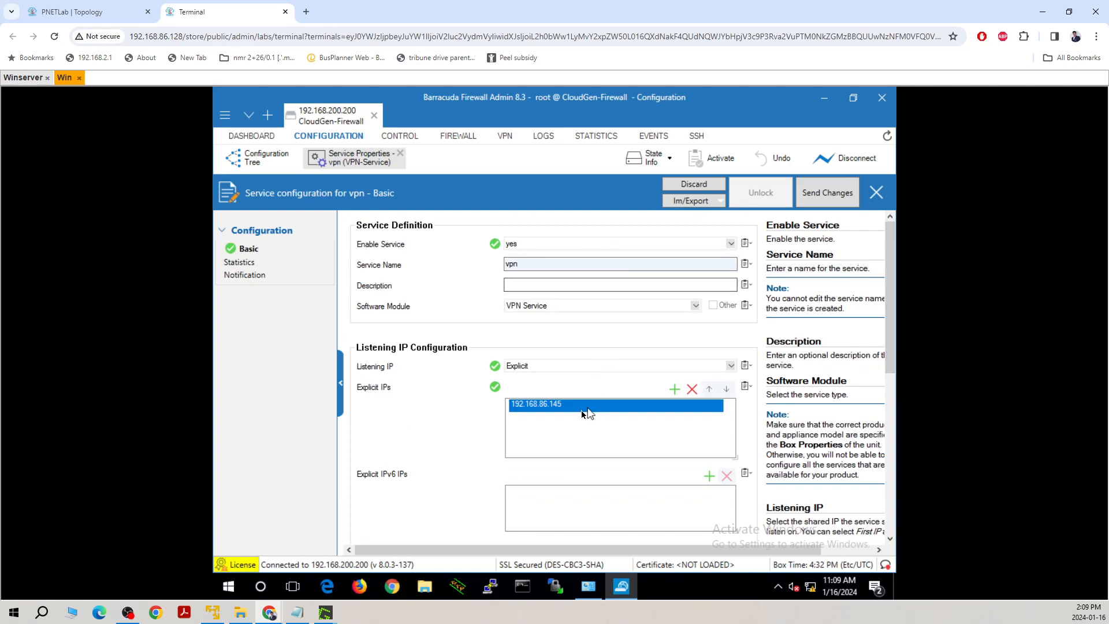
scroll("down", 3)
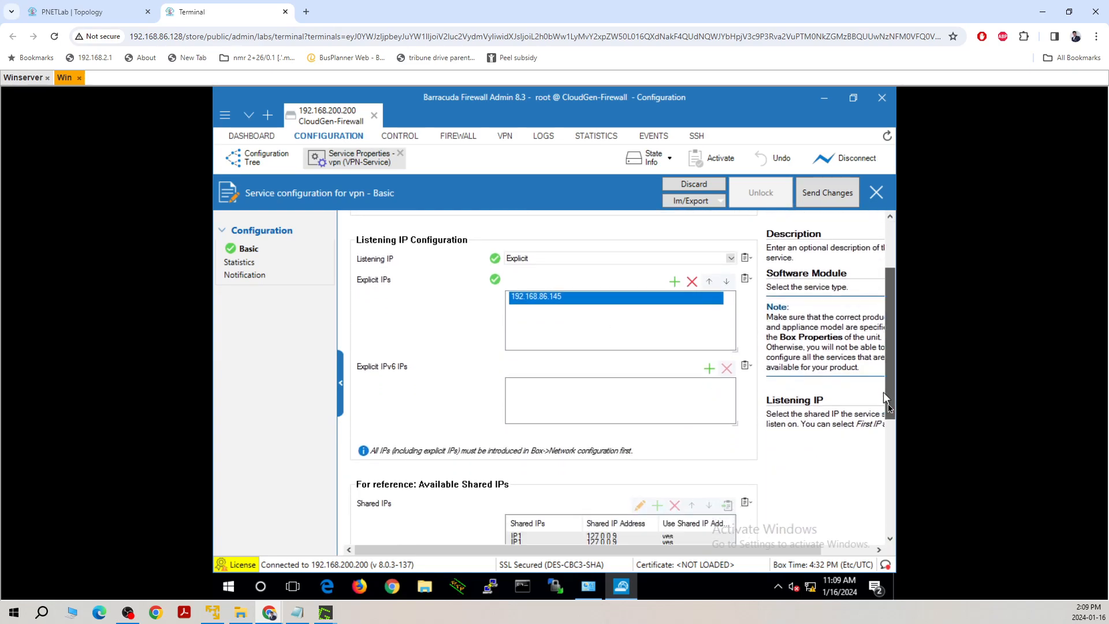
scroll("down", 3)
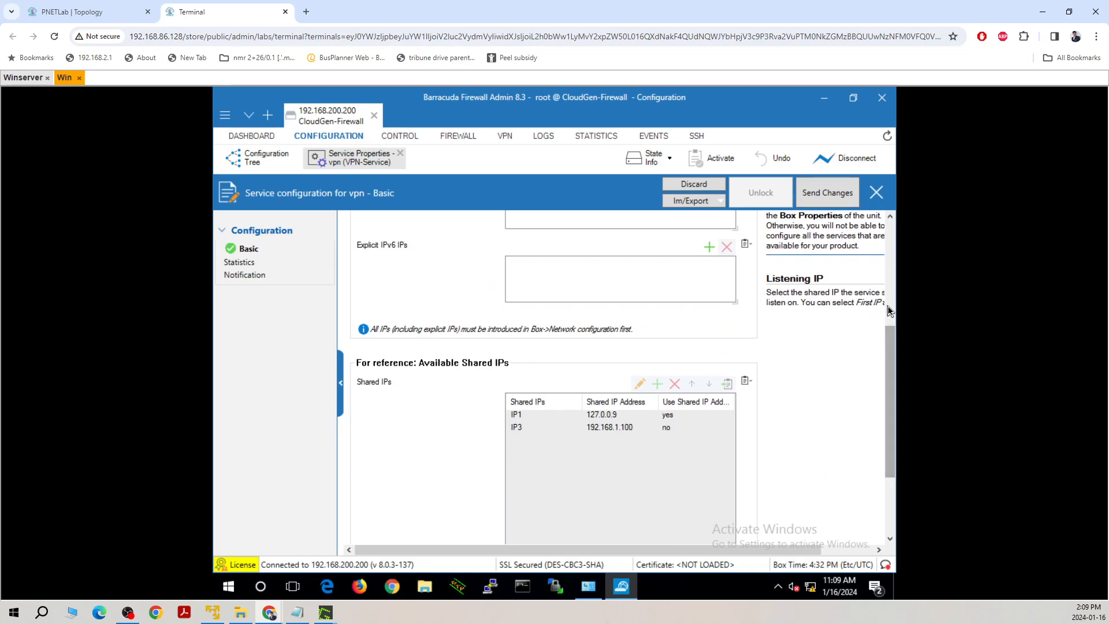
scroll("down", 3)
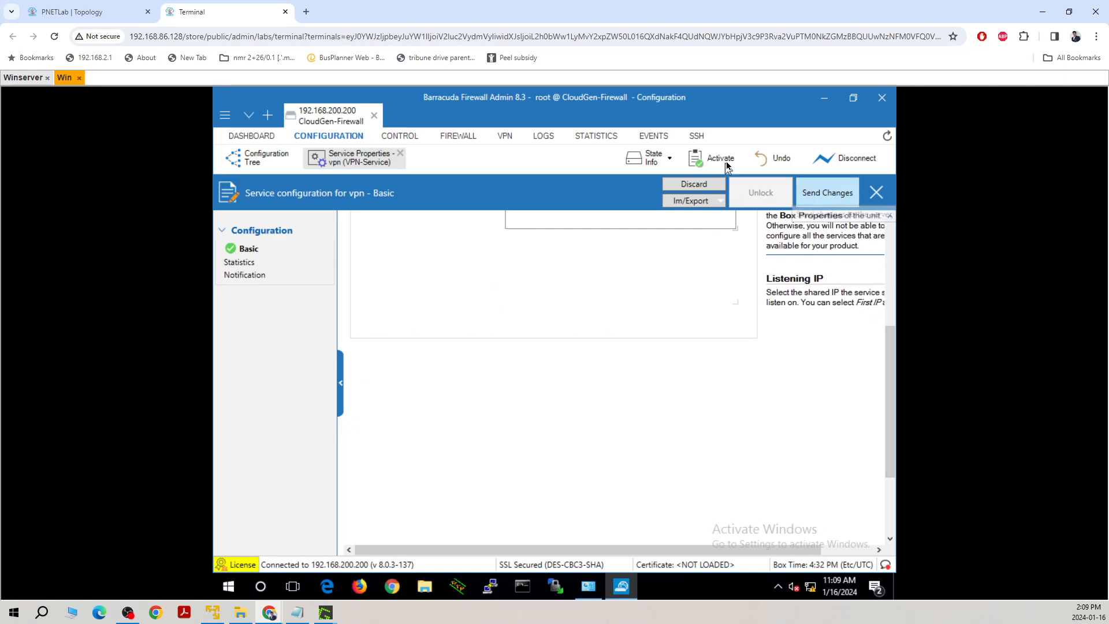
Step: Send the listening IP change to the firewall and activate it
left_click(720, 158)
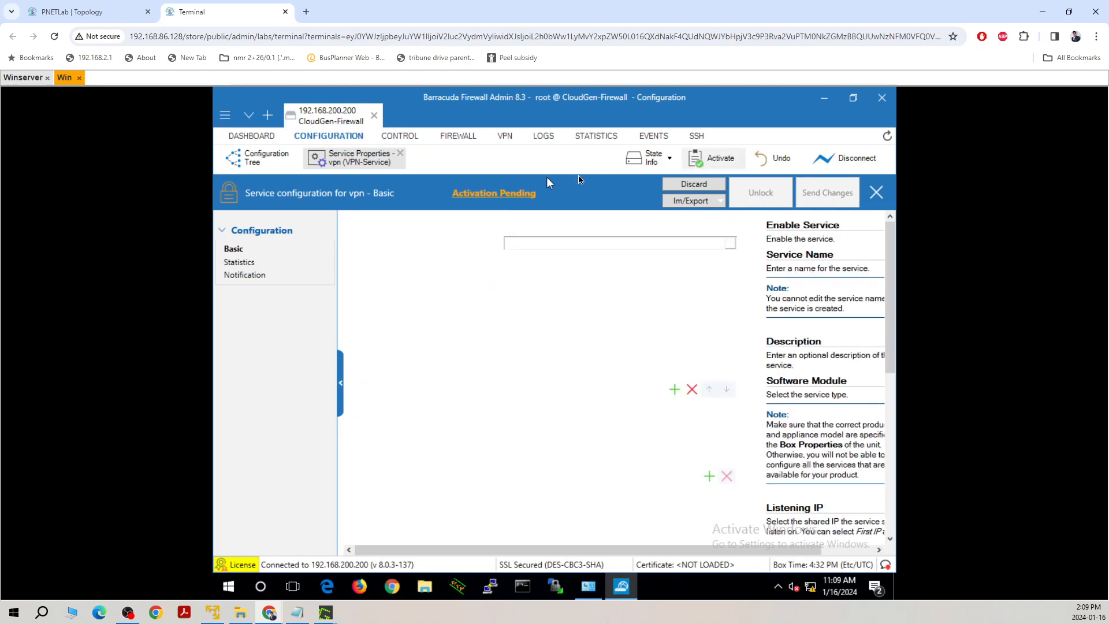
left_click(720, 158)
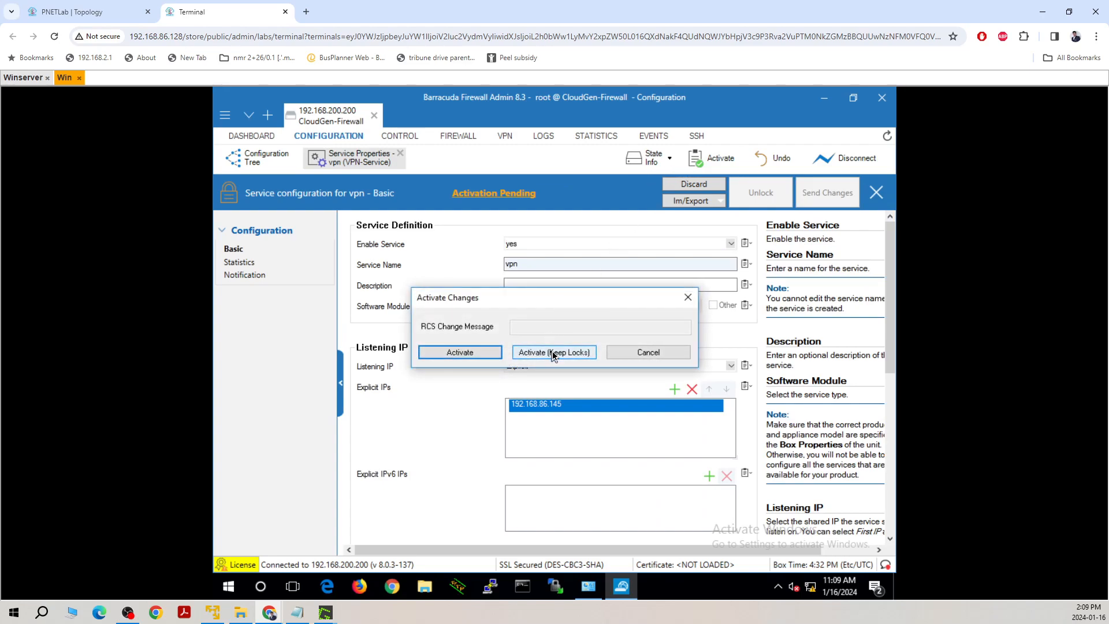
left_click(553, 352)
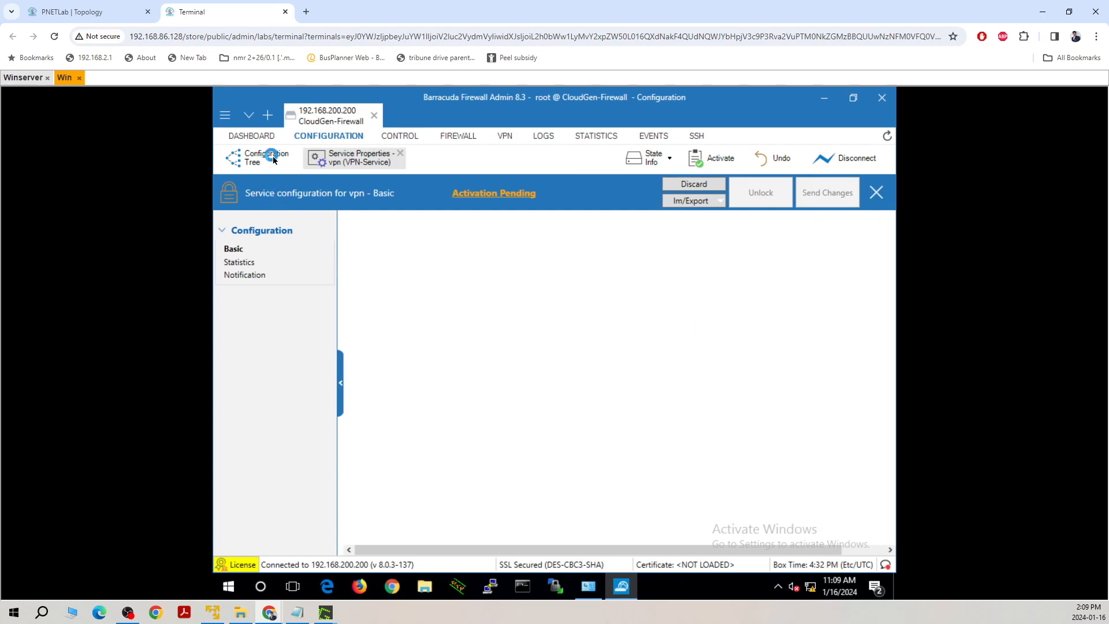
Step: In the vpn service's VPN Settings, switch off Listen on port 443
left_click(267, 158)
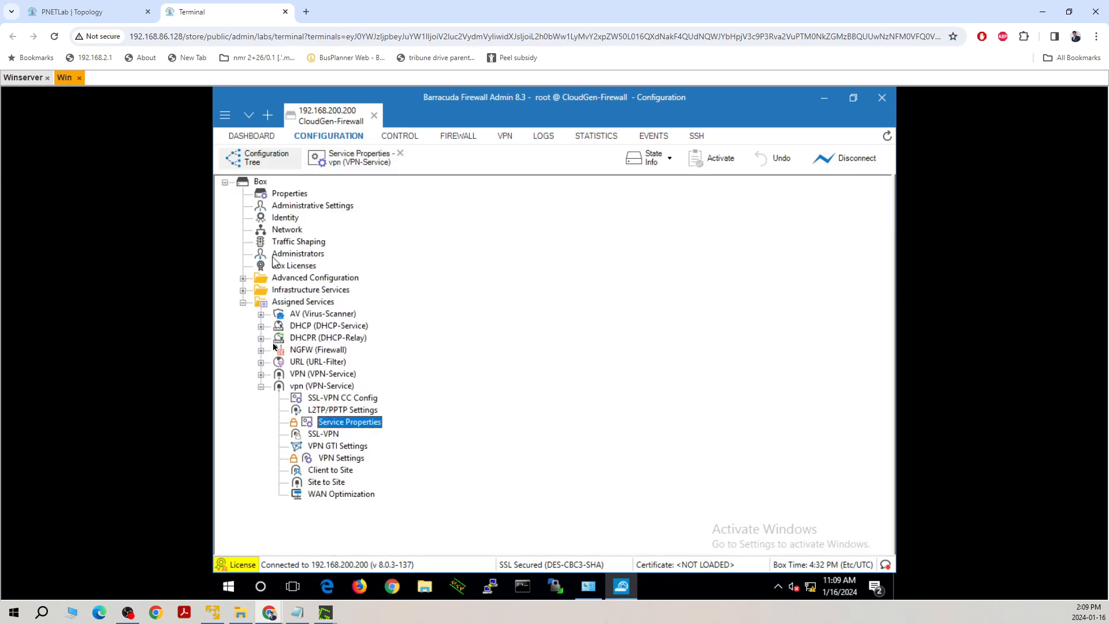
mouse_move(314, 463)
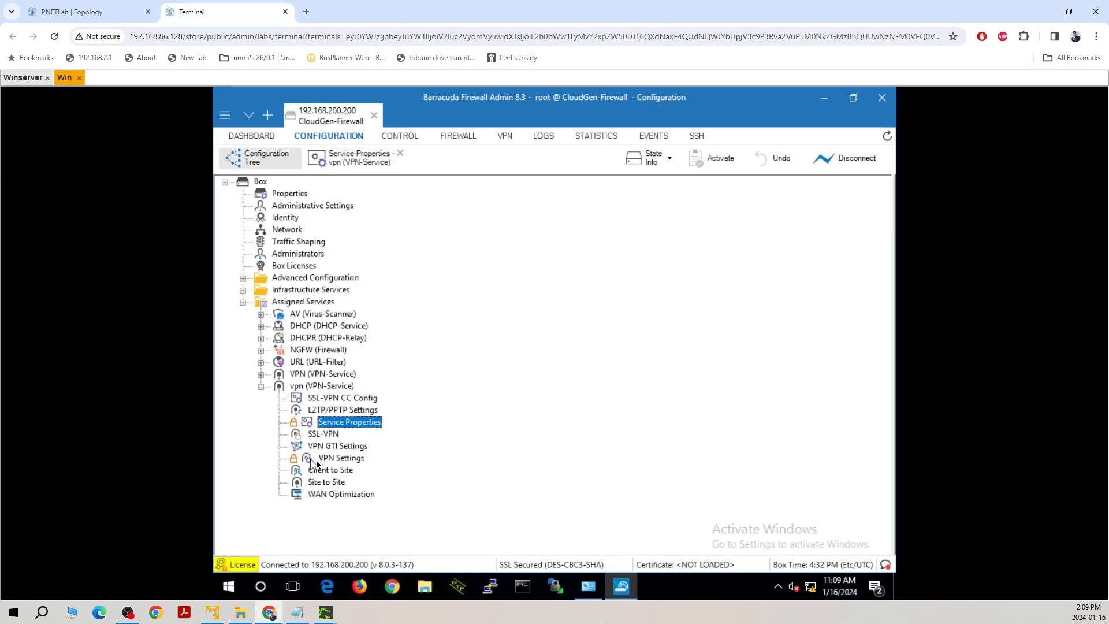
mouse_move(343, 480)
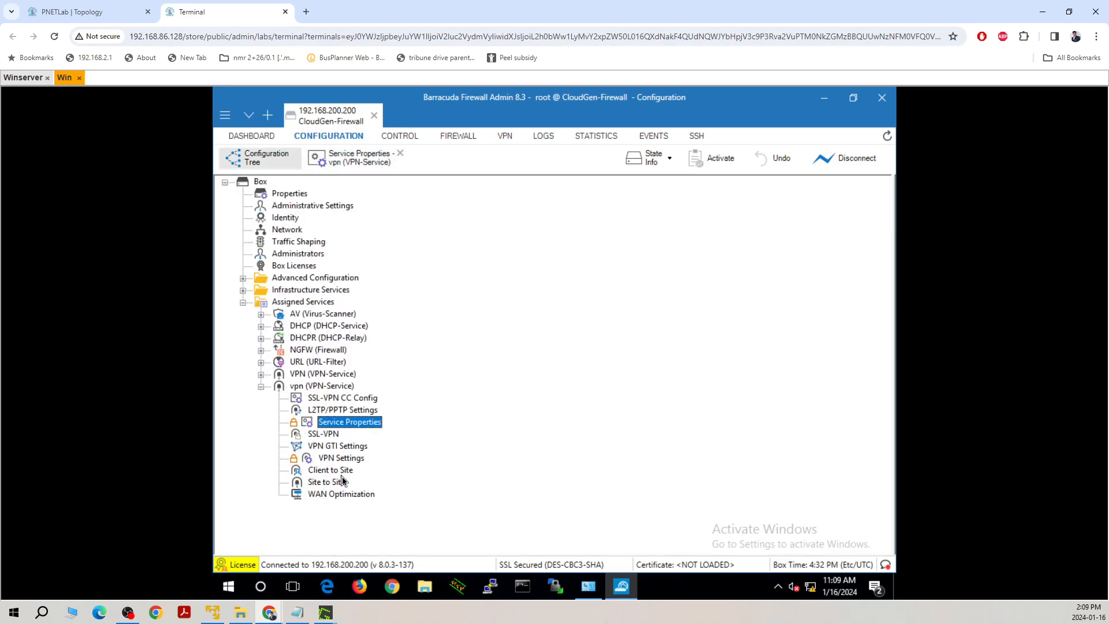
left_click(340, 457)
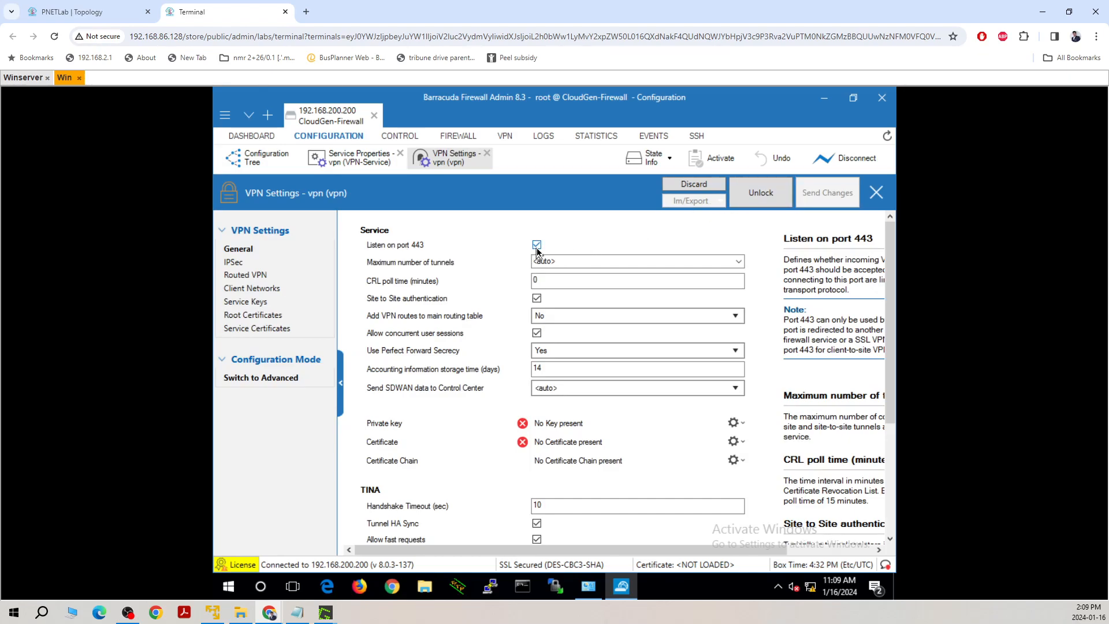
left_click(536, 245)
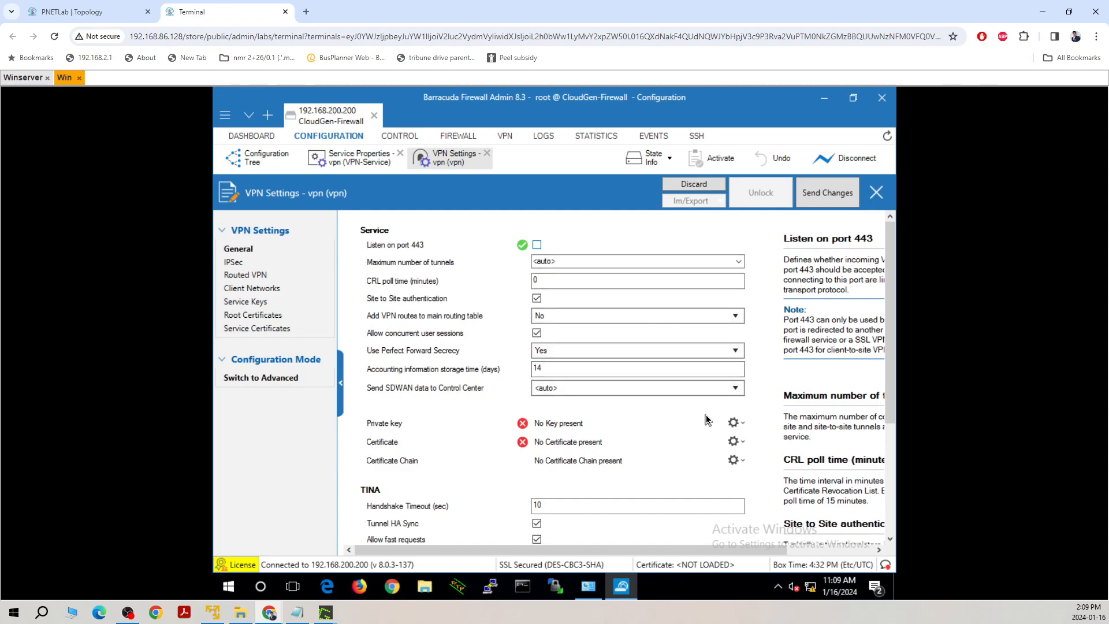
Step: Generate a new 2048-bit private key for the VPN service
scroll("down", 3)
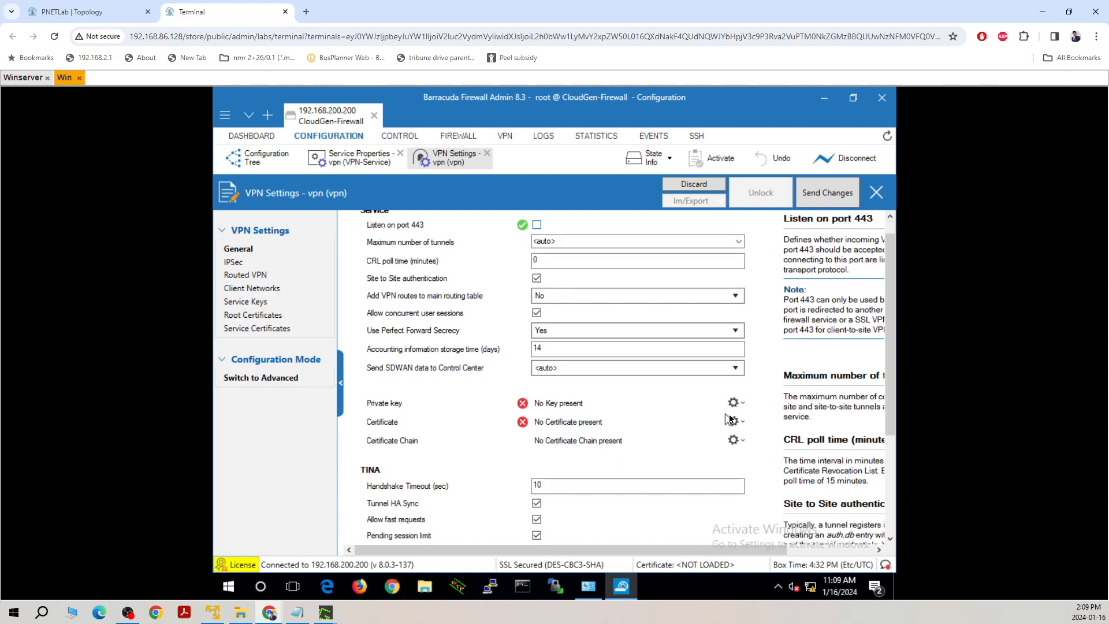
left_click(735, 402)
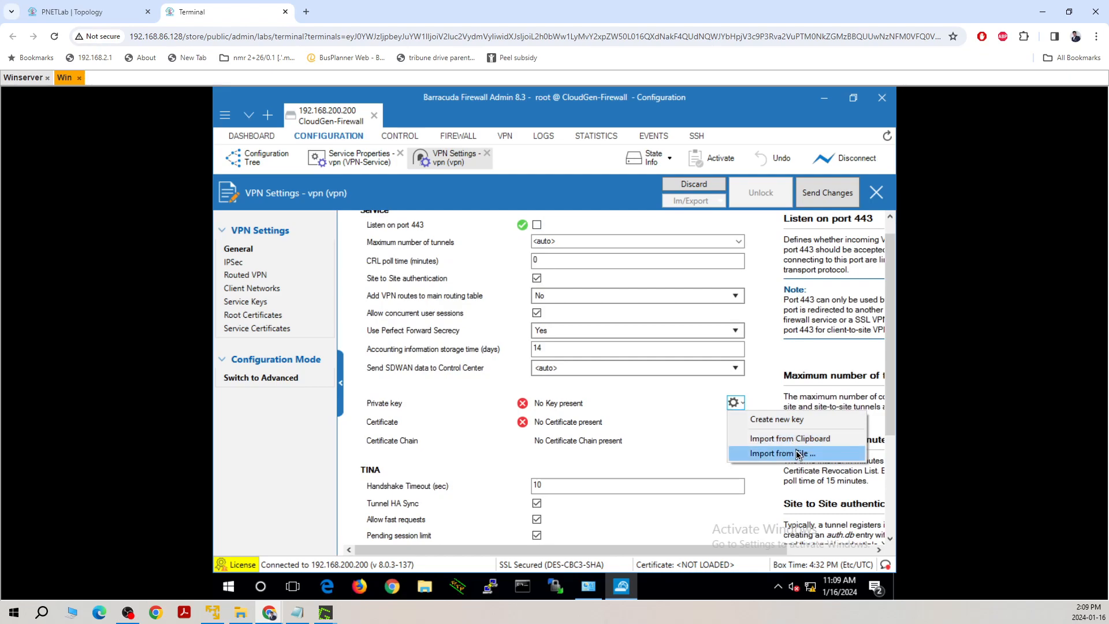
mouse_move(799, 419)
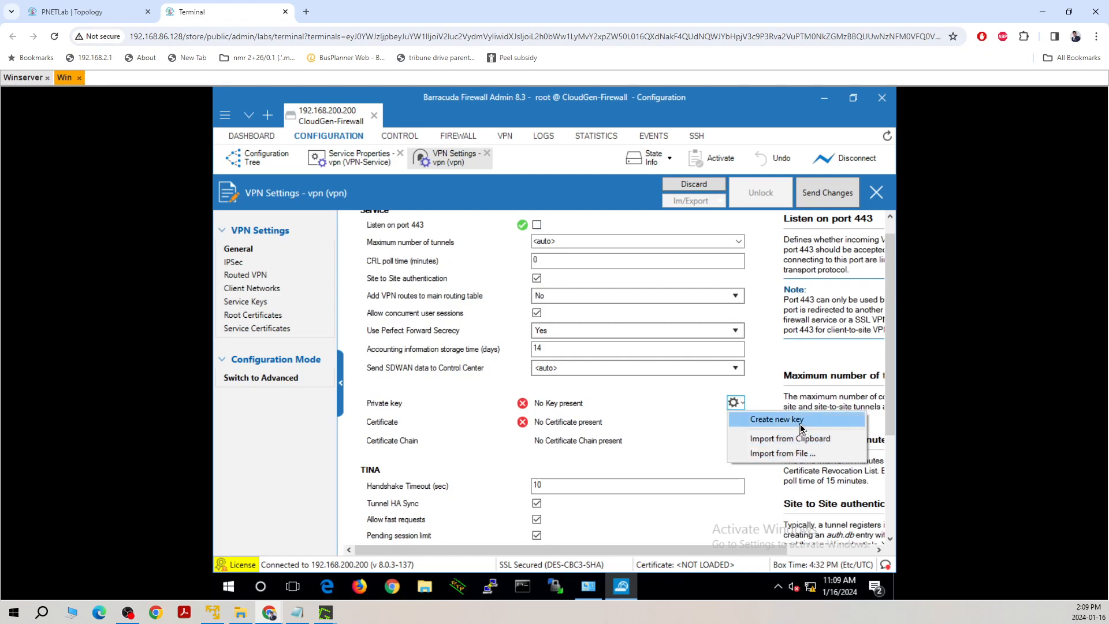
left_click(776, 418)
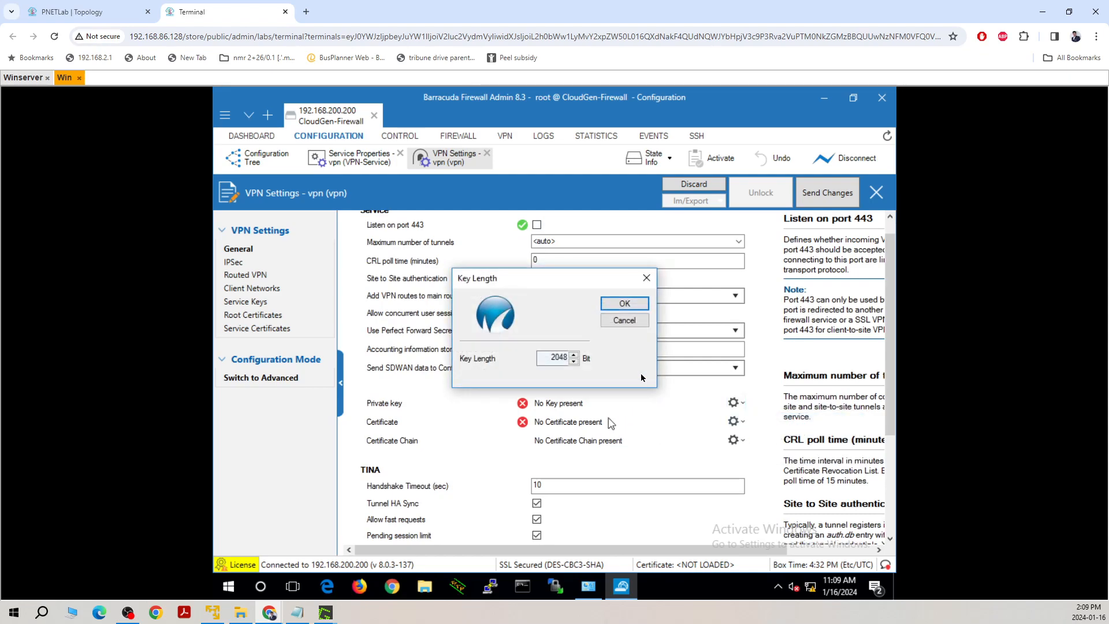
left_click(624, 302)
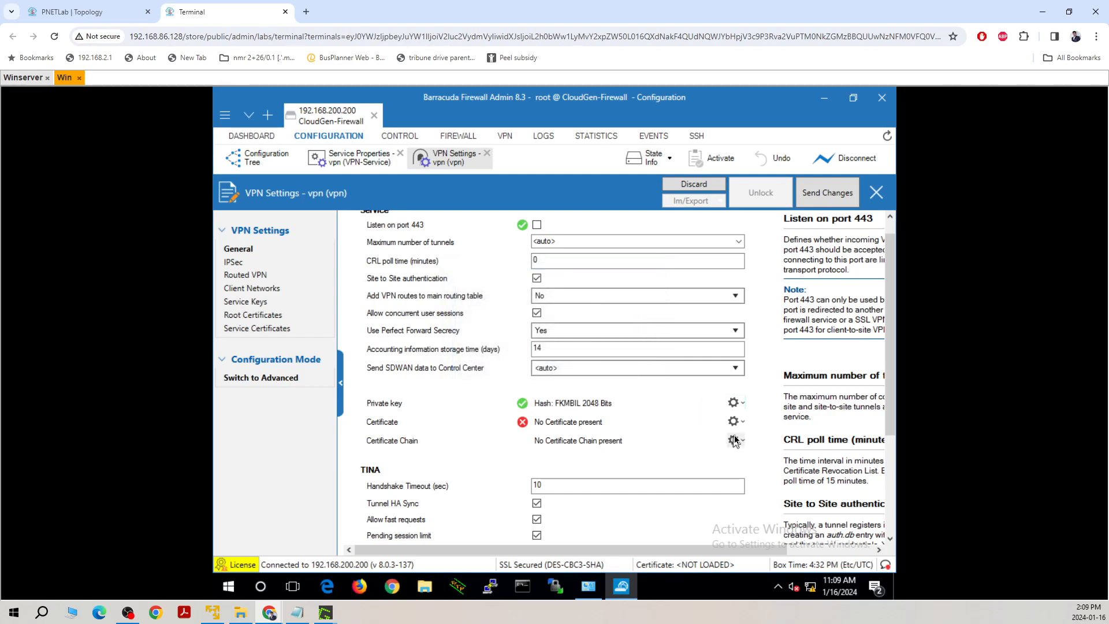
Step: Create a self-signed certificate with CN amit, State ca and an organisation
left_click(733, 421)
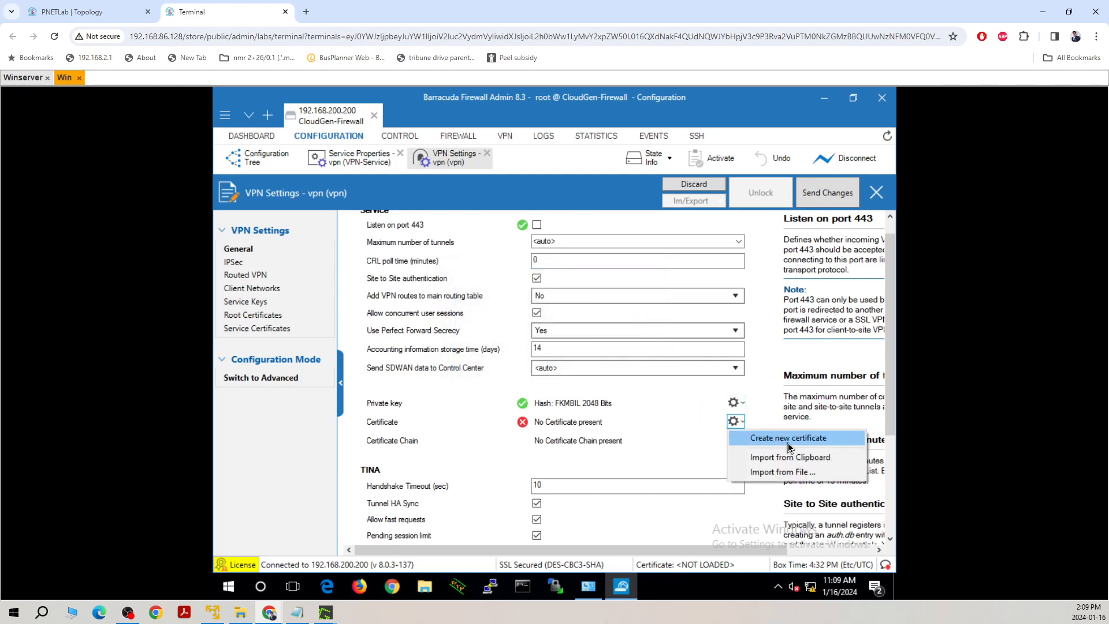
left_click(788, 437)
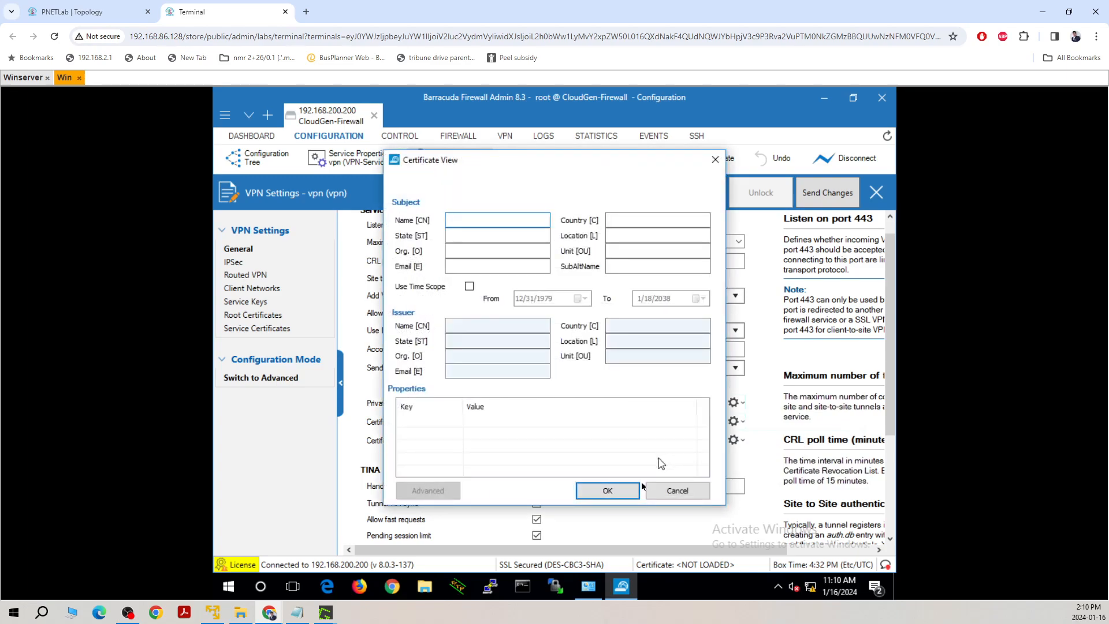
left_click(496, 219)
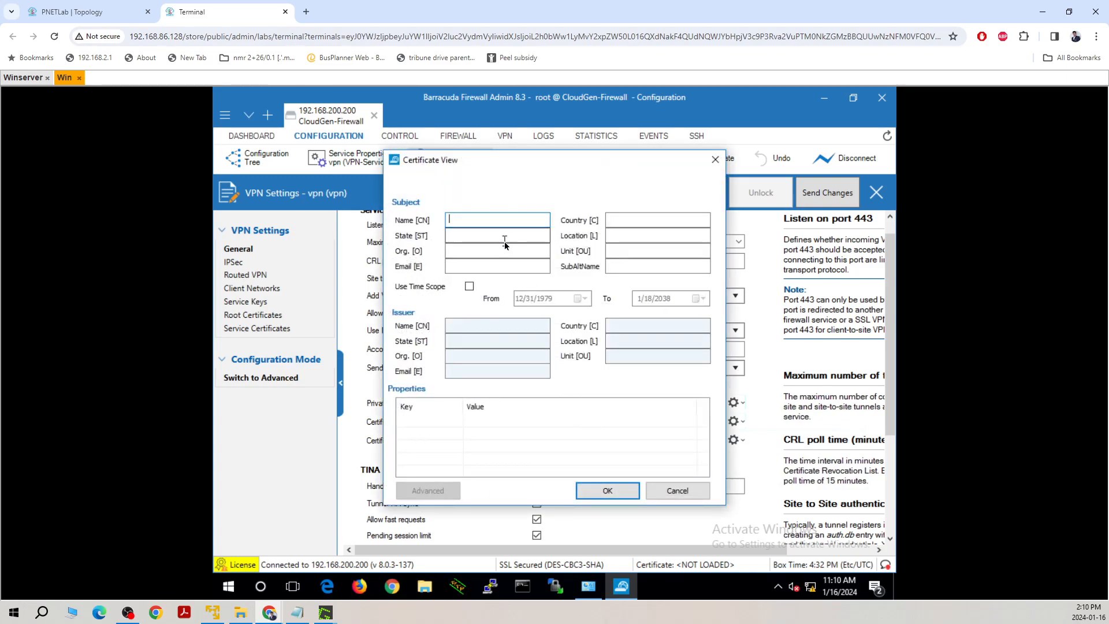
type("amit")
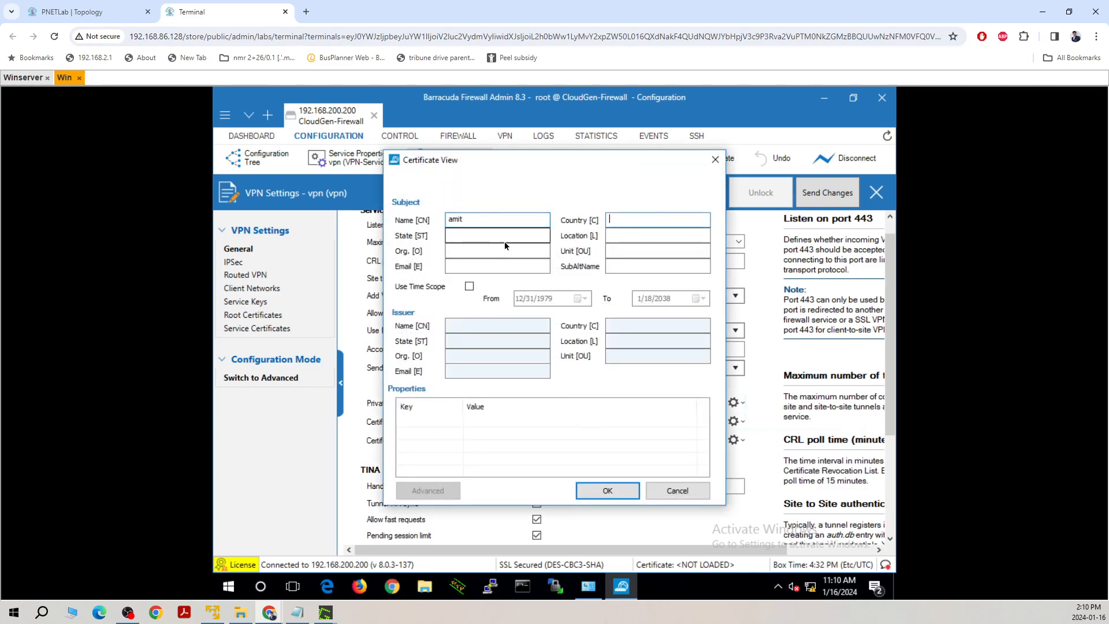
left_click(496, 235)
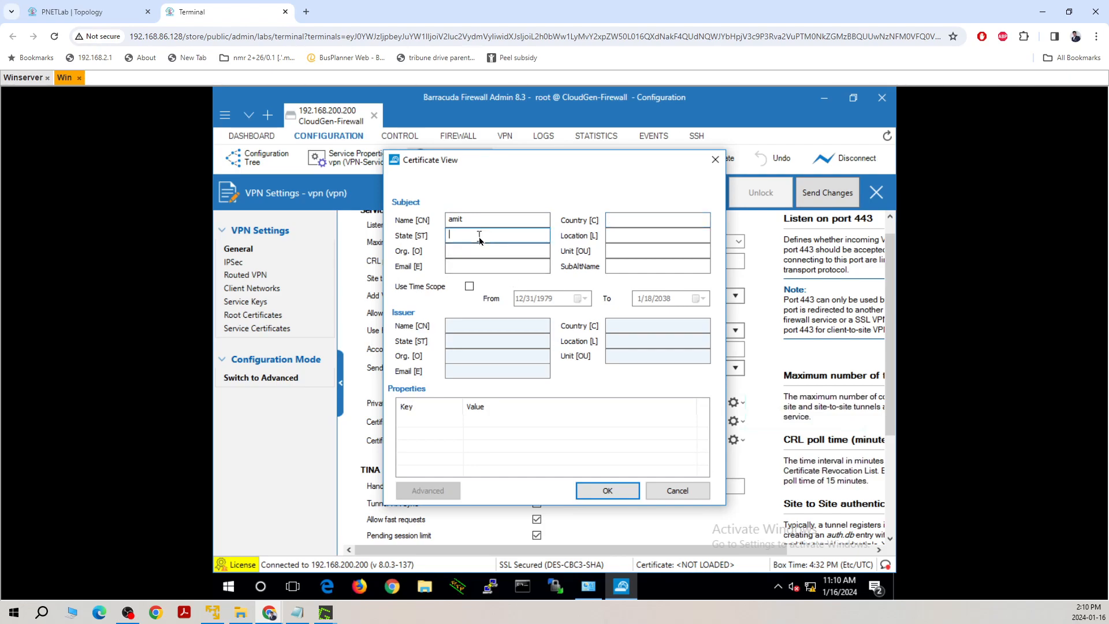
type("ca")
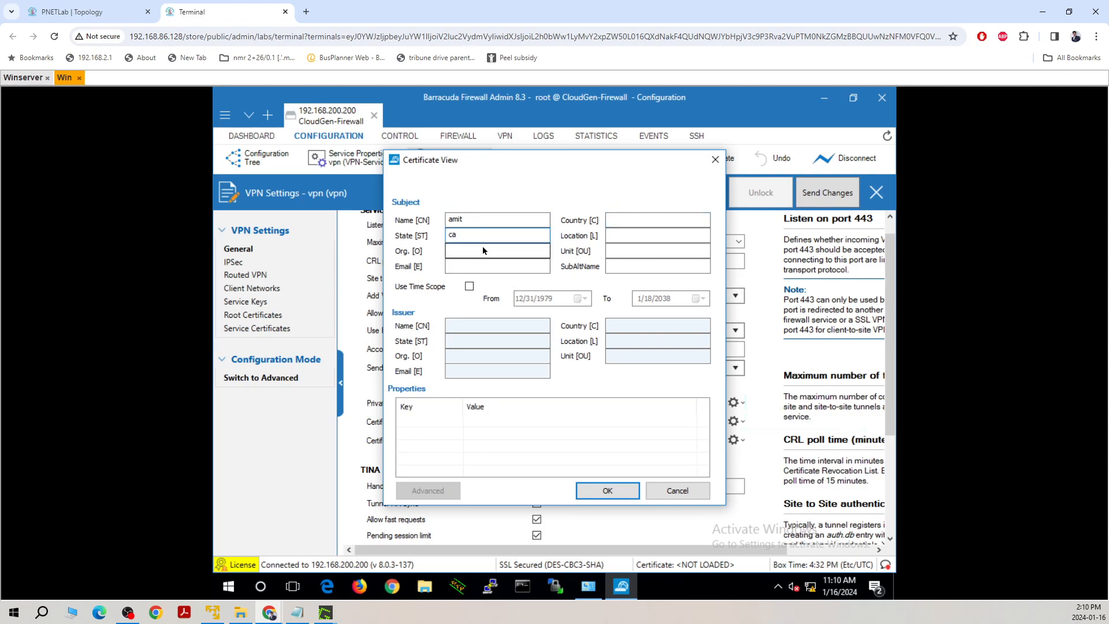
type("antil")
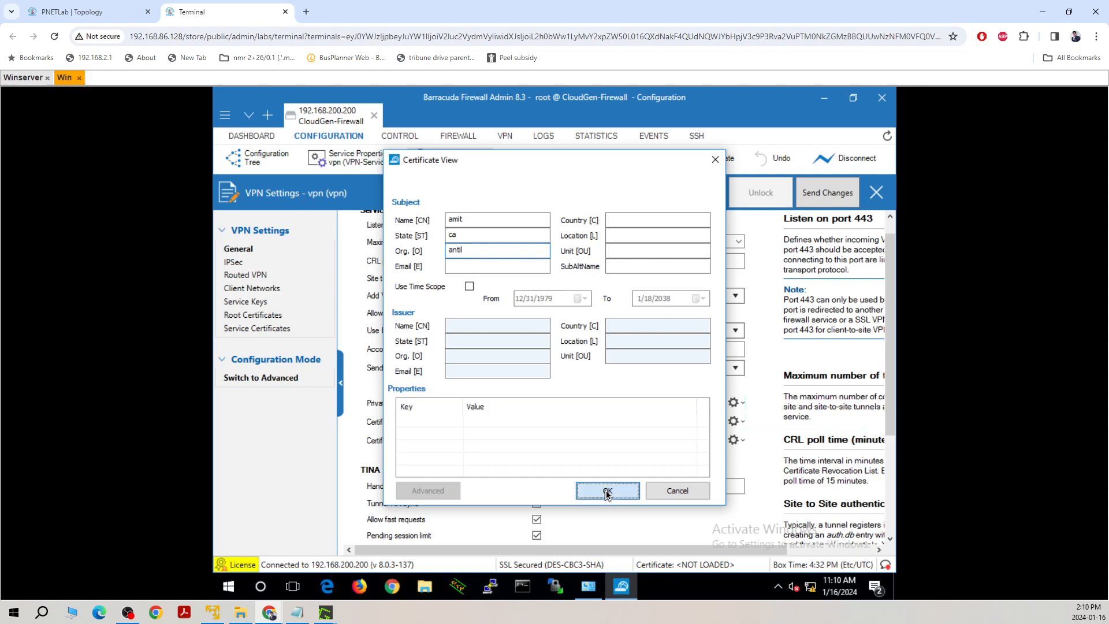
left_click(606, 491)
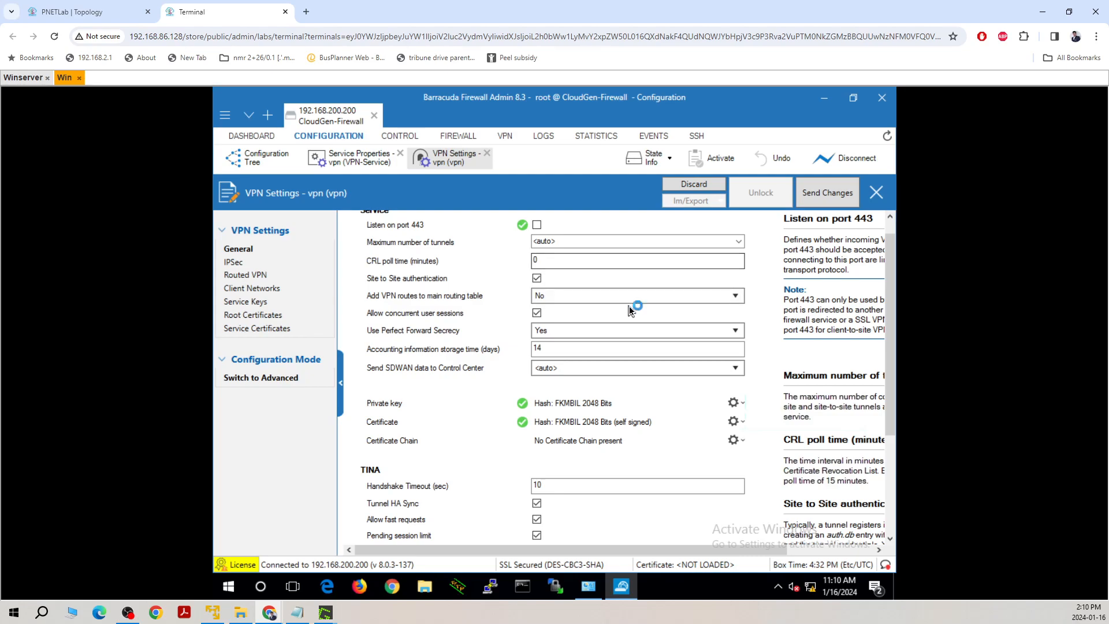
Step: Send the VPN settings changes and switch to the Client Networks page
scroll("down", 3)
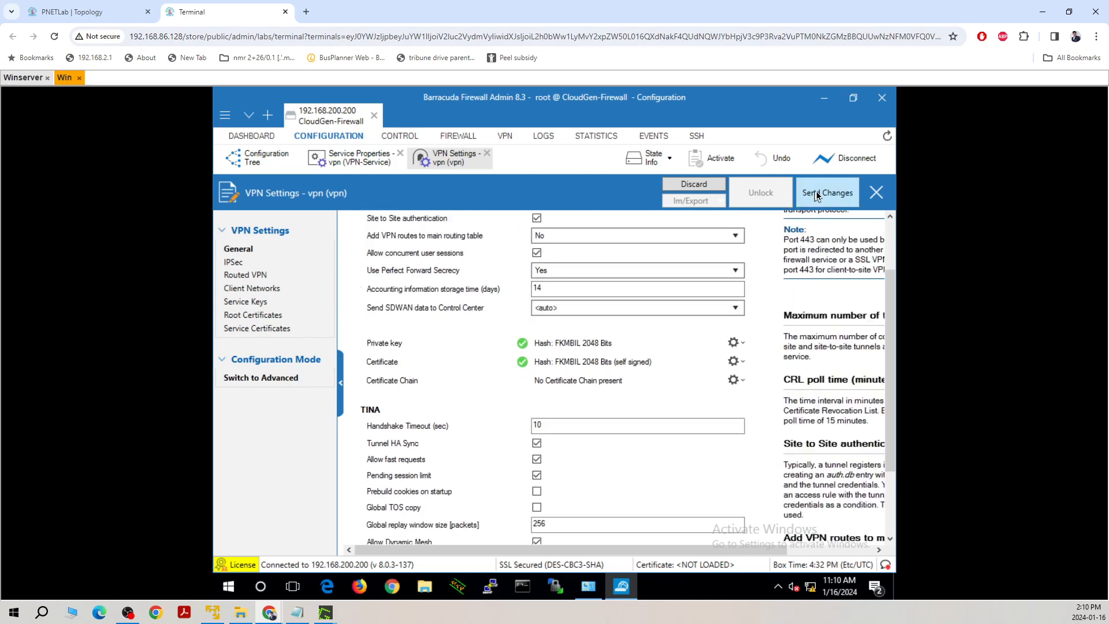
left_click(826, 192)
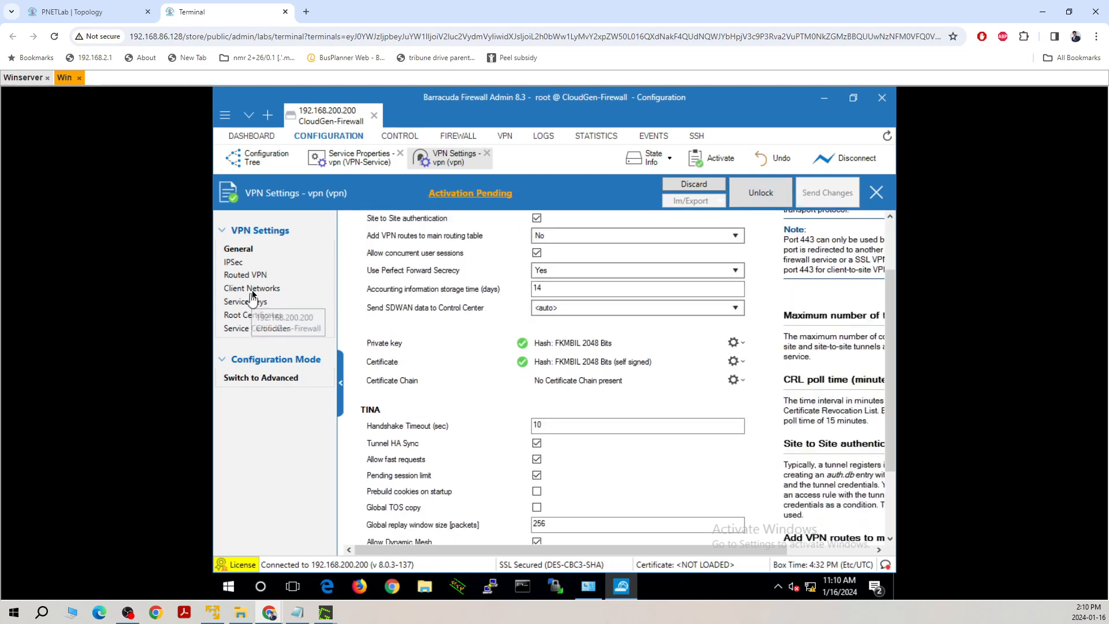
left_click(253, 288)
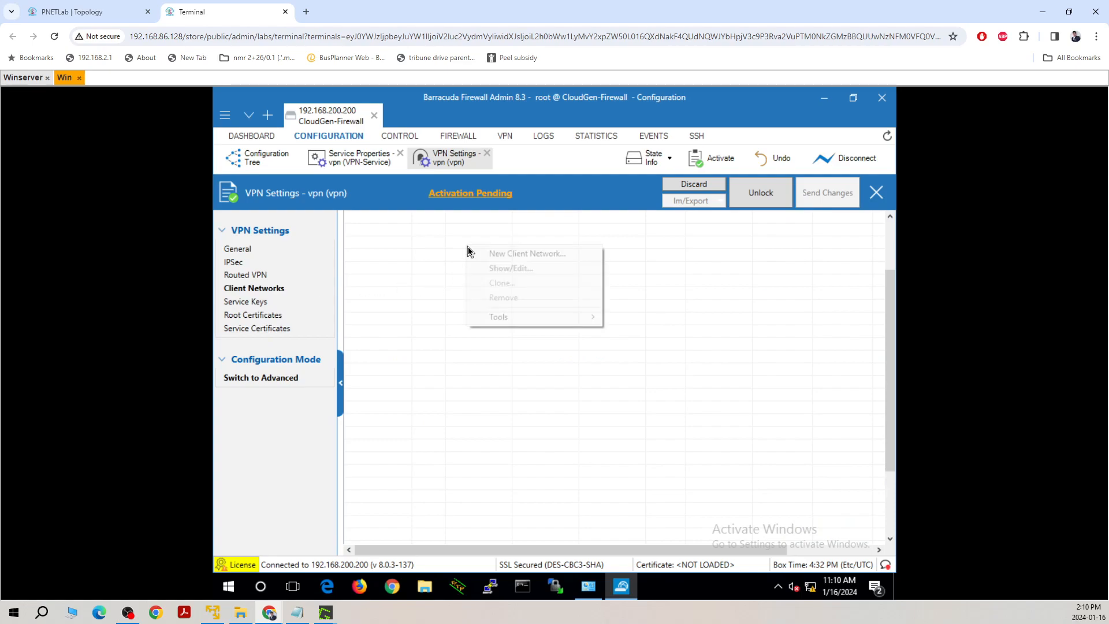
Step: Create client network C2S with network 172.16.10.0/24 and gateway 172.16.10.100
left_click(527, 253)
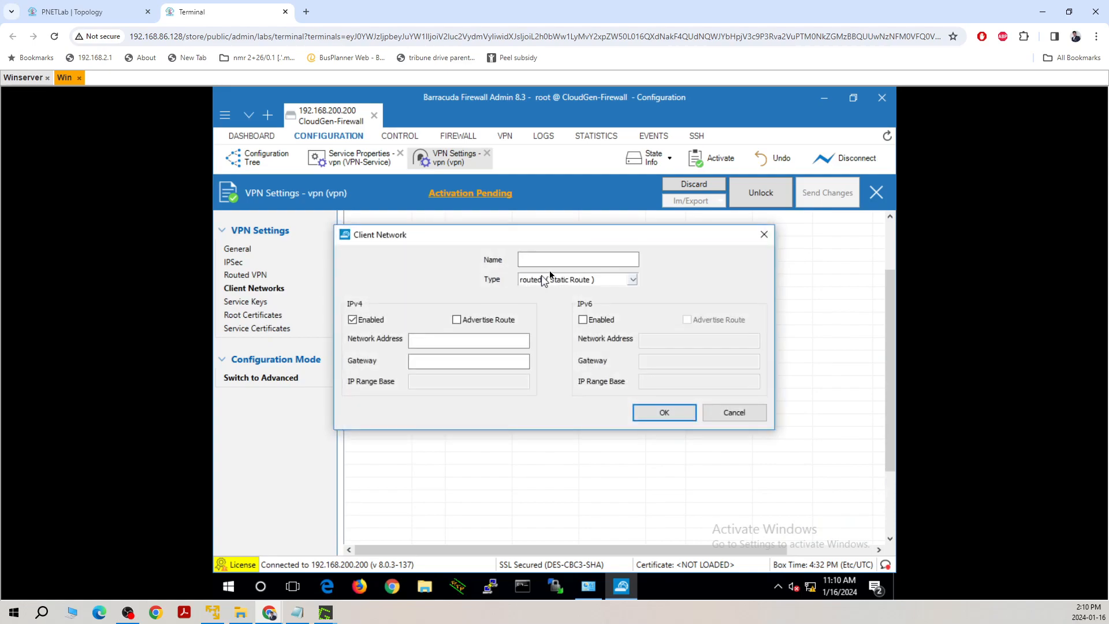
type("C")
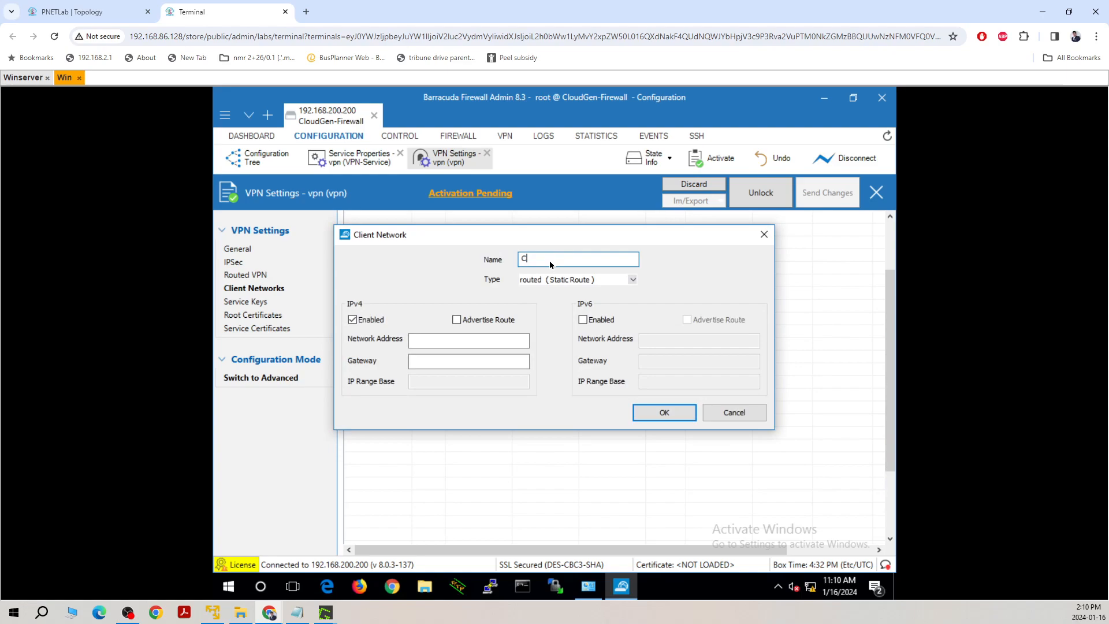
type("S")
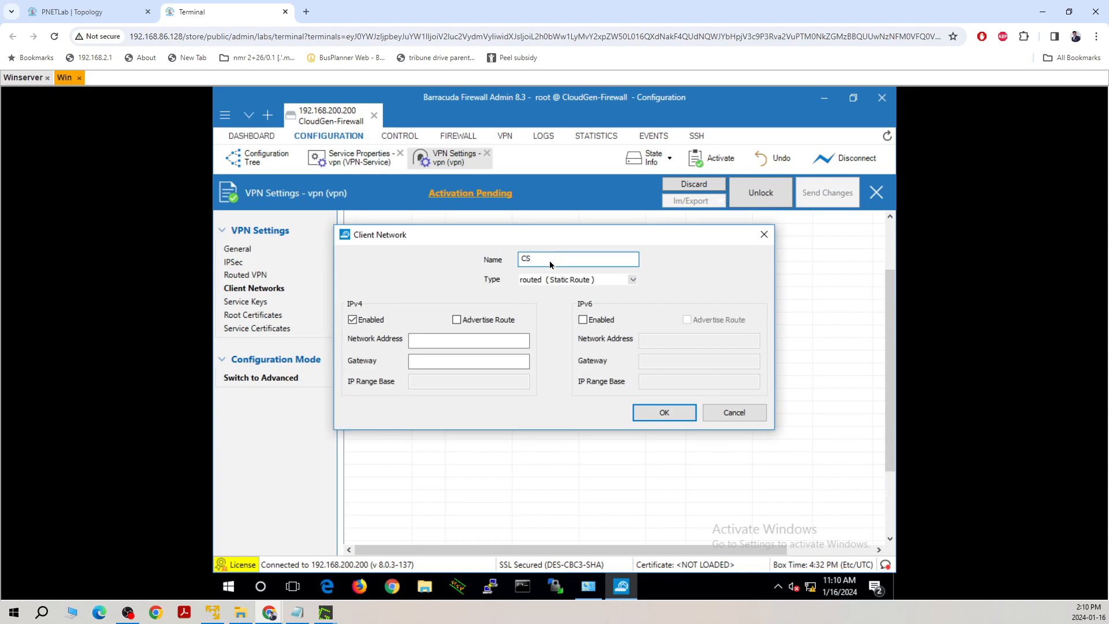
type("2")
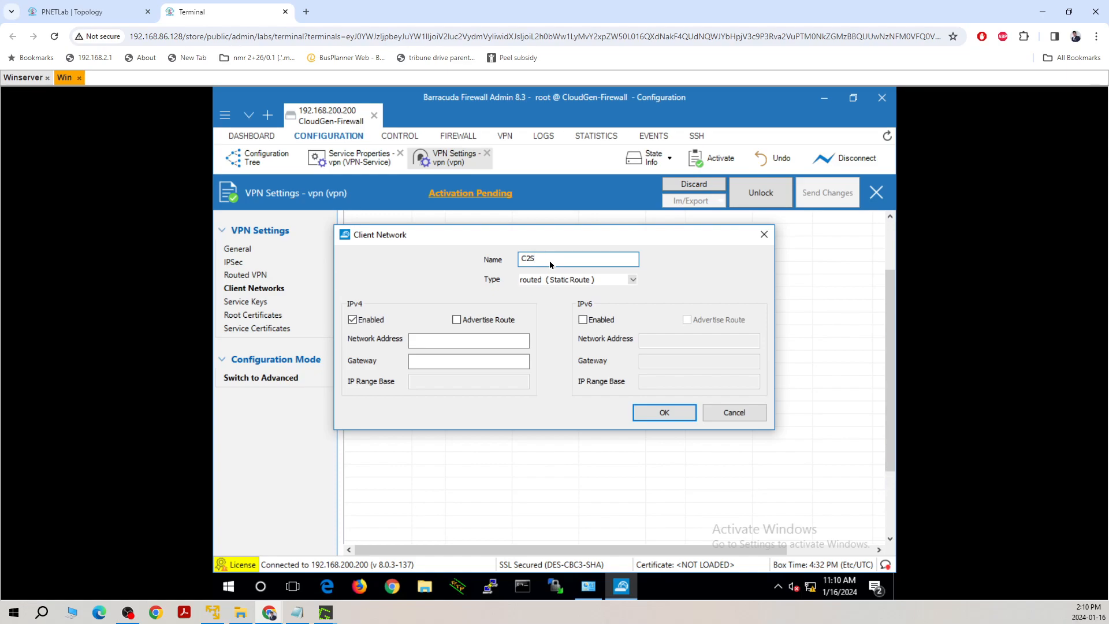
left_click(468, 340)
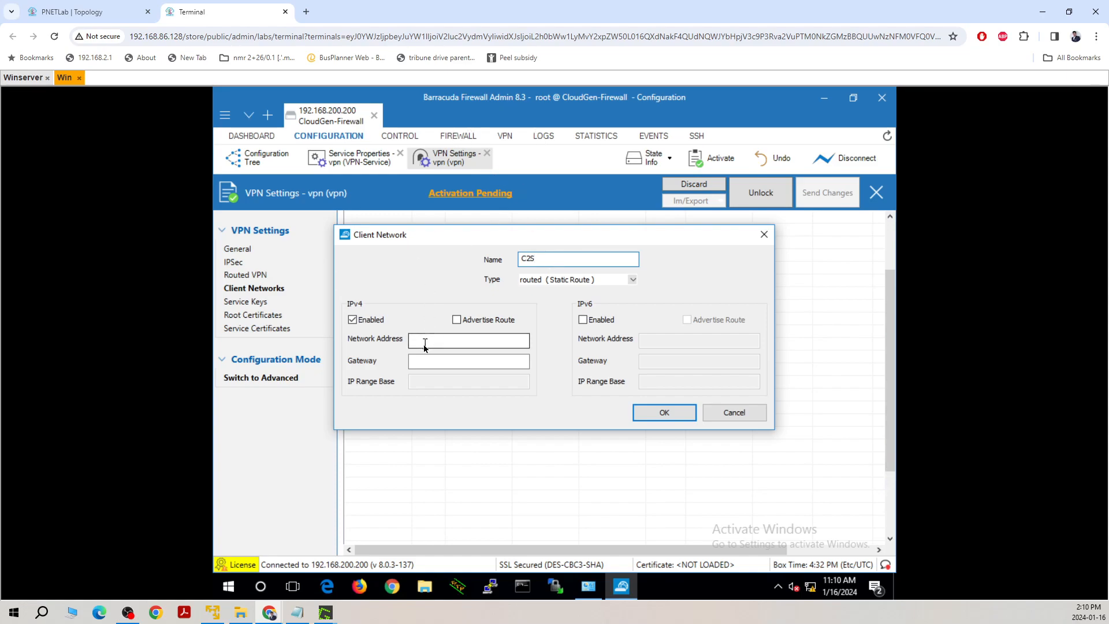
type("172")
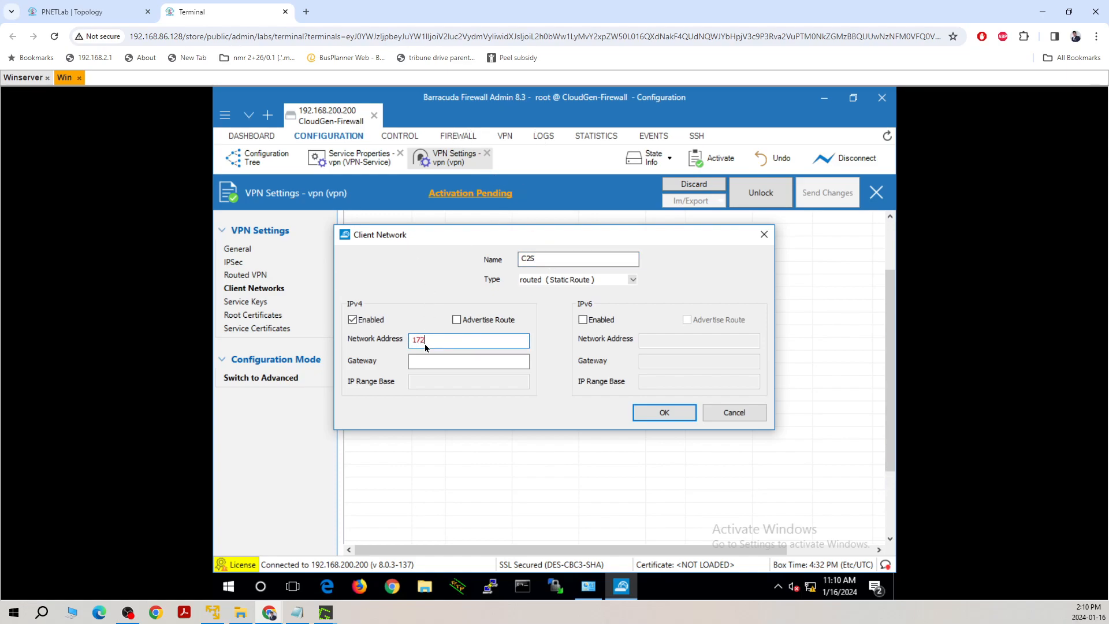
type(".16.10.0/24")
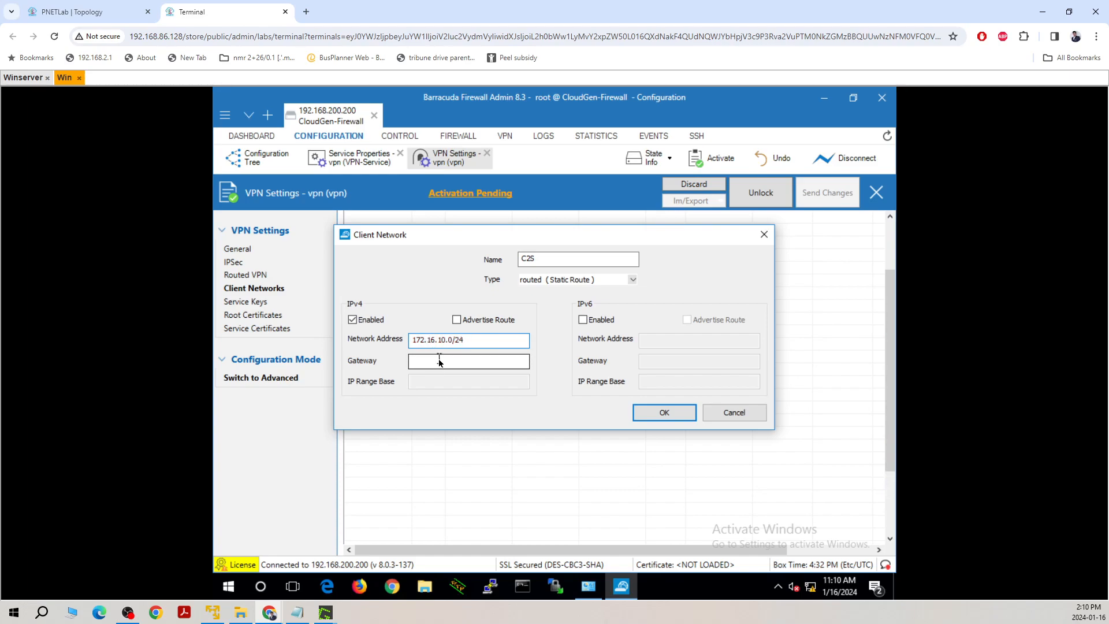
type("172.16.10.1")
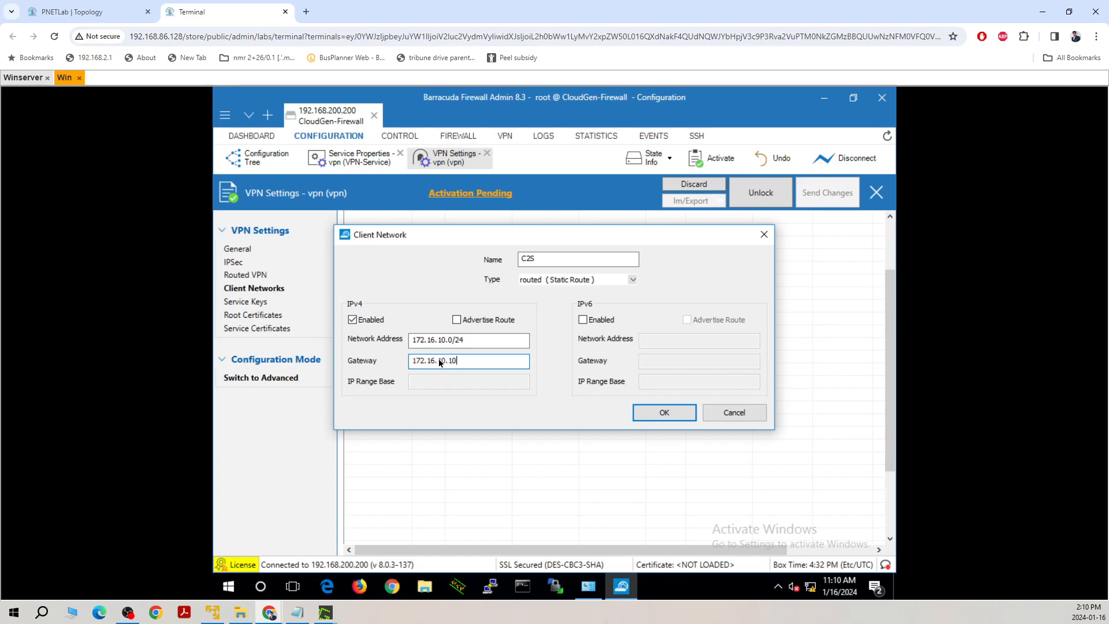
type("0")
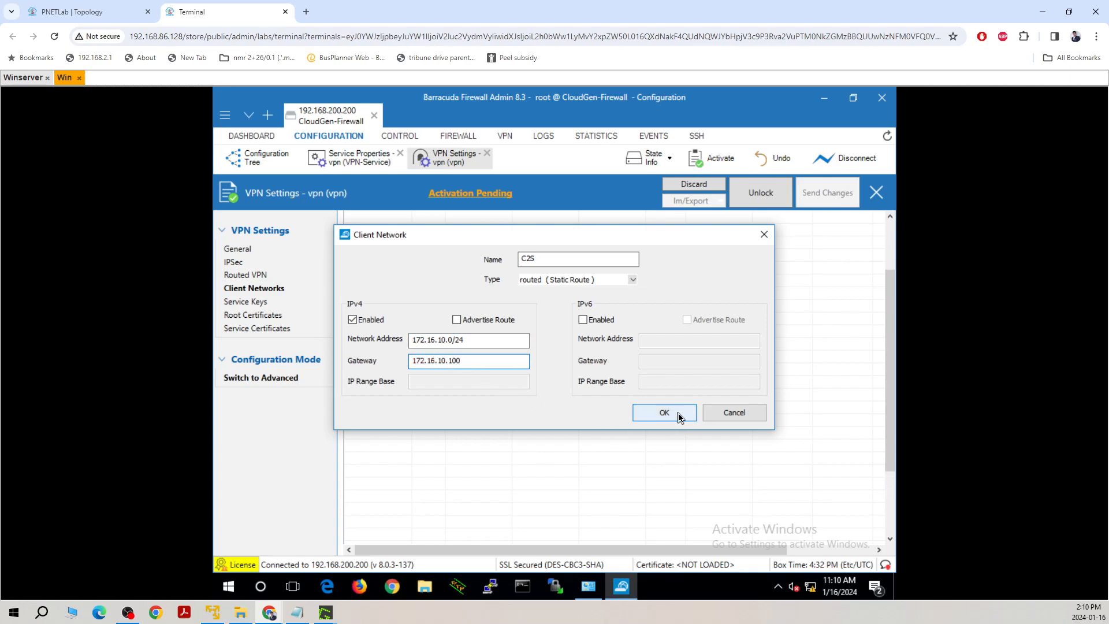
left_click(663, 413)
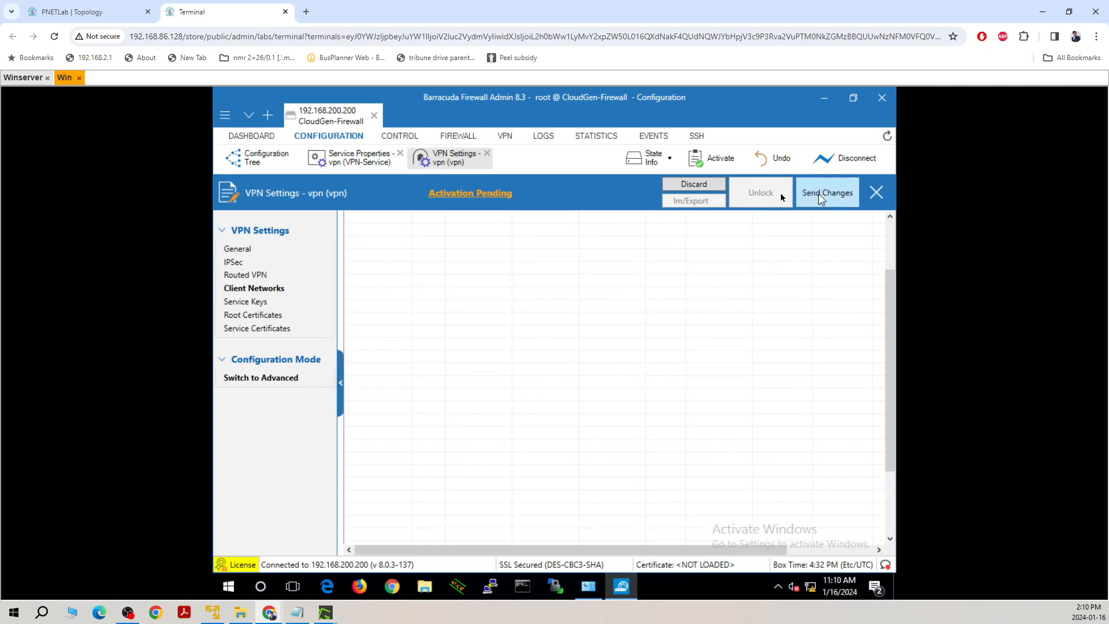
Step: Send the client network change and activate it
left_click(826, 193)
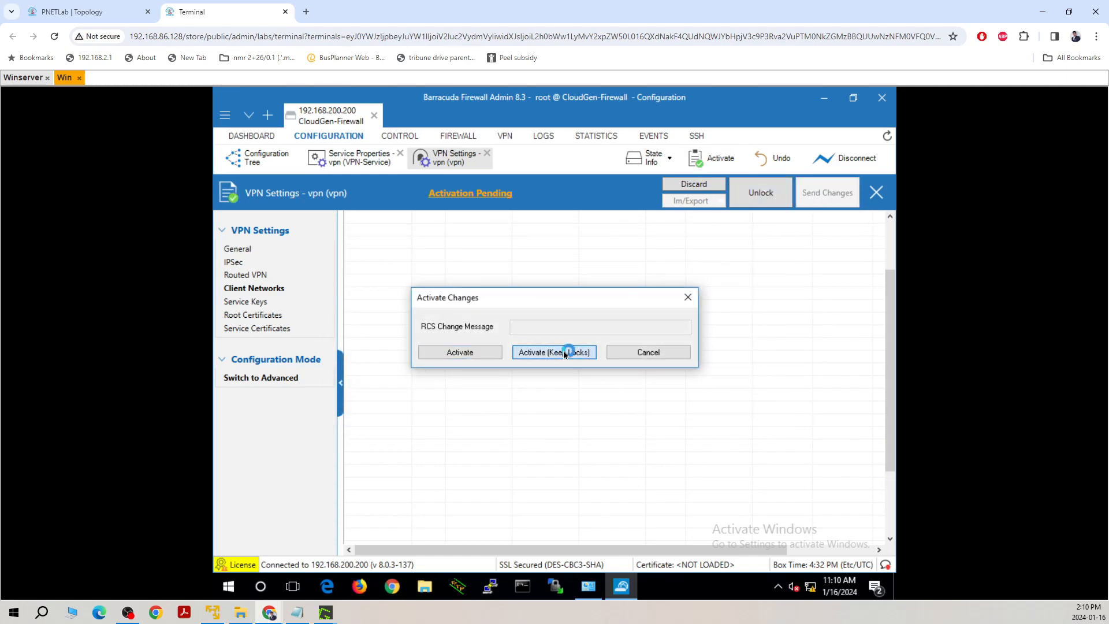
left_click(553, 351)
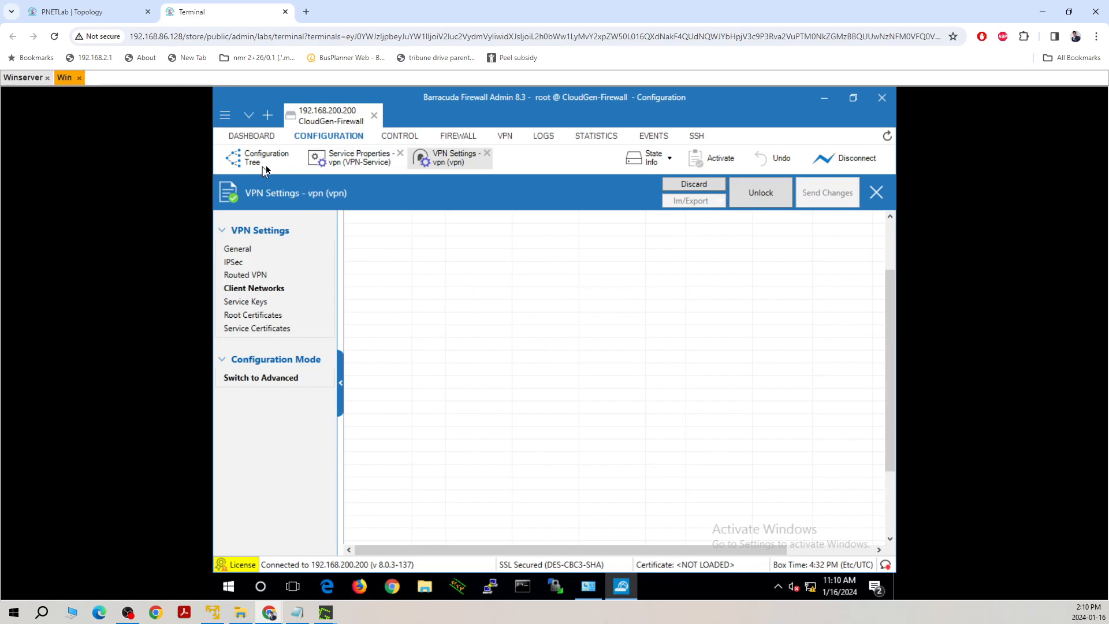
Step: Unlock vpn > Client to Site and open the External CA group policy options
left_click(267, 159)
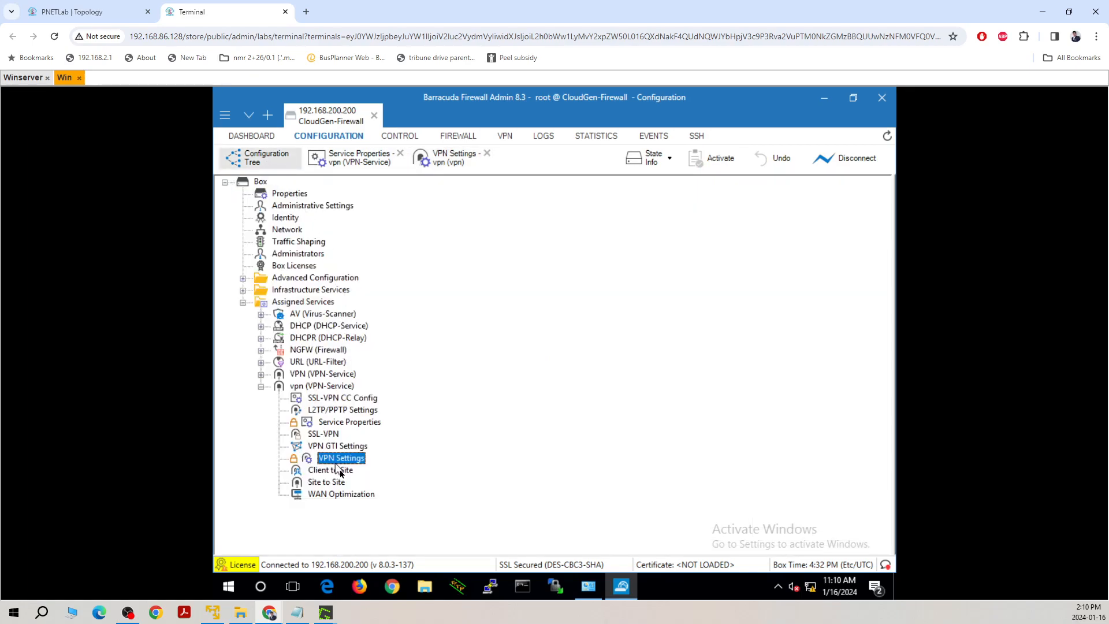
left_click(329, 471)
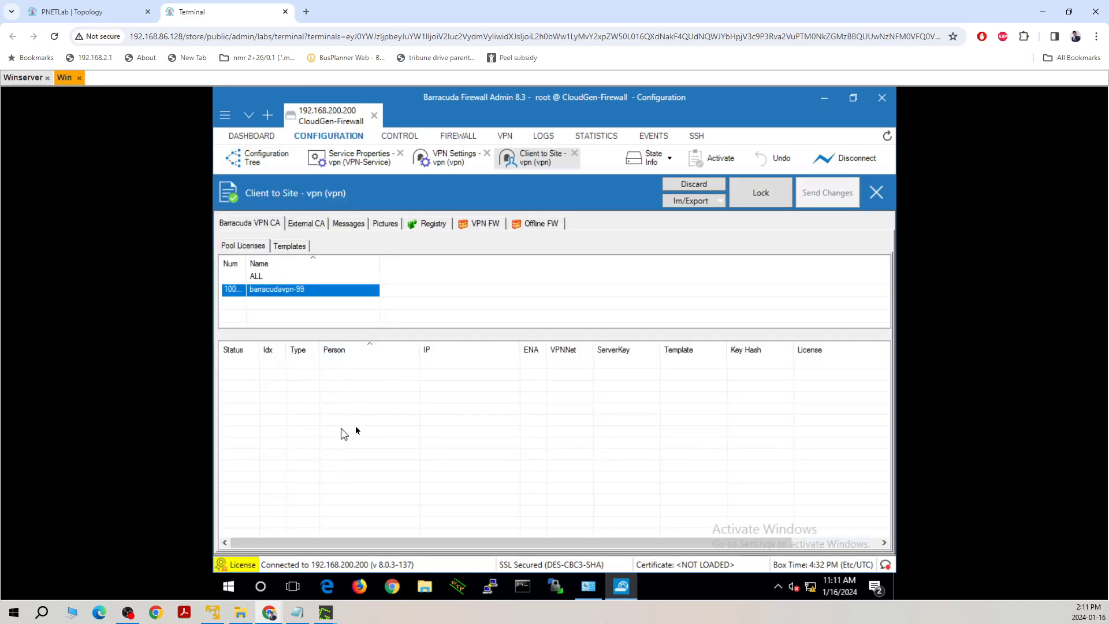
mouse_move(334, 402)
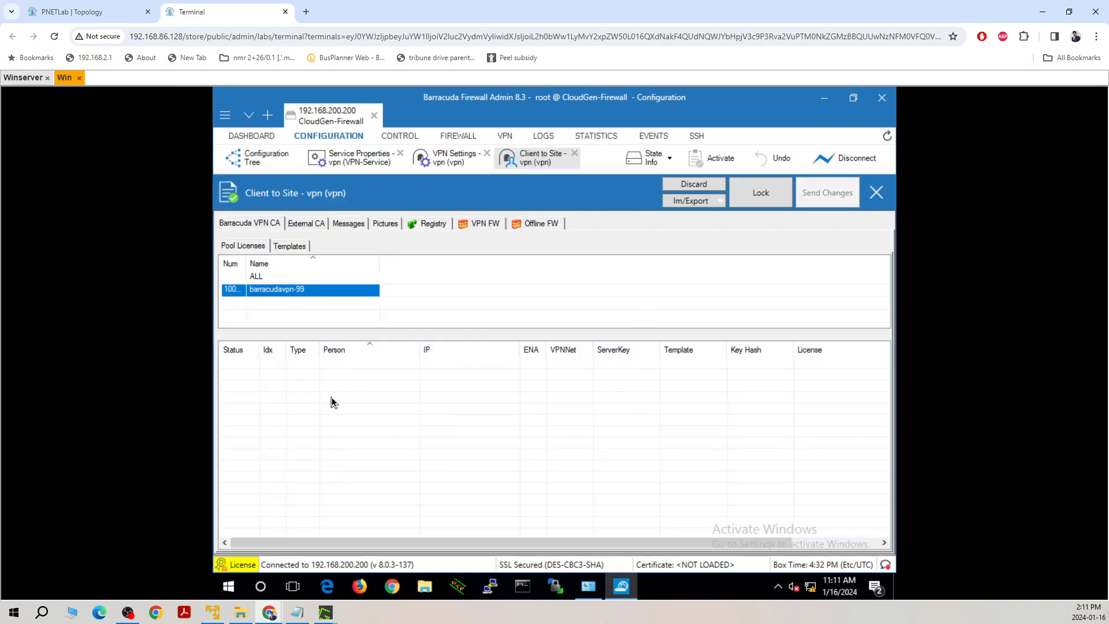
mouse_move(352, 410)
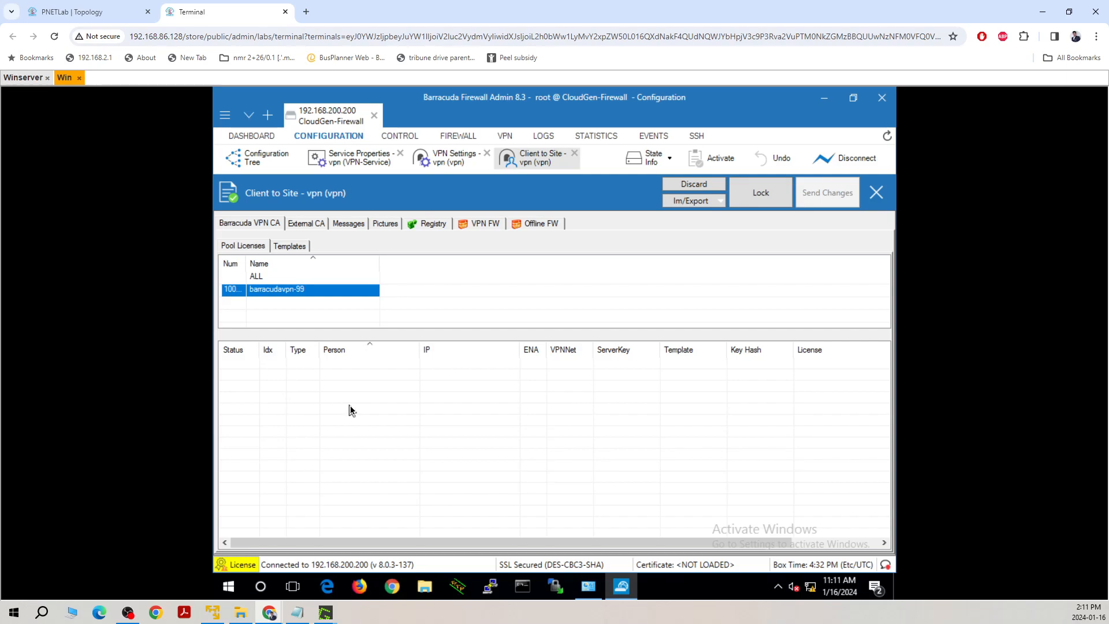
mouse_move(313, 229)
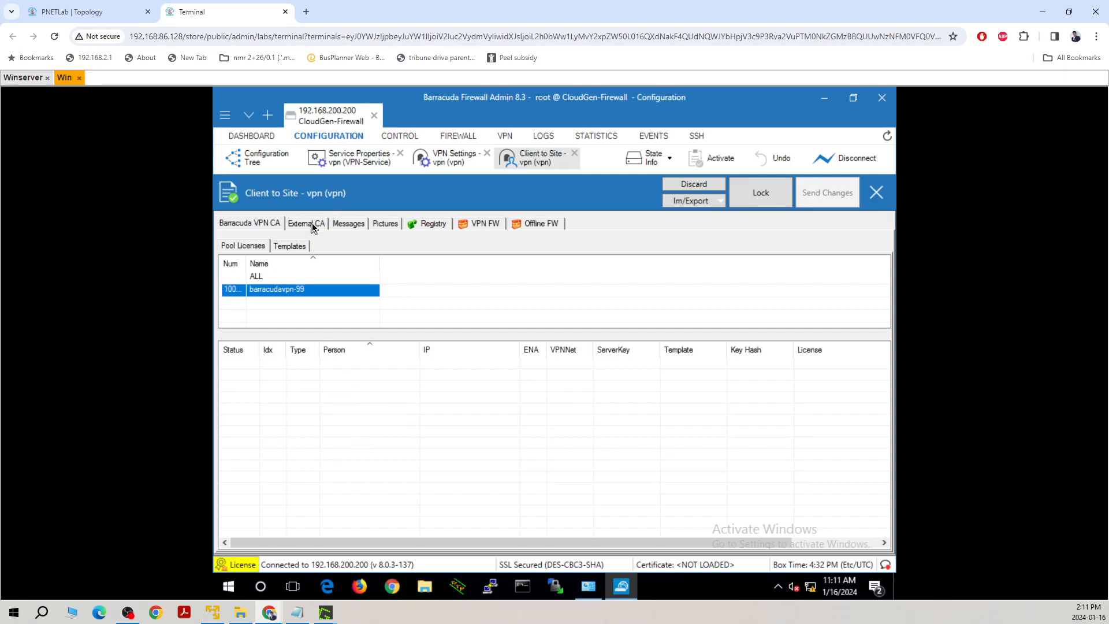
left_click(760, 193)
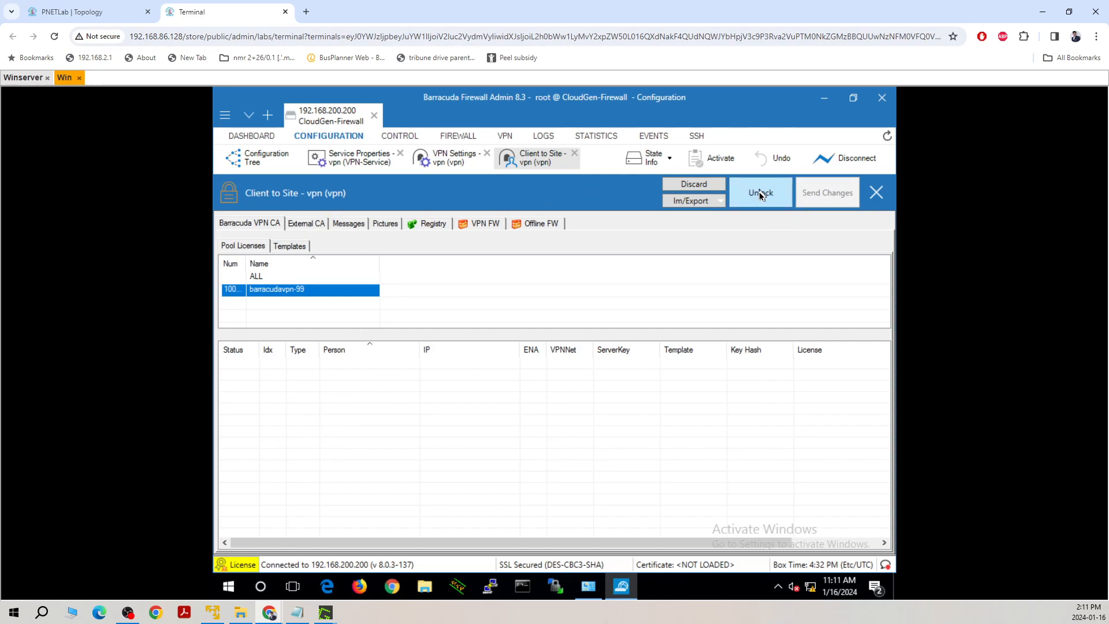
left_click(305, 223)
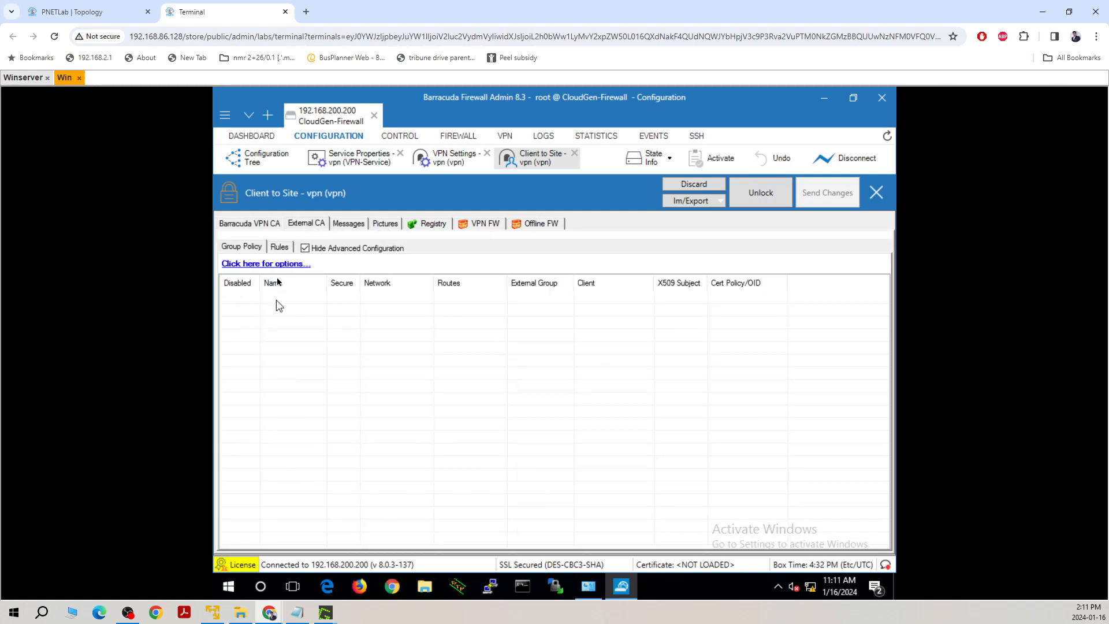
mouse_move(273, 267)
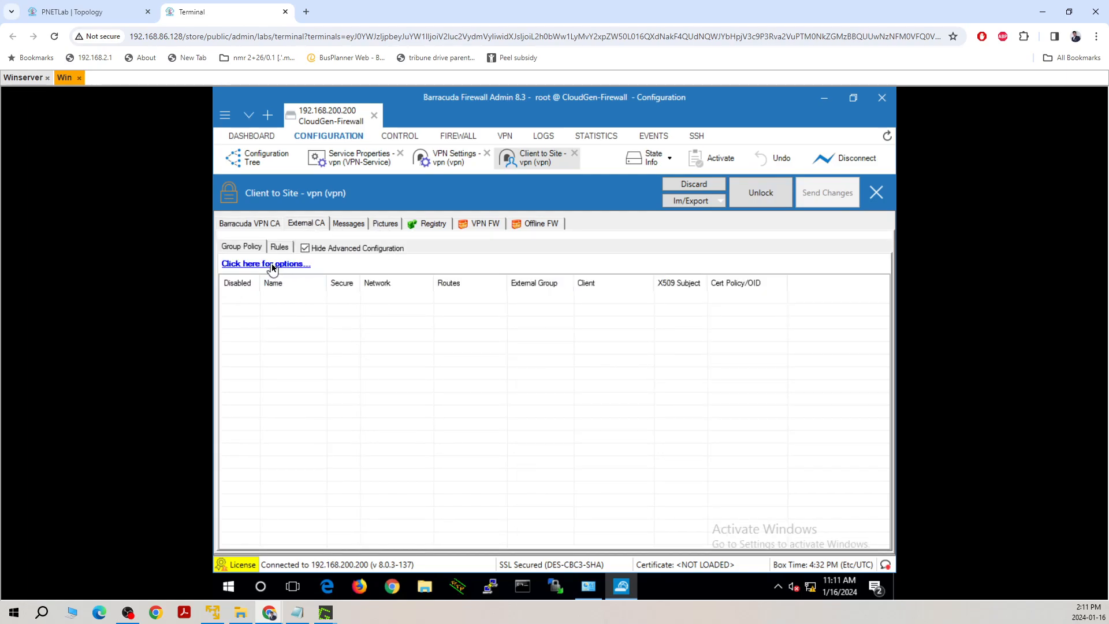
left_click(266, 263)
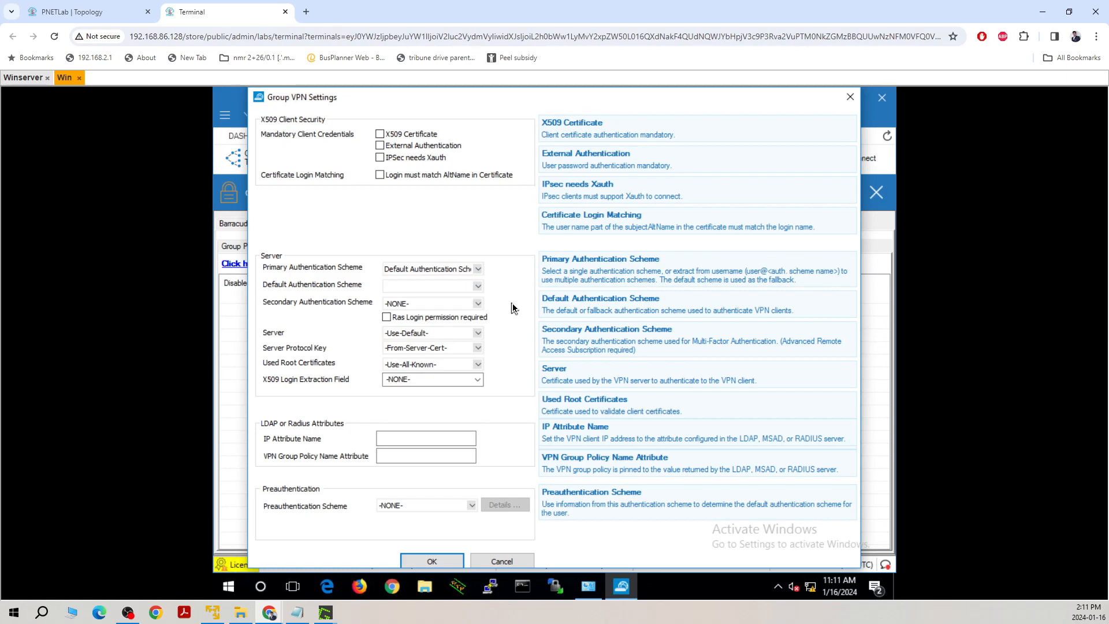
Step: Choose msad as the Default Authentication Scheme and activate the change
left_click(478, 286)
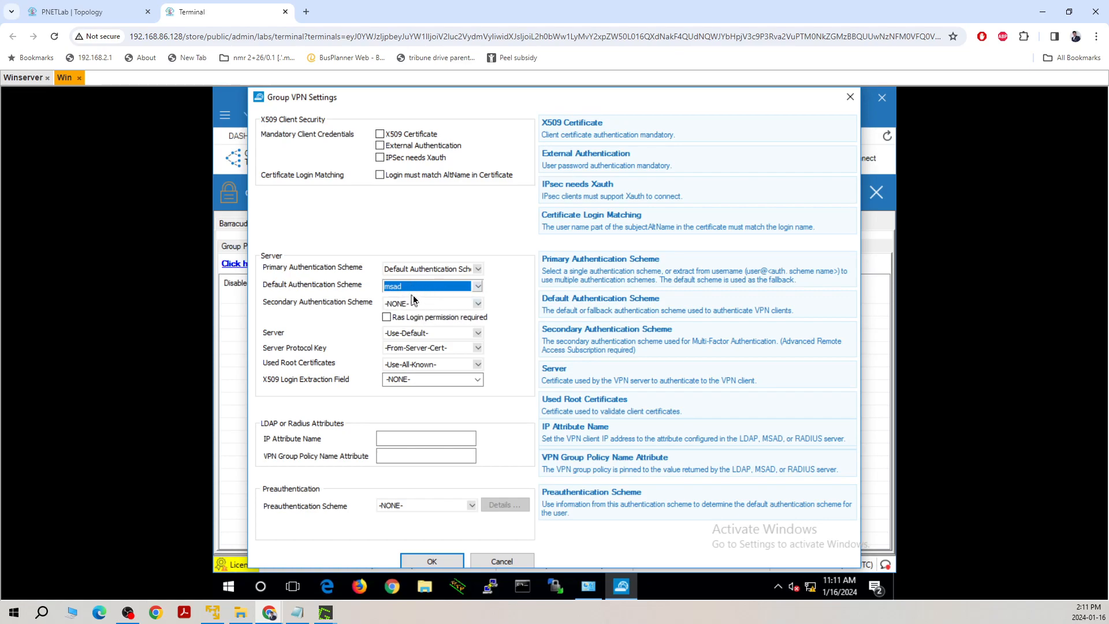
mouse_move(434, 523)
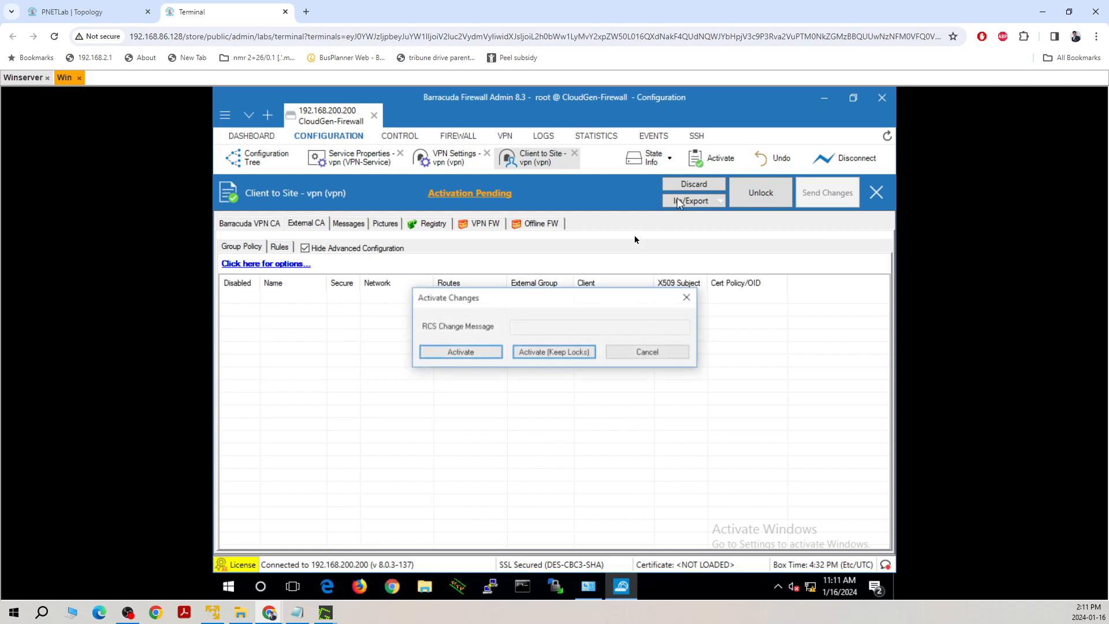
left_click(461, 351)
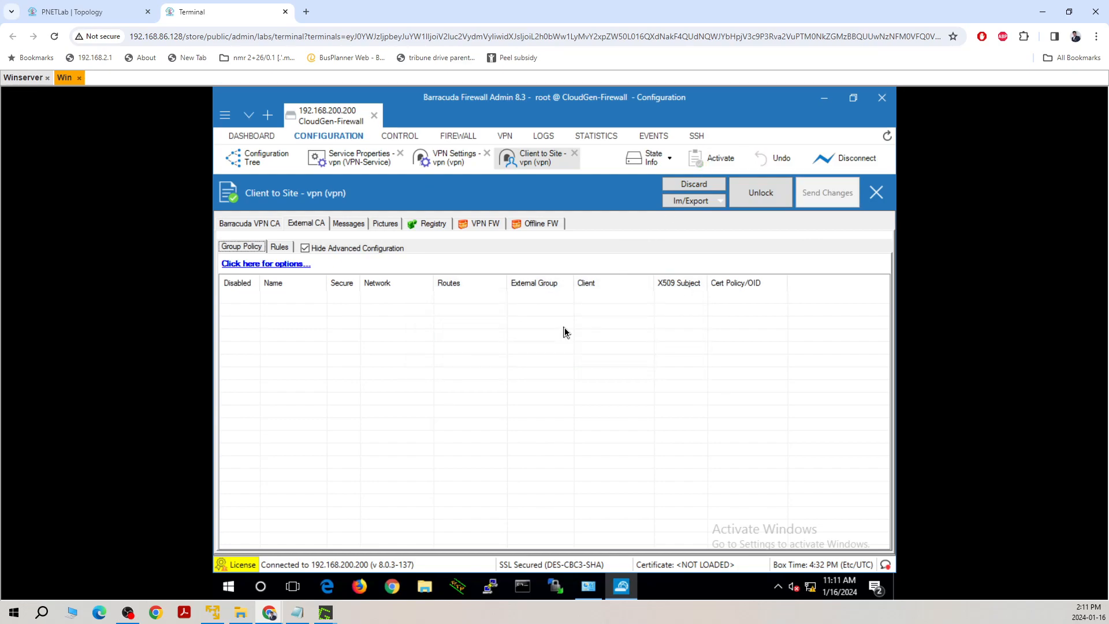
mouse_move(451, 365)
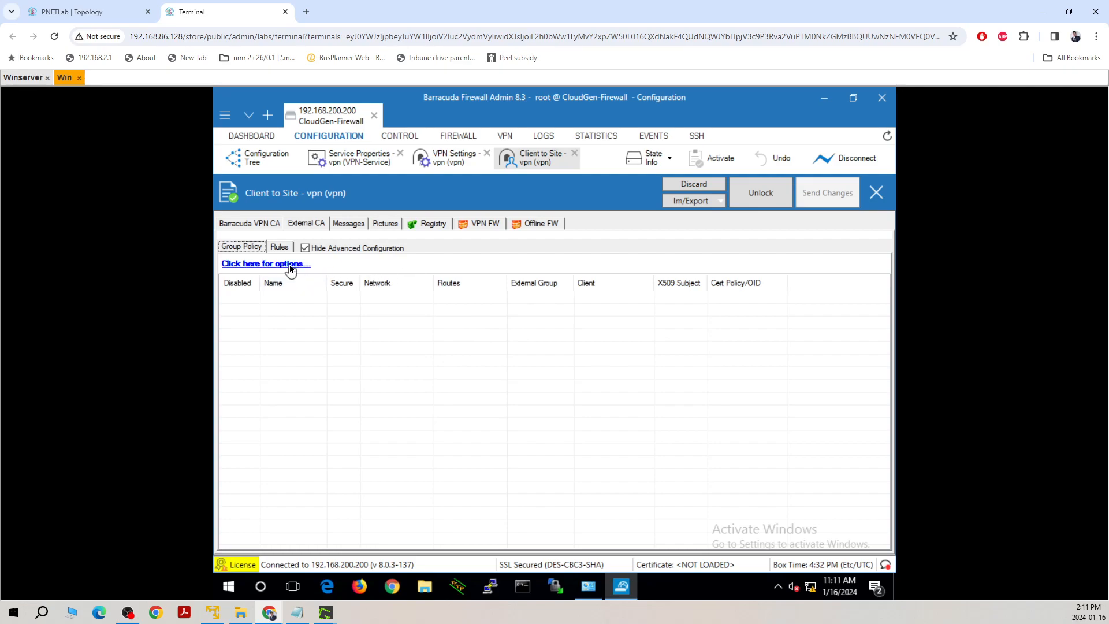
Step: Review the Group VPN Settings showing msad as default scheme and leave them unchanged
left_click(305, 223)
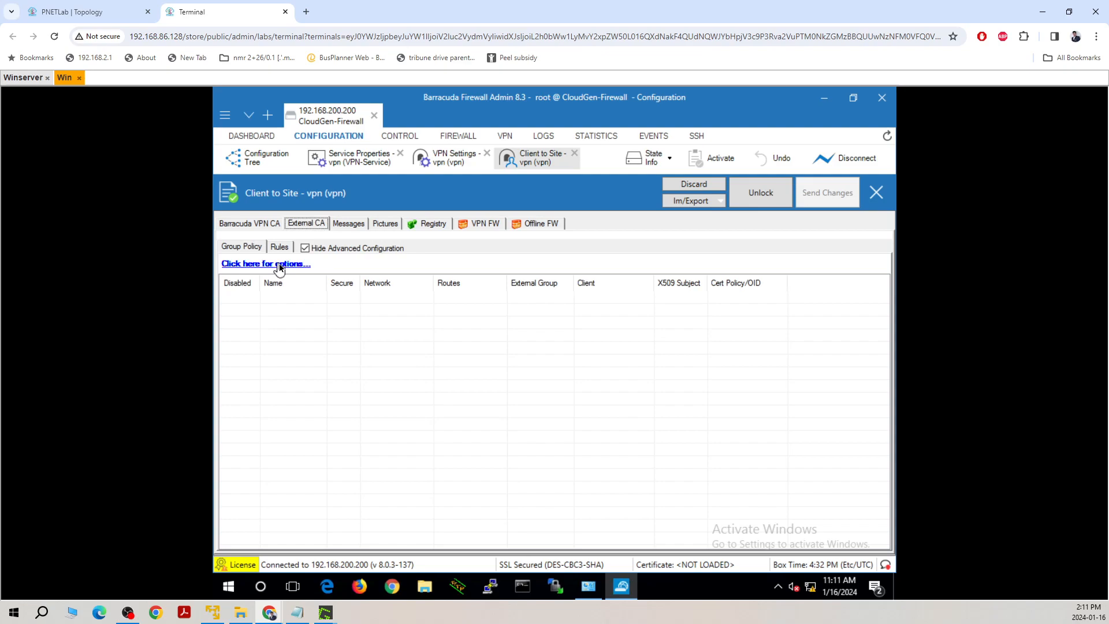
left_click(266, 263)
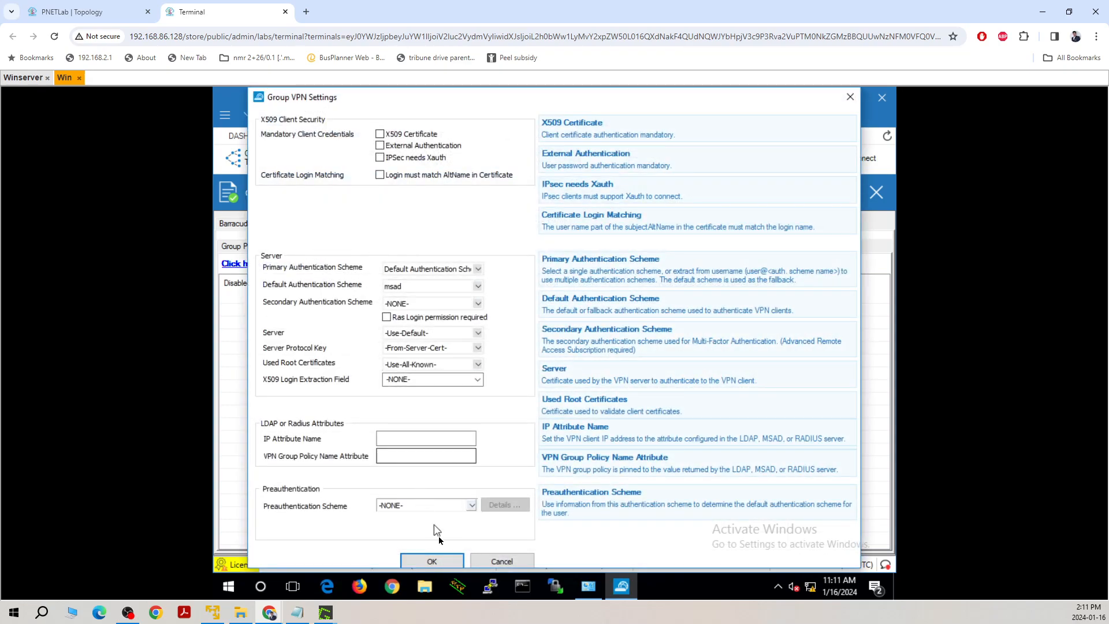
left_click(431, 561)
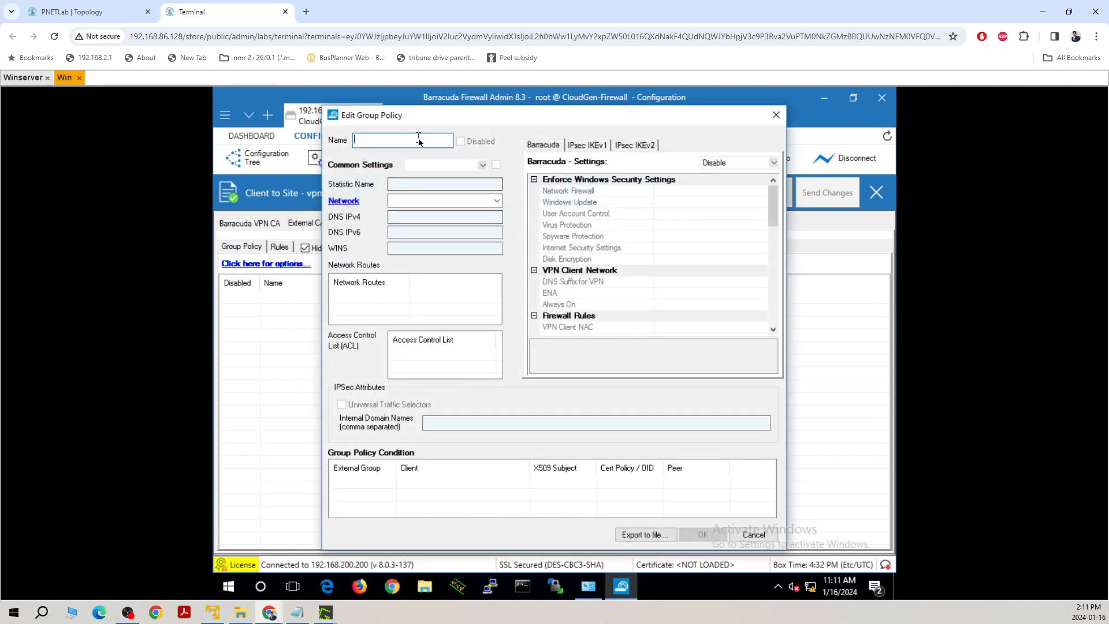
Step: Name the group policy C2S-Tunnel and assign the C2S client network 172.16.10.0
type("CS")
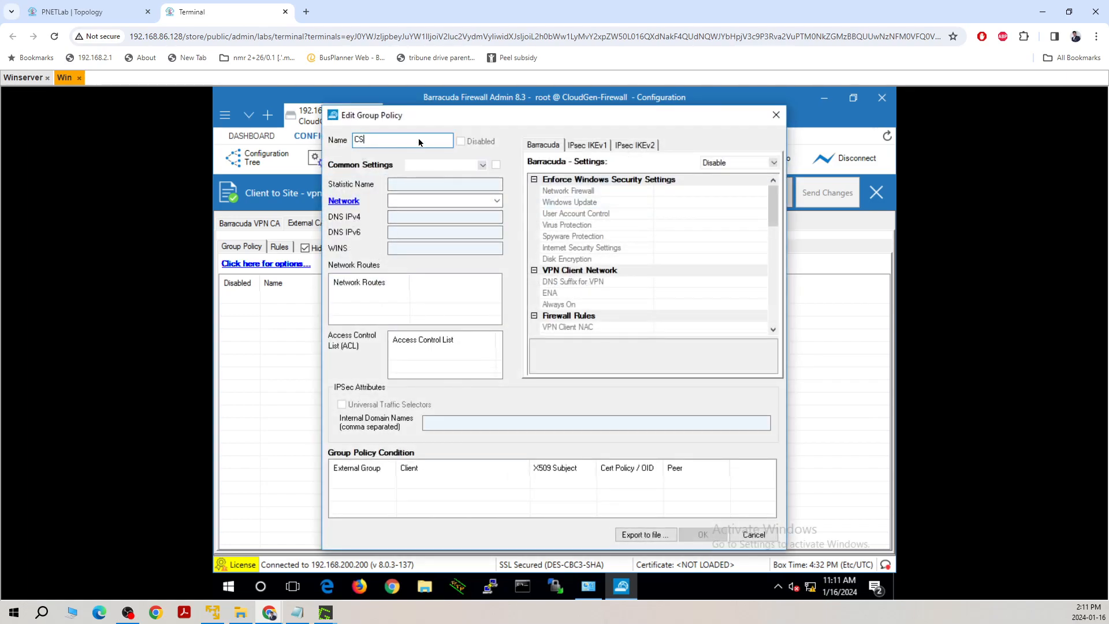
type("-Anti")
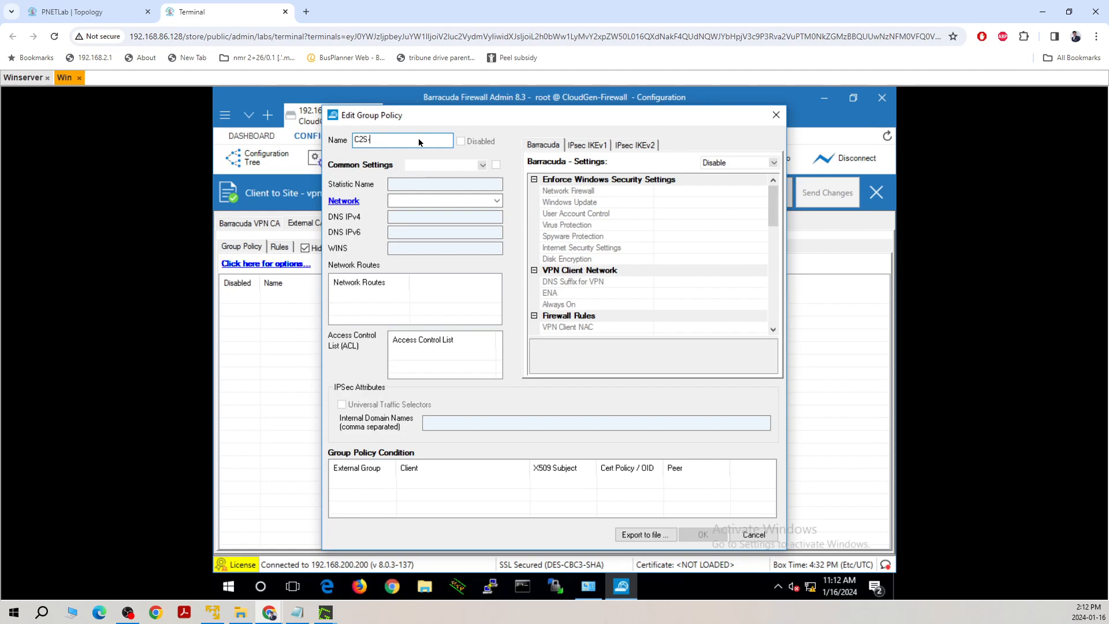
type("Tunnel")
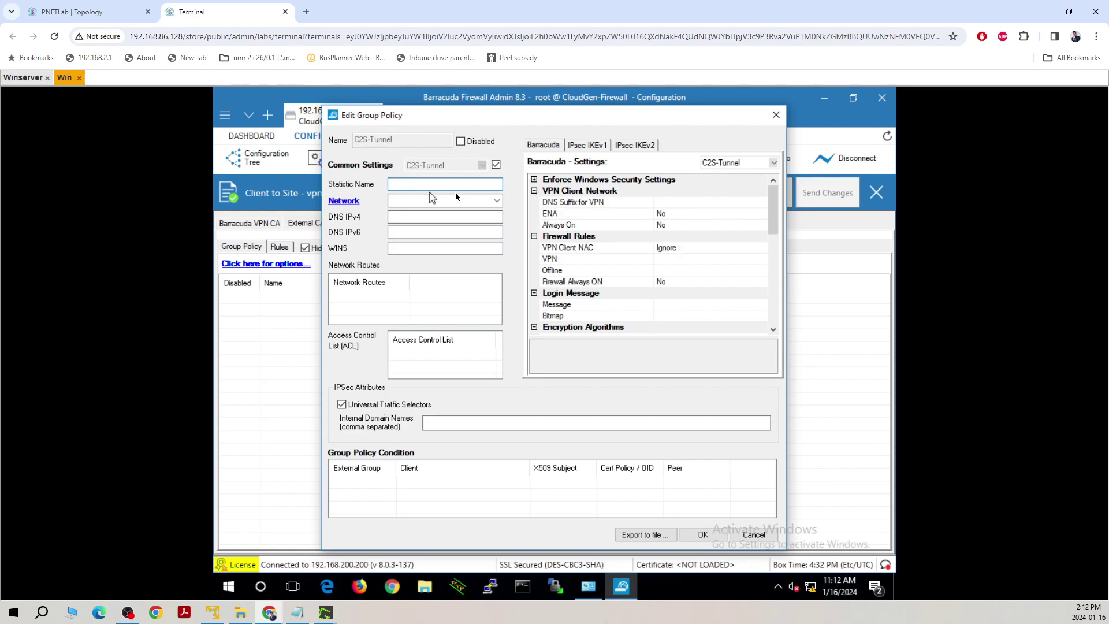
left_click(496, 201)
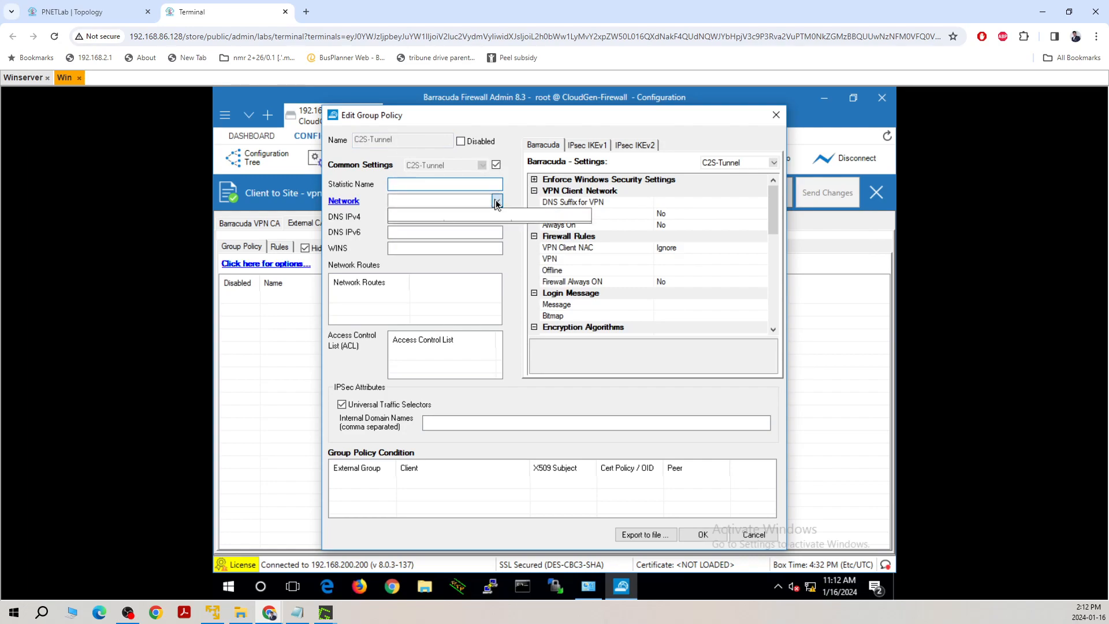
left_click(496, 201)
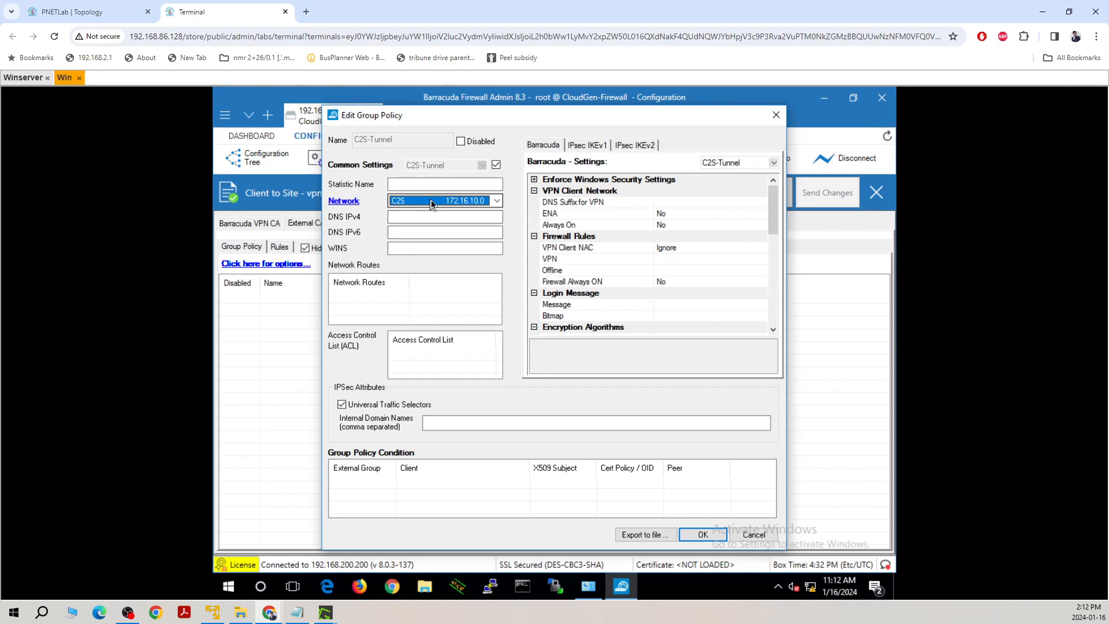
mouse_move(612, 225)
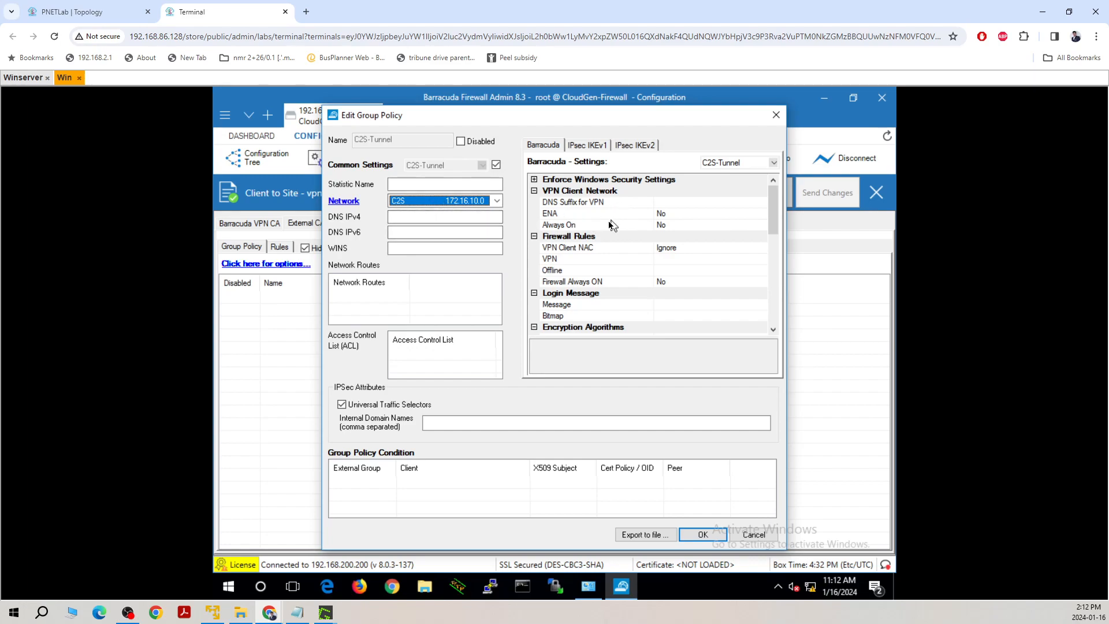
mouse_move(402, 299)
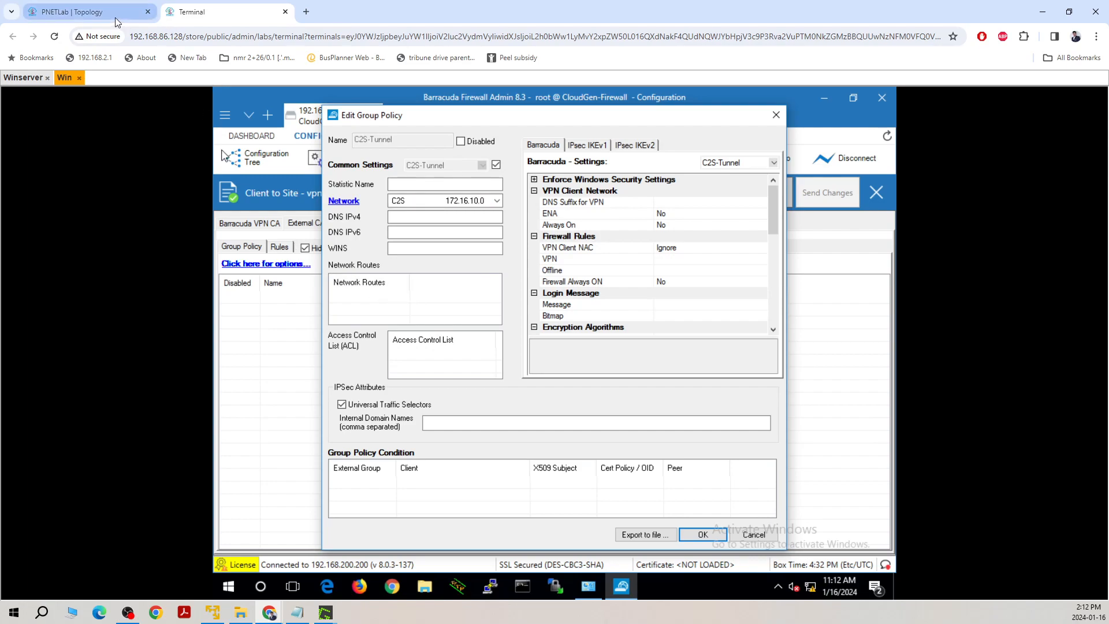
left_click(85, 11)
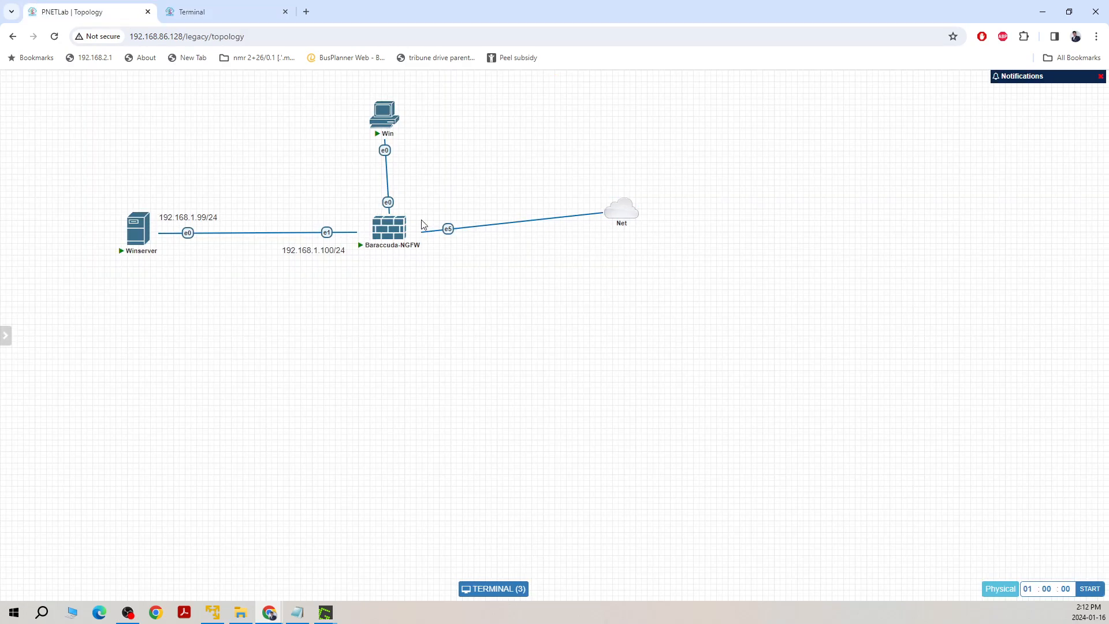
mouse_move(236, 322)
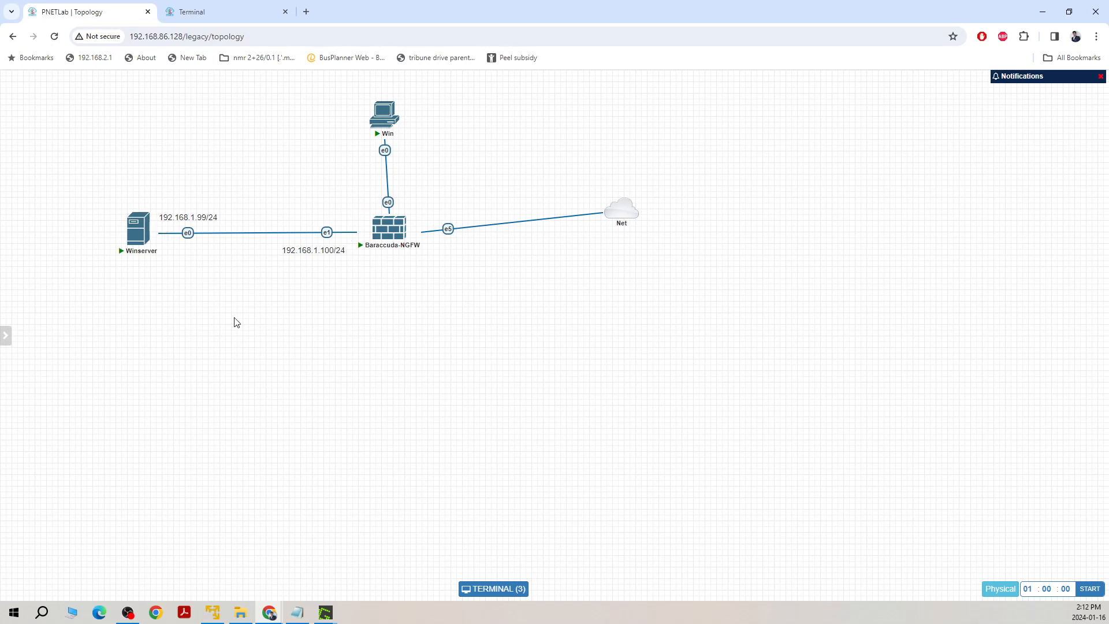
mouse_move(258, 230)
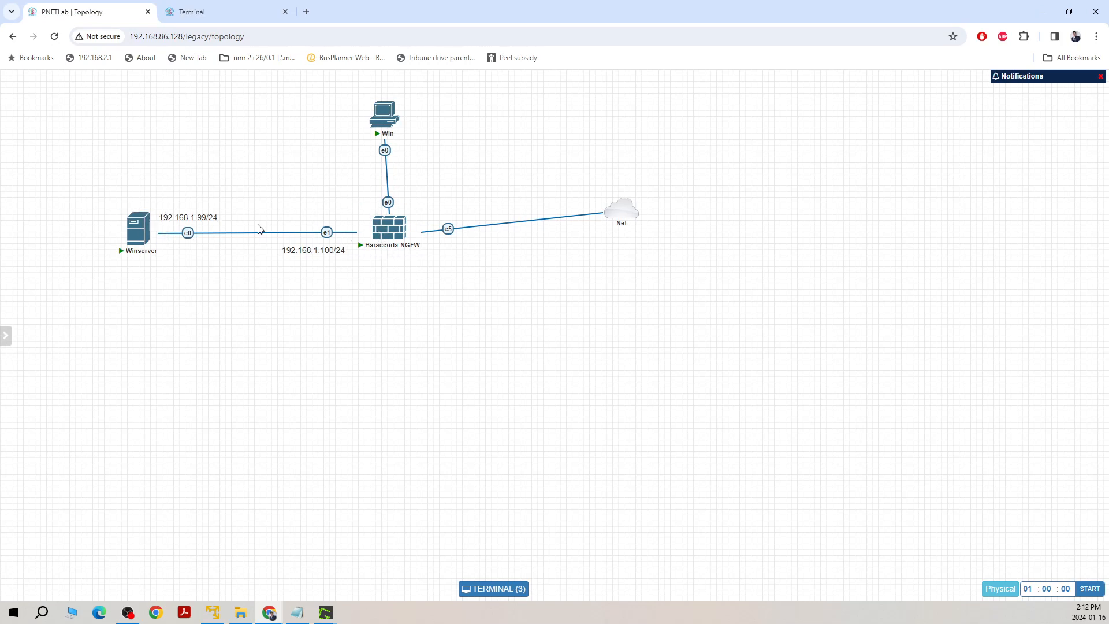
mouse_move(368, 256)
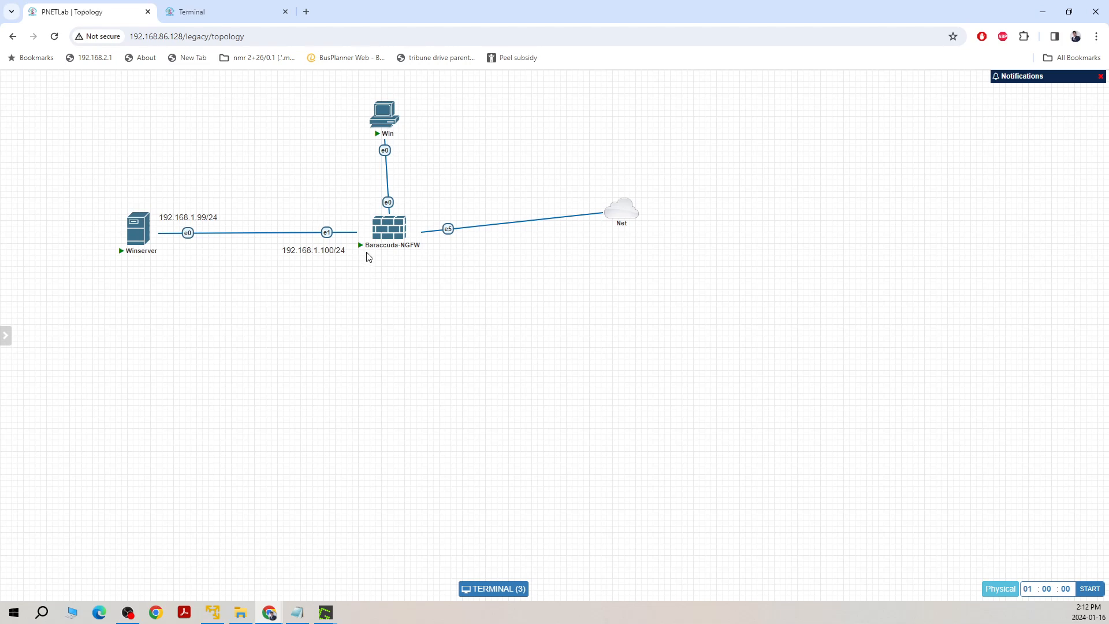
mouse_move(342, 245)
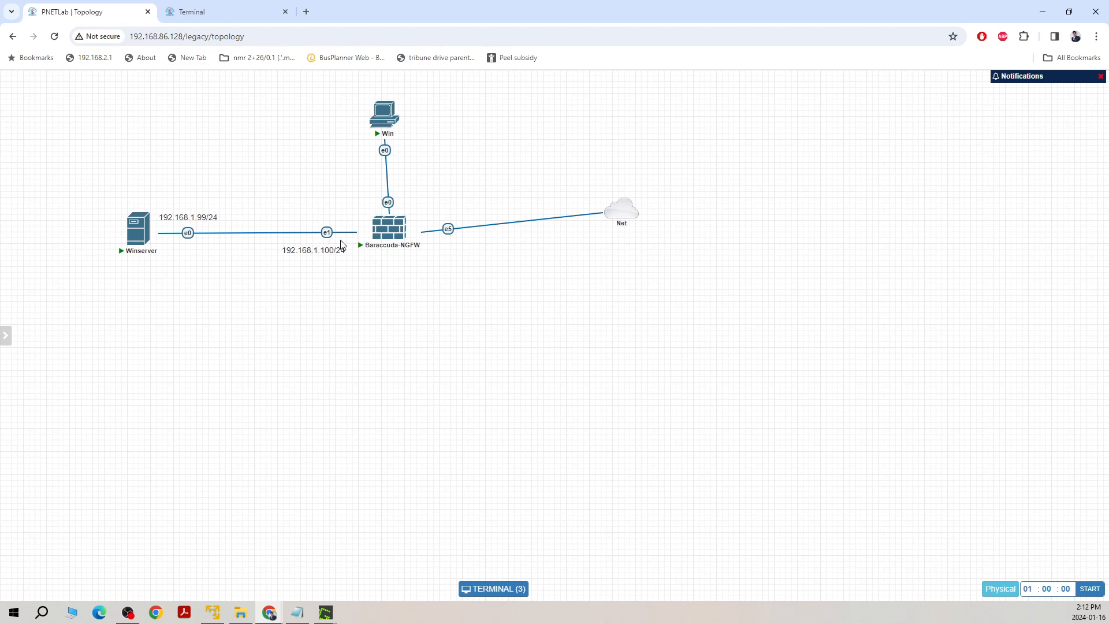
mouse_move(276, 183)
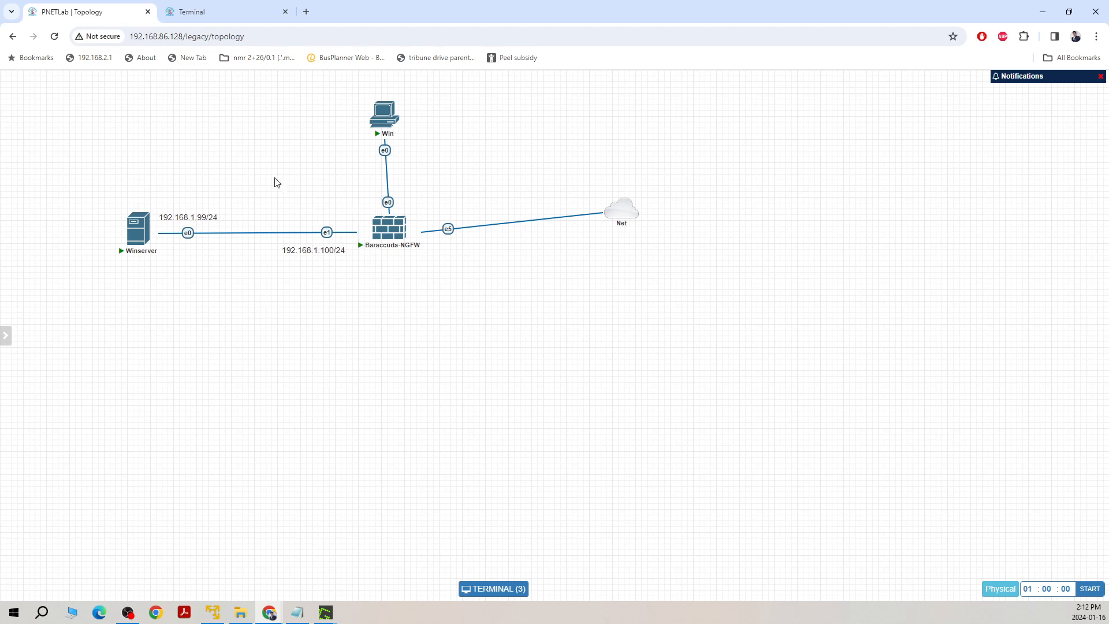
mouse_move(238, 177)
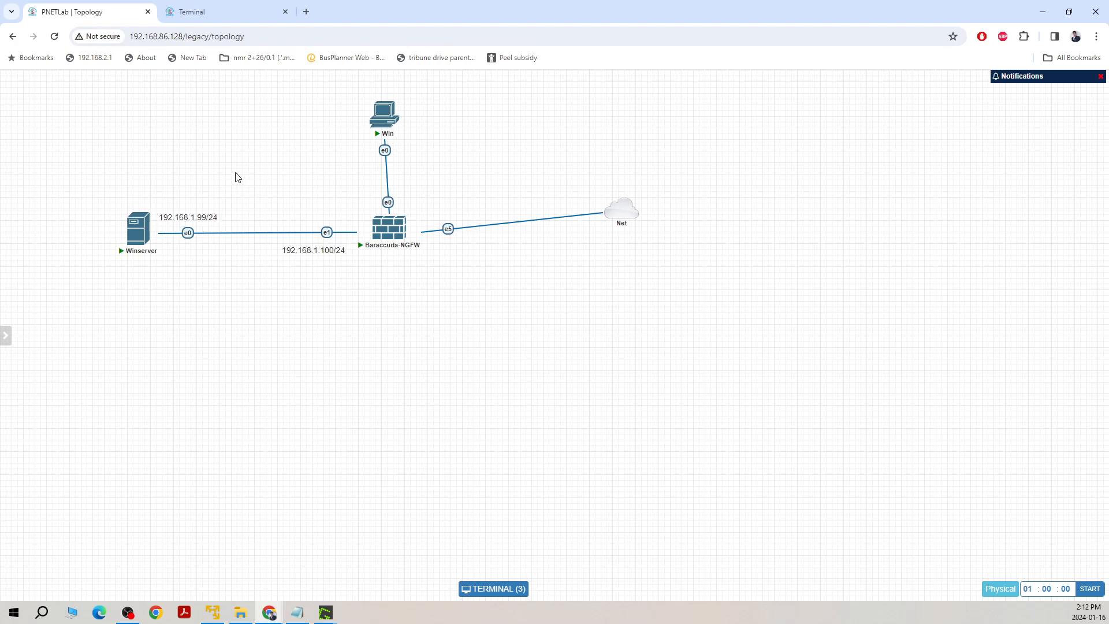
mouse_move(262, 175)
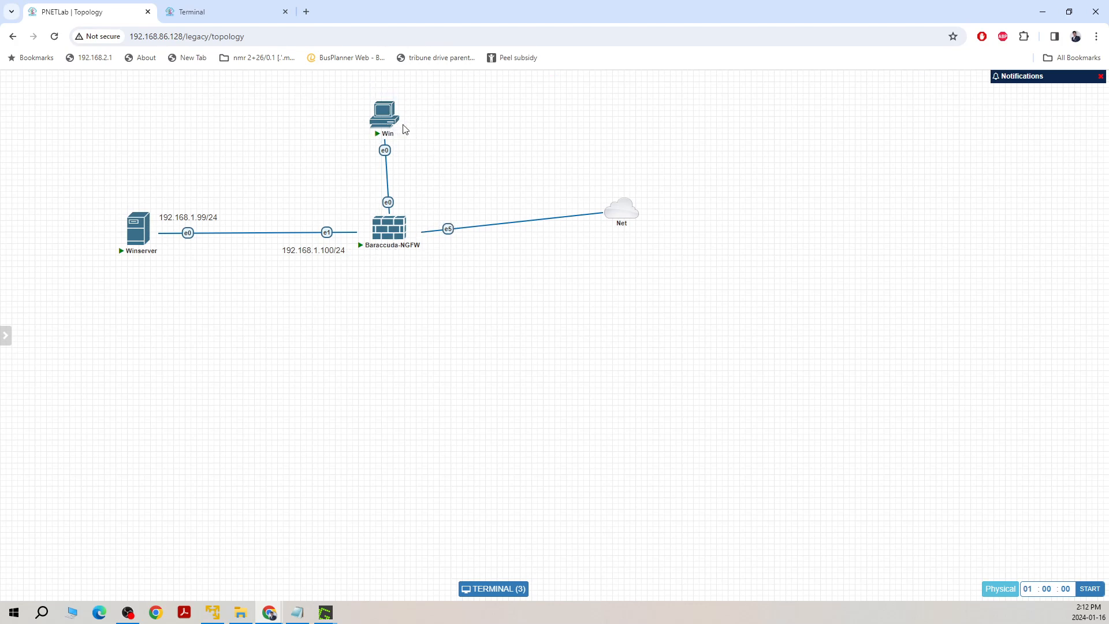
mouse_move(240, 253)
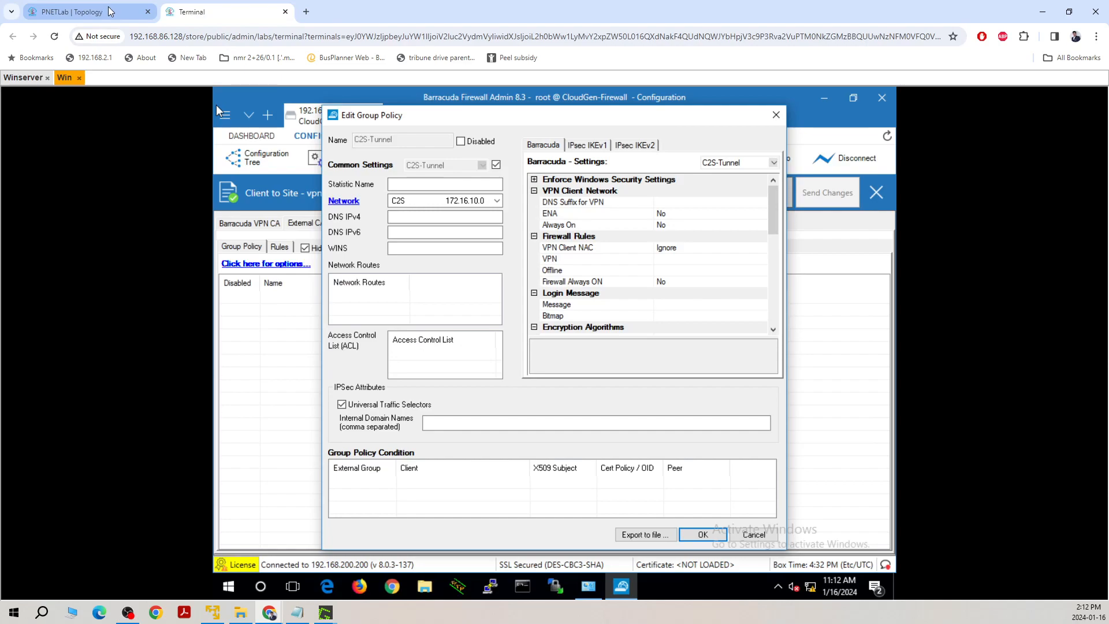
mouse_move(84, 11)
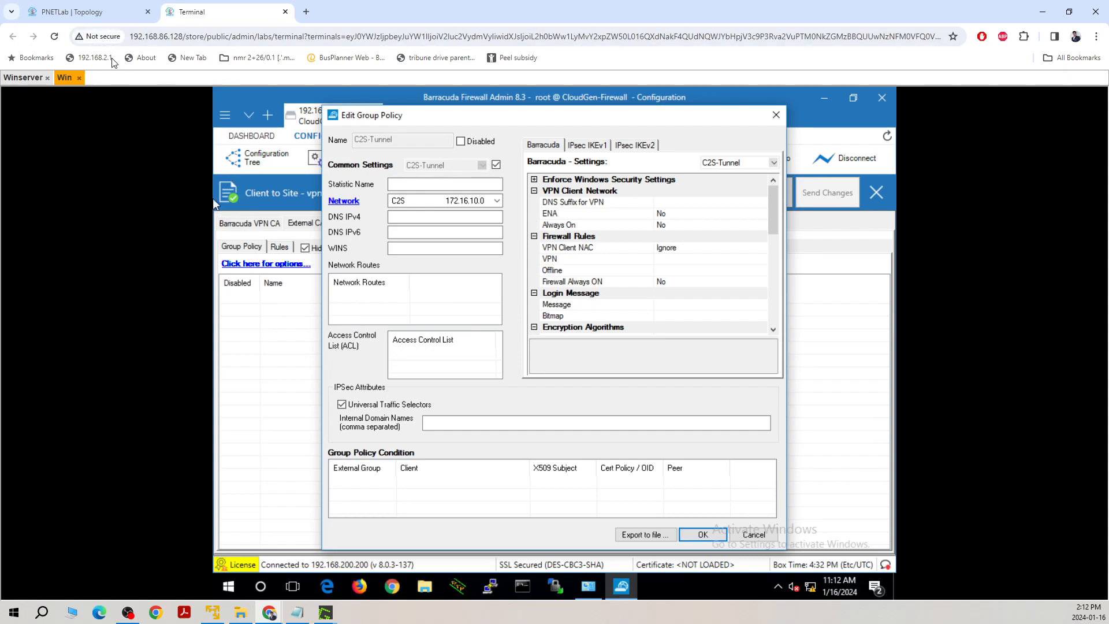
Step: Add and commit the network route 192.168.1.0/24 in the C2S-Tunnel policy
left_click(84, 11)
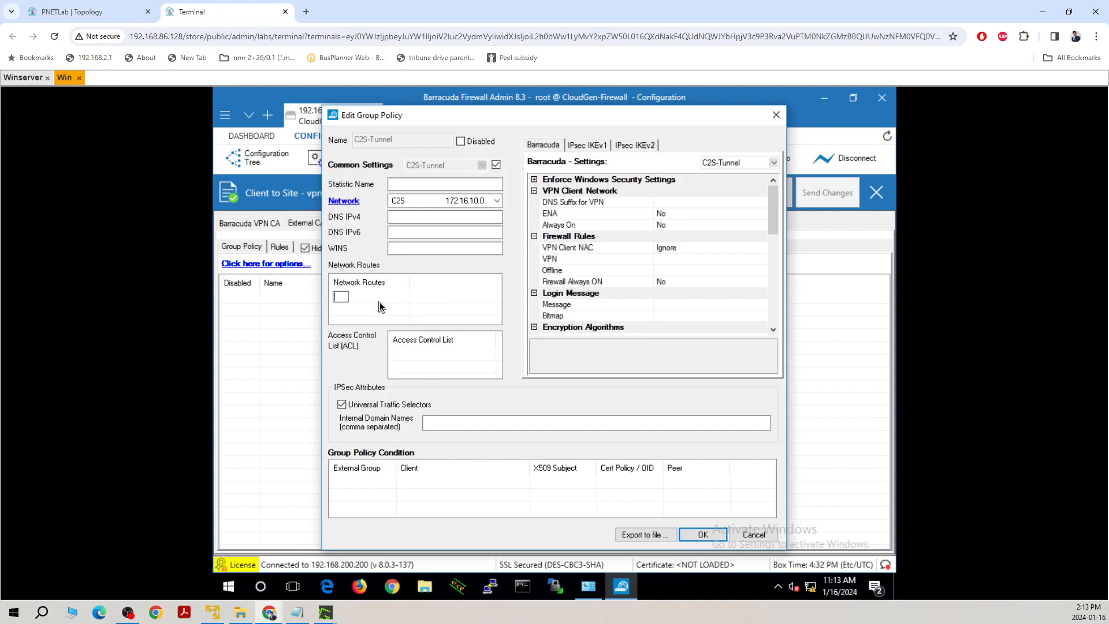
type("192.168")
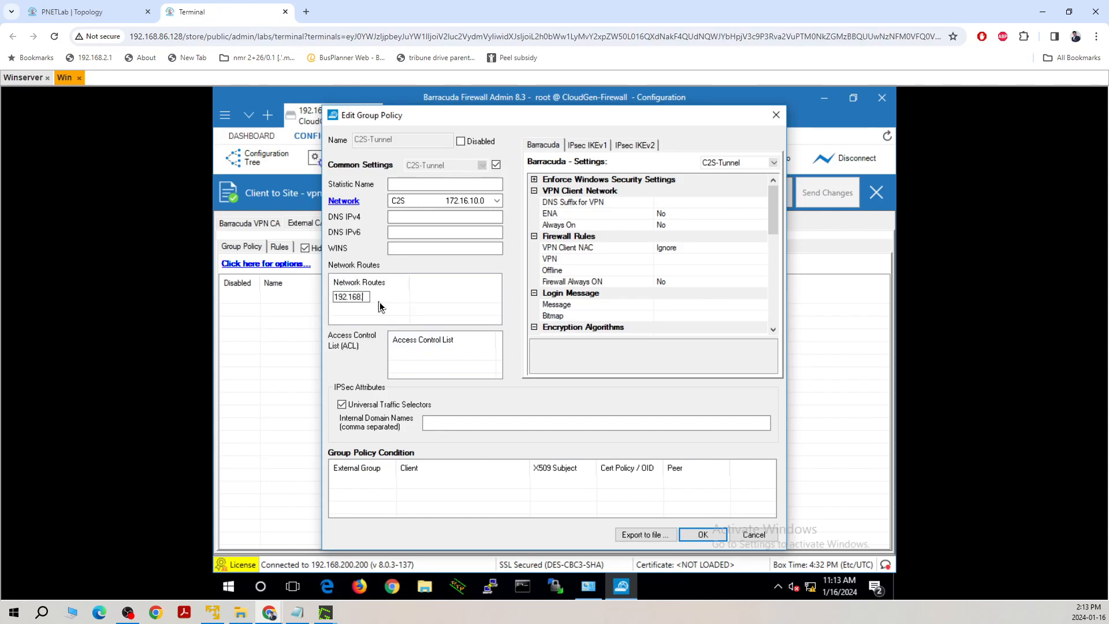
type(".1")
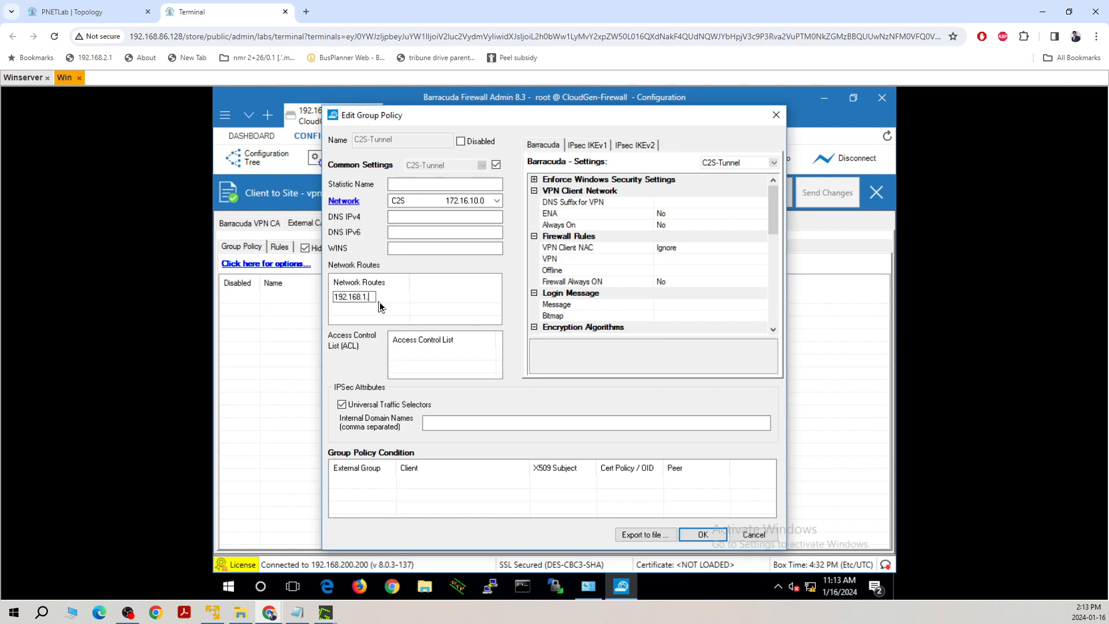
type(".0/274")
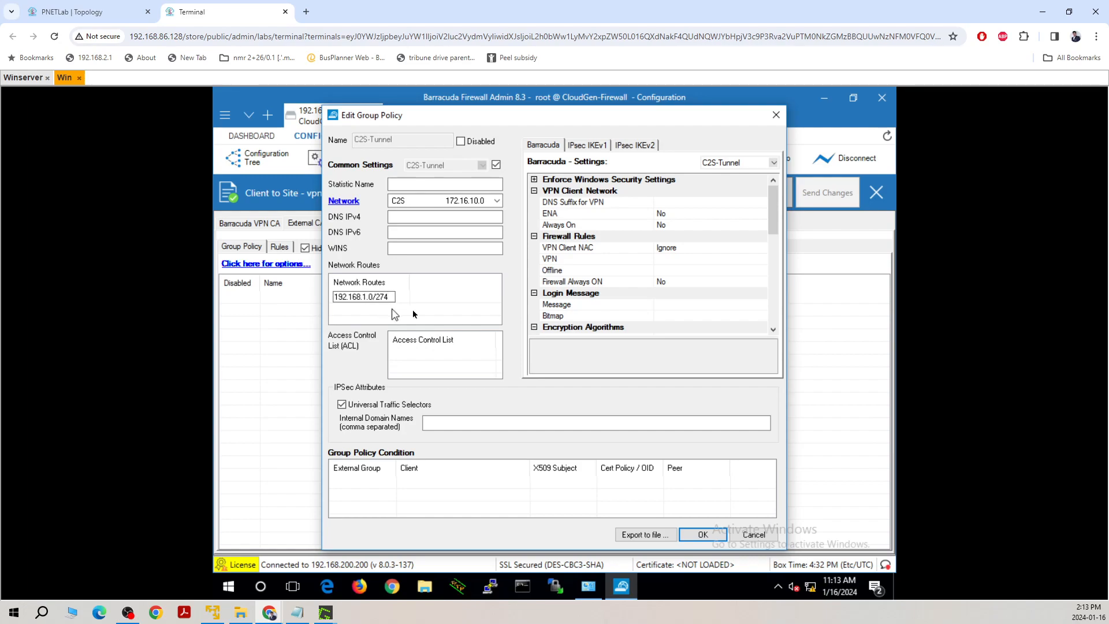
key("Backspace")
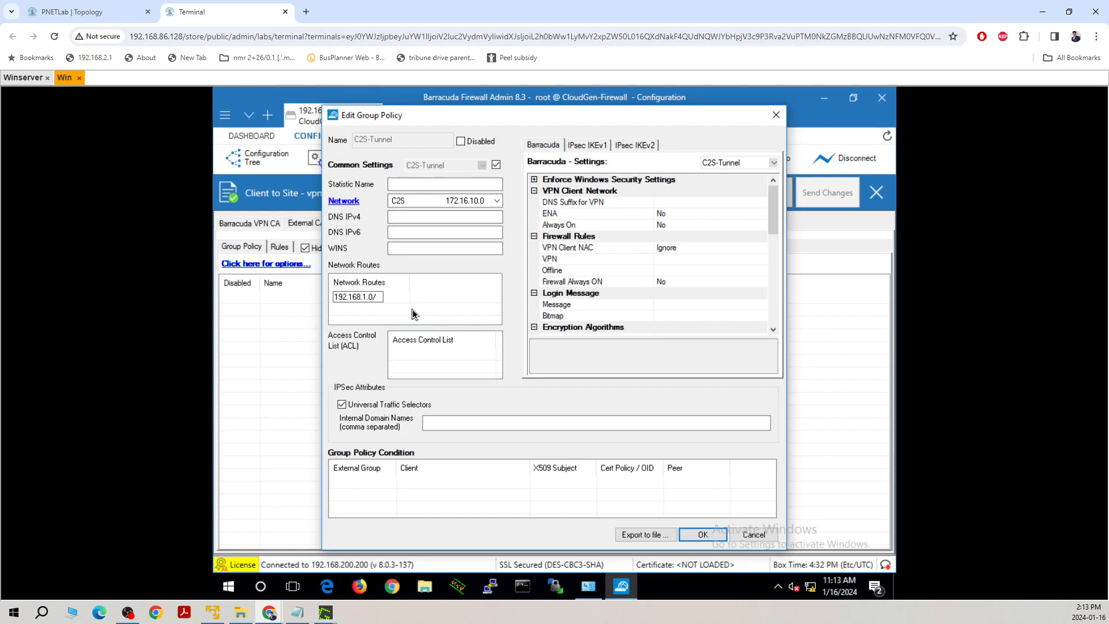
type("24")
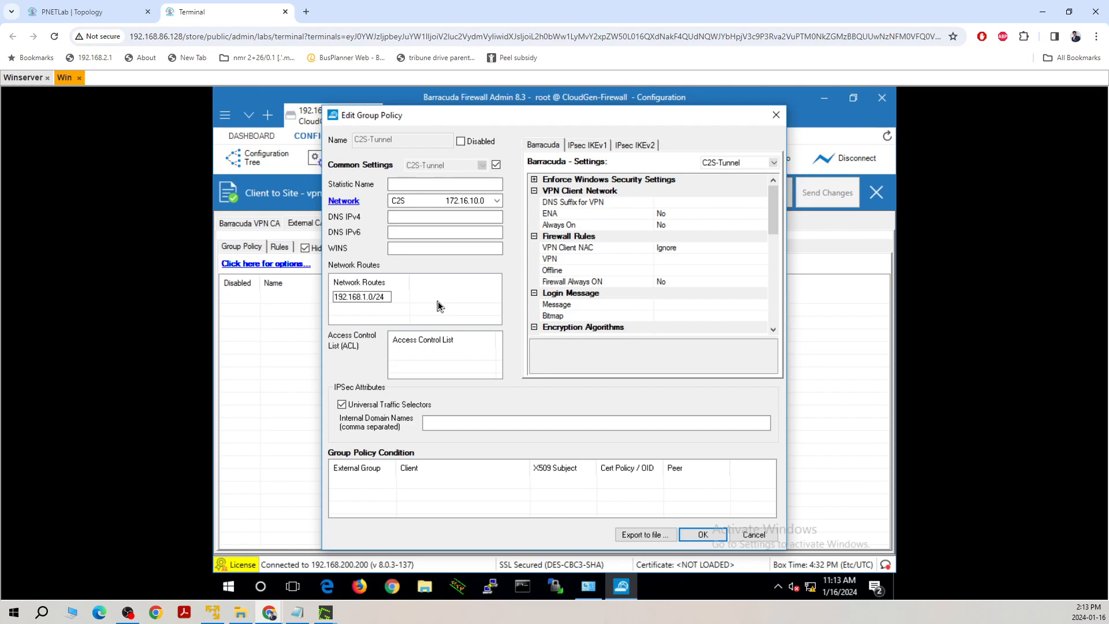
double_click(361, 297)
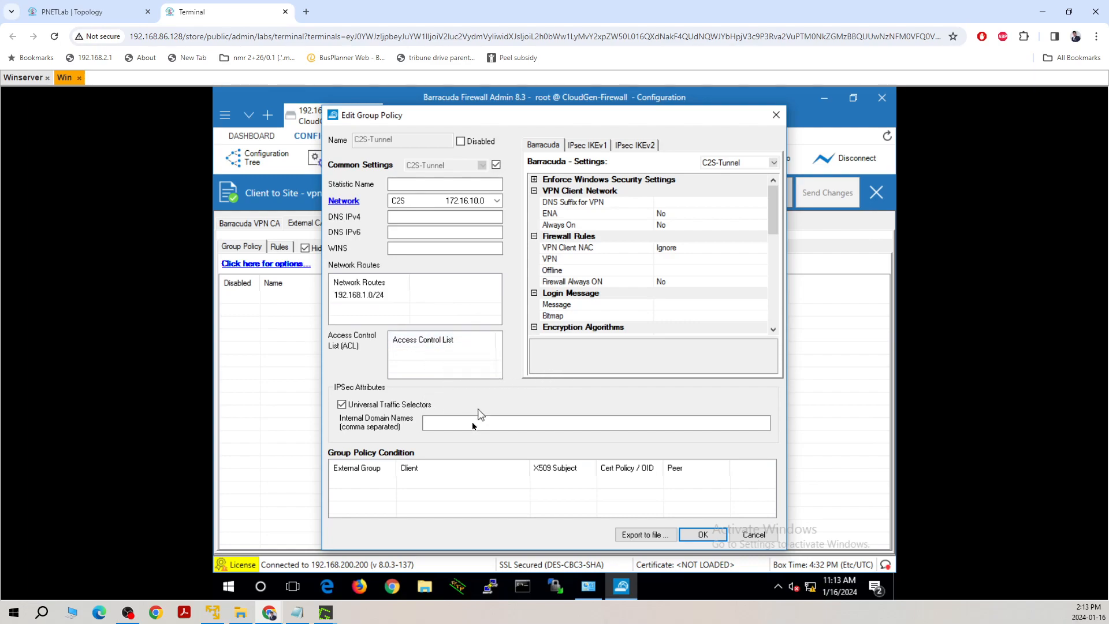
mouse_move(445, 496)
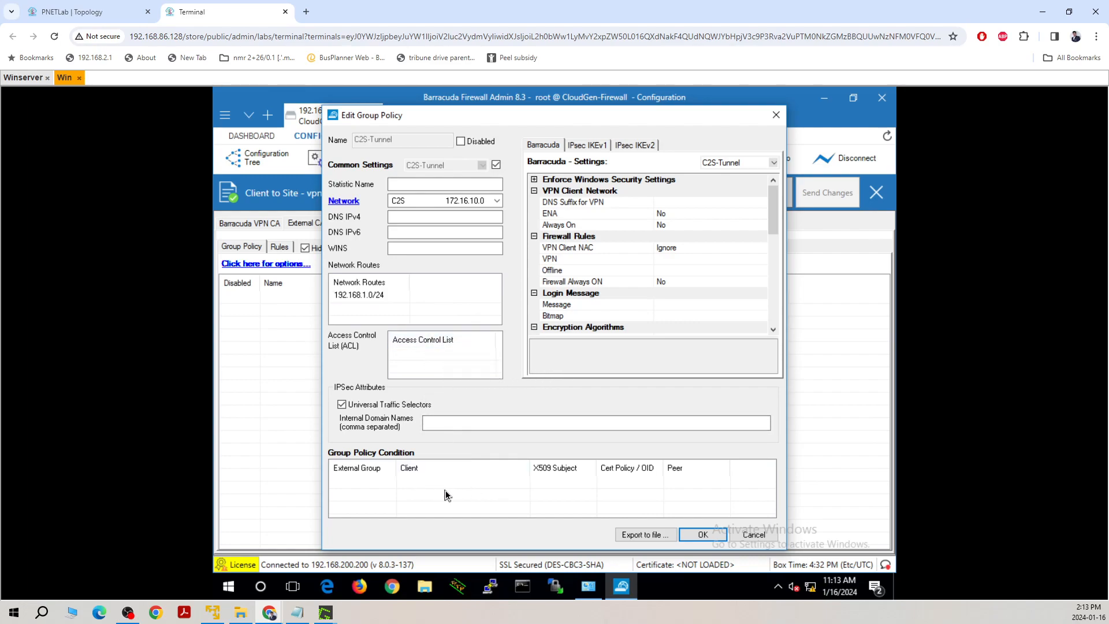
mouse_move(439, 493)
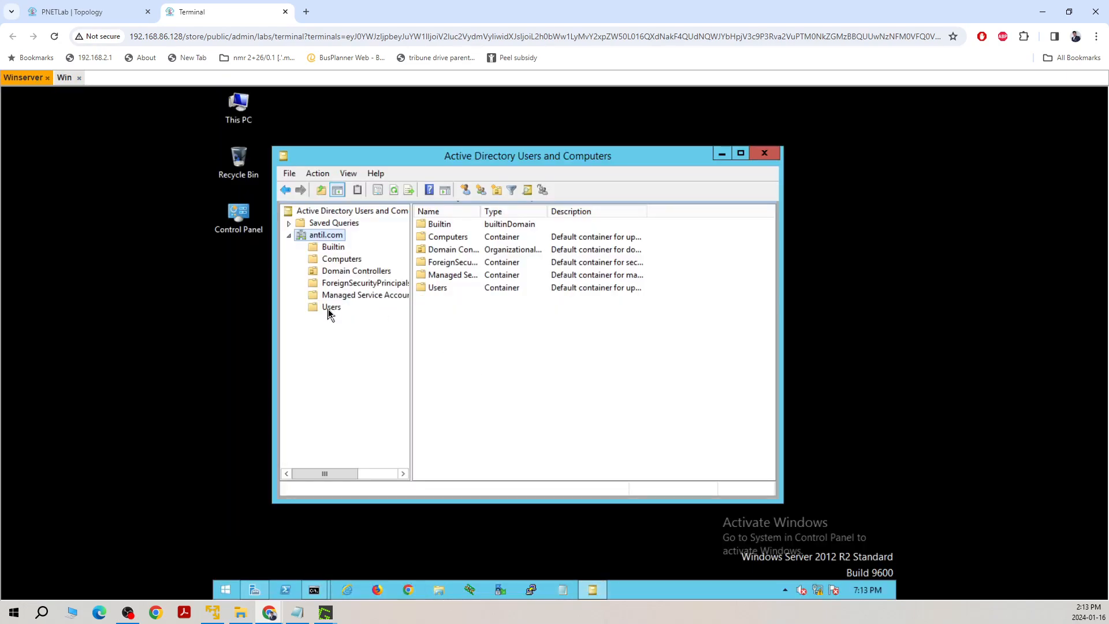
Step: Locate the VPN Users security group under antil.com Users, then return to the firewall admin
left_click(331, 306)
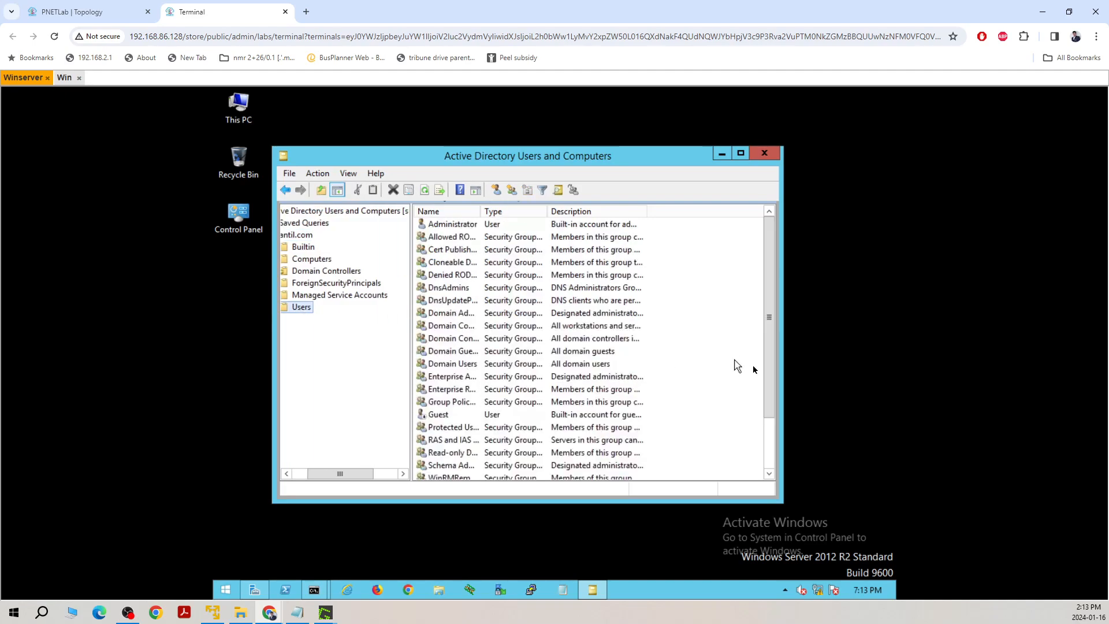
scroll("down", 3)
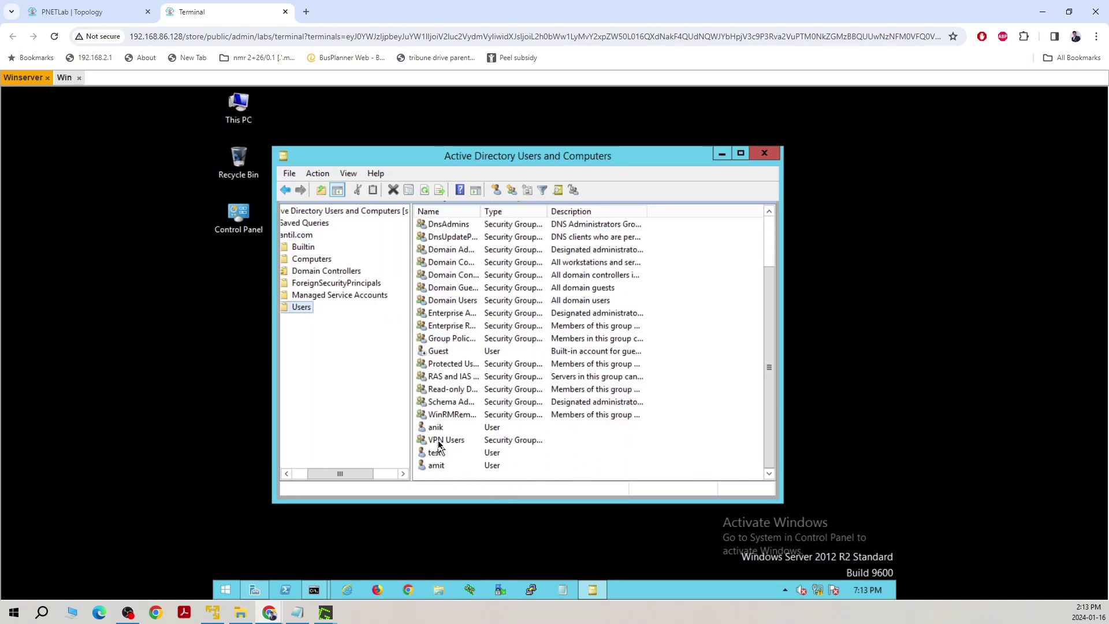
left_click(446, 439)
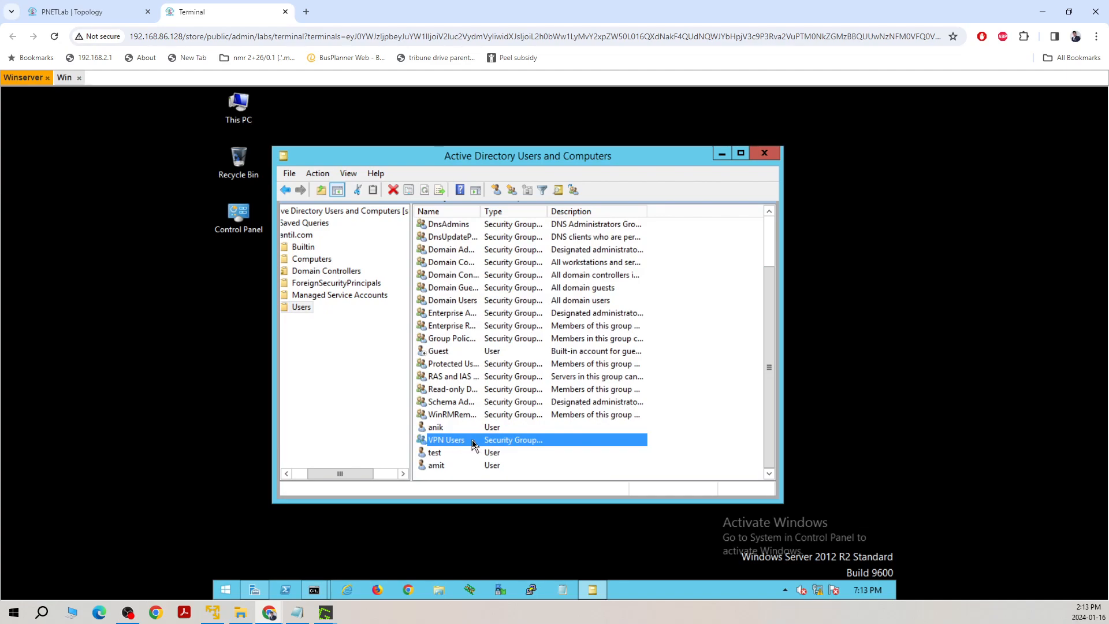
mouse_move(463, 443)
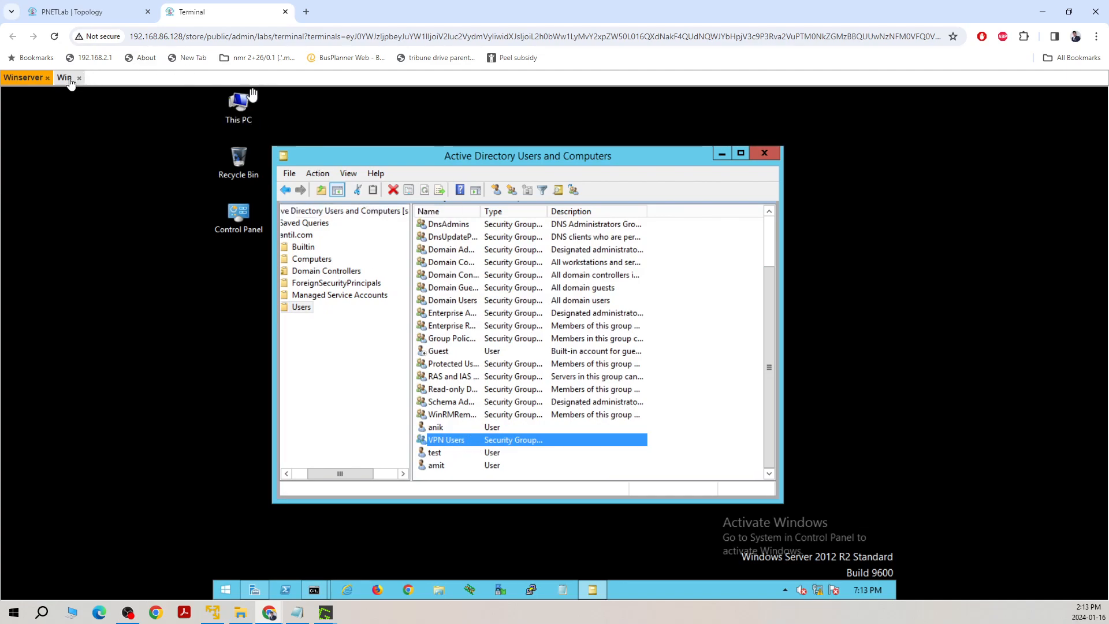
left_click(64, 77)
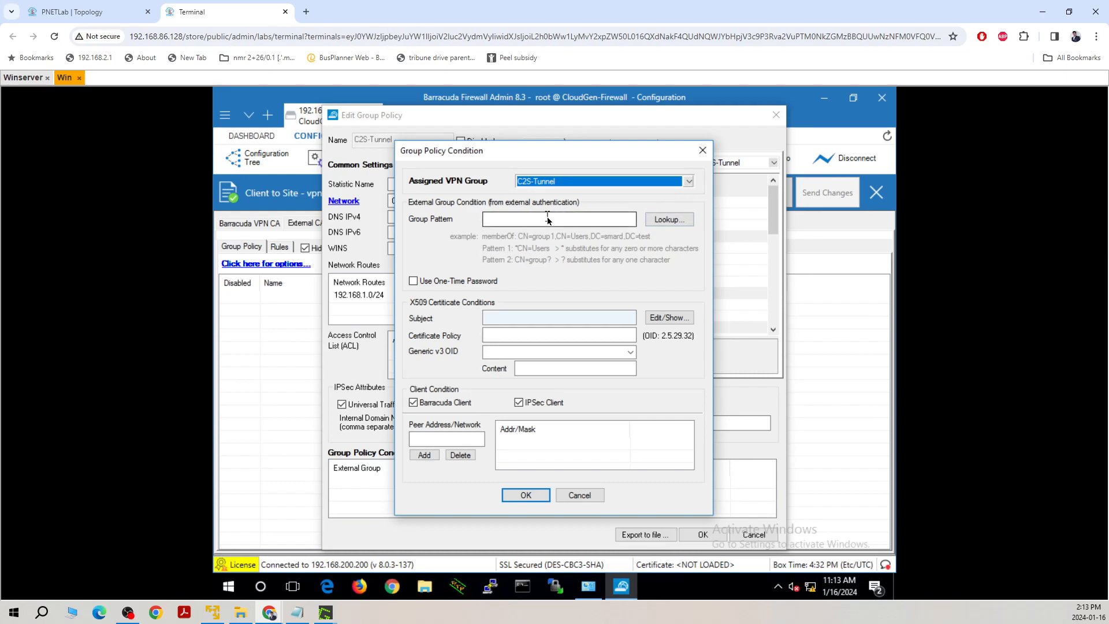
Step: Add a group policy condition with external group pattern *VPN Users*
left_click(559, 218)
type("*VPN*")
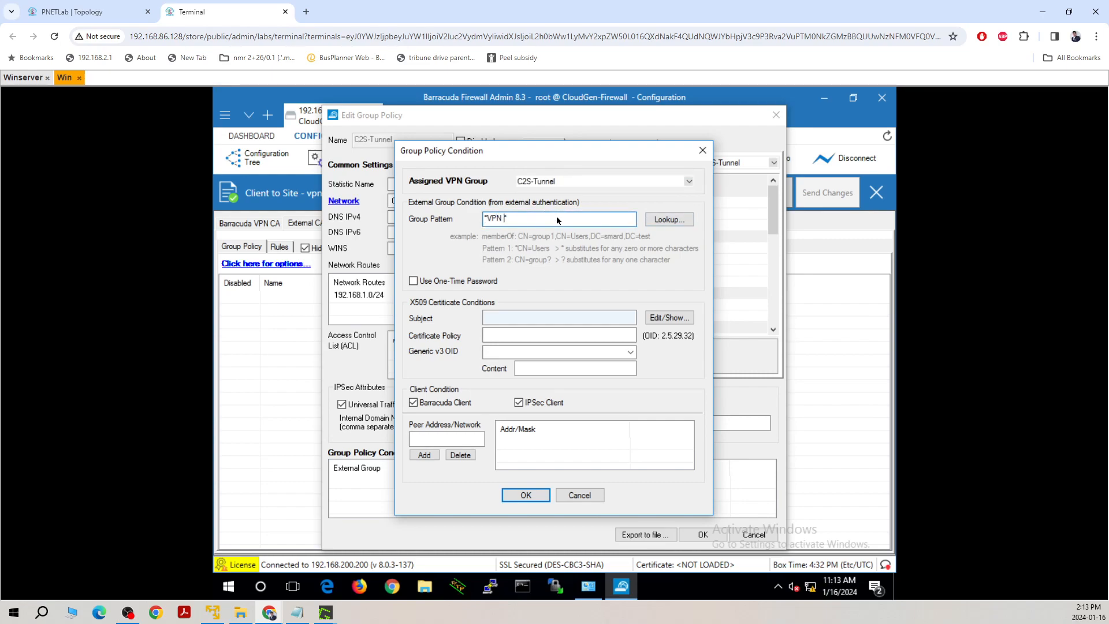
type("Users*")
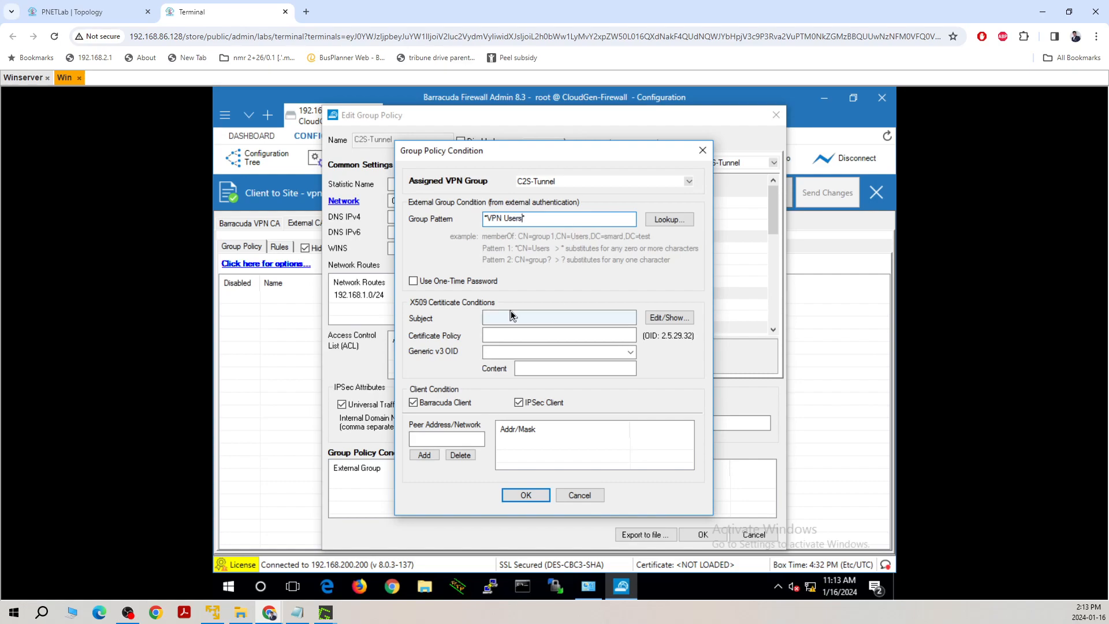
left_click(526, 495)
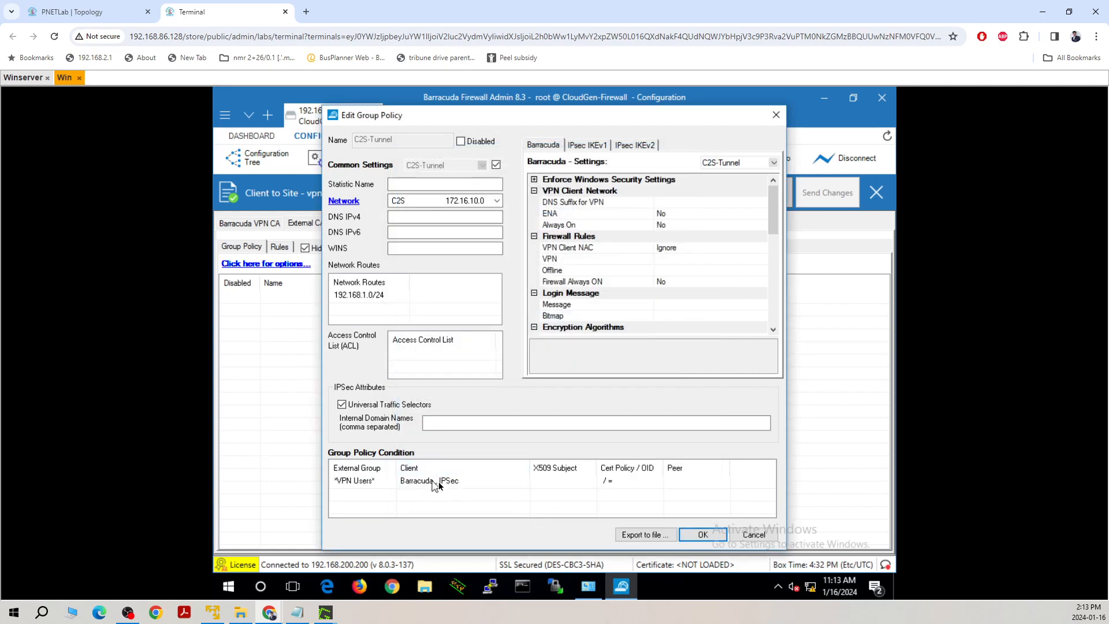
mouse_move(353, 493)
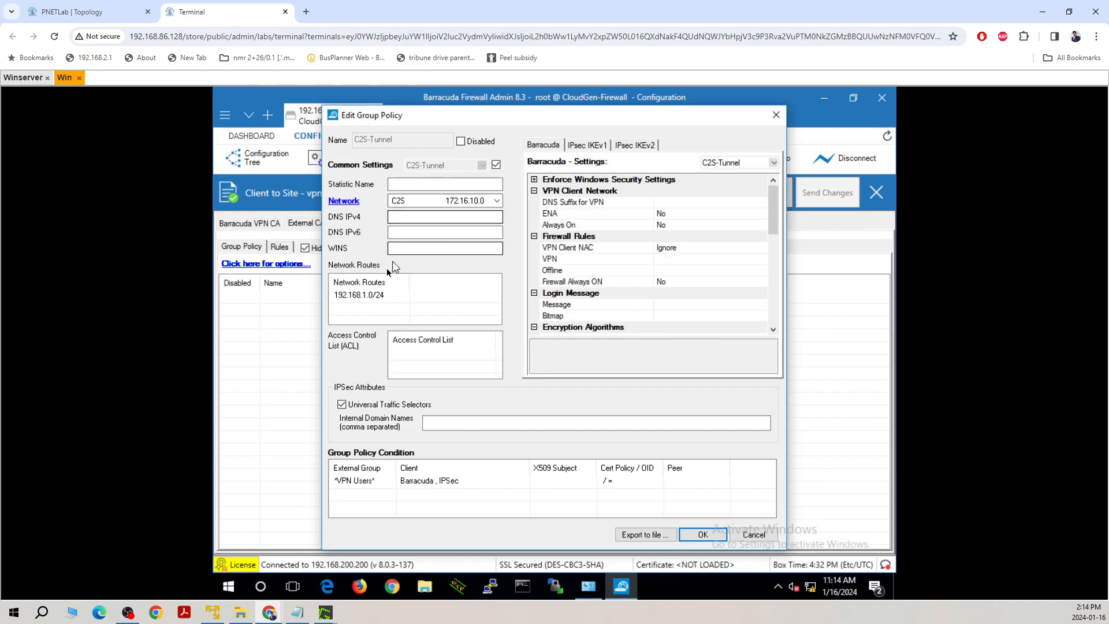
mouse_move(703, 534)
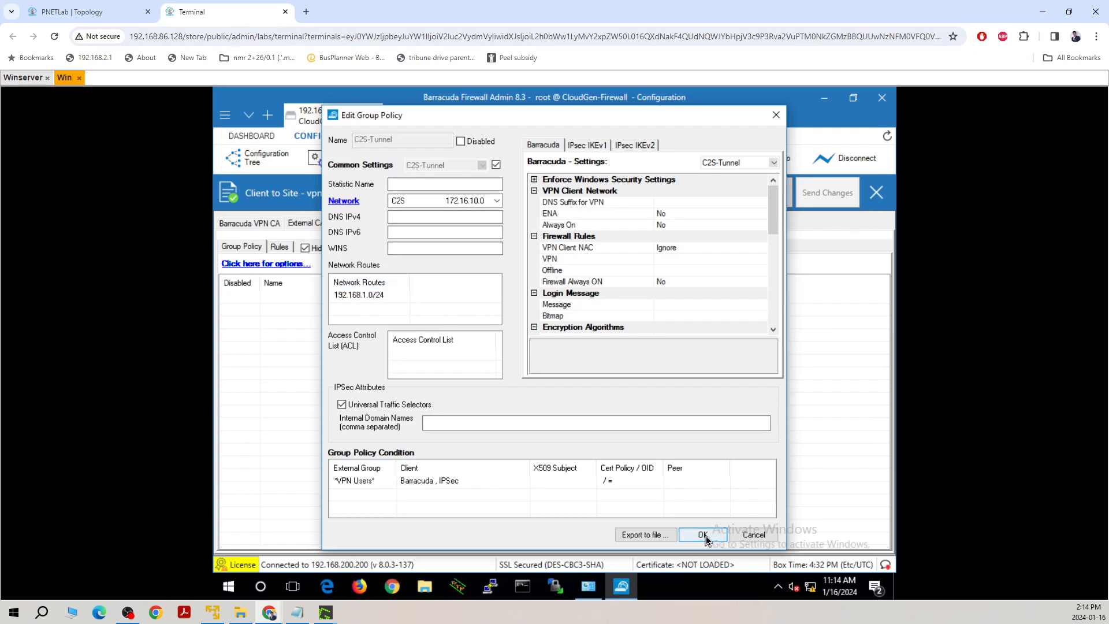
Step: Save the C2S-Tunnel group policy, activate the changes, and go to the Firewall section
left_click(702, 535)
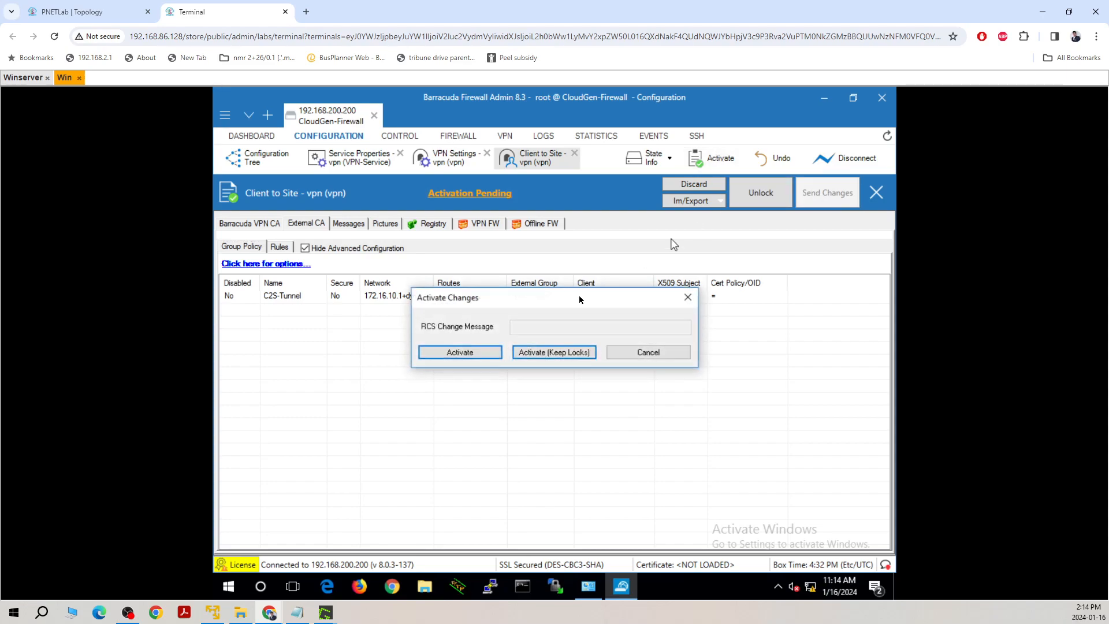
left_click(460, 351)
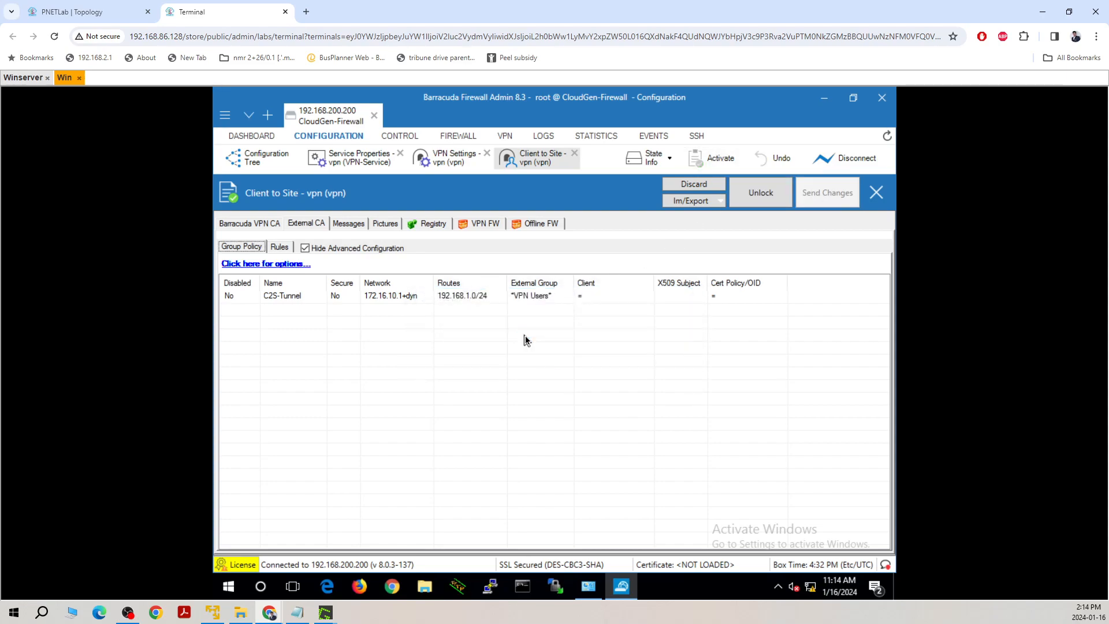
mouse_move(417, 174)
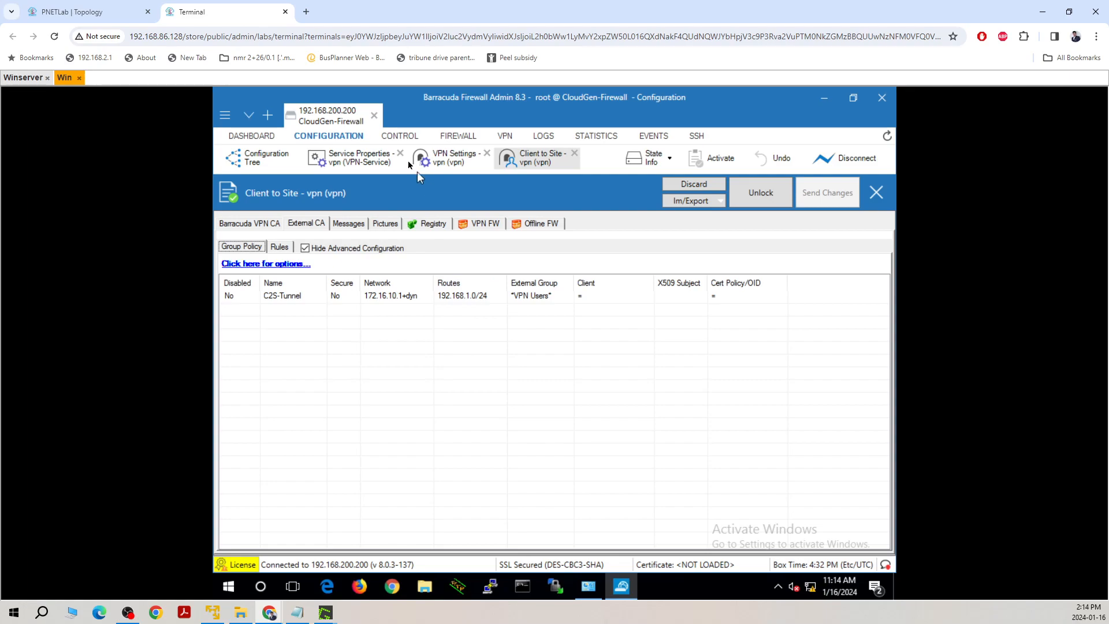
left_click(457, 137)
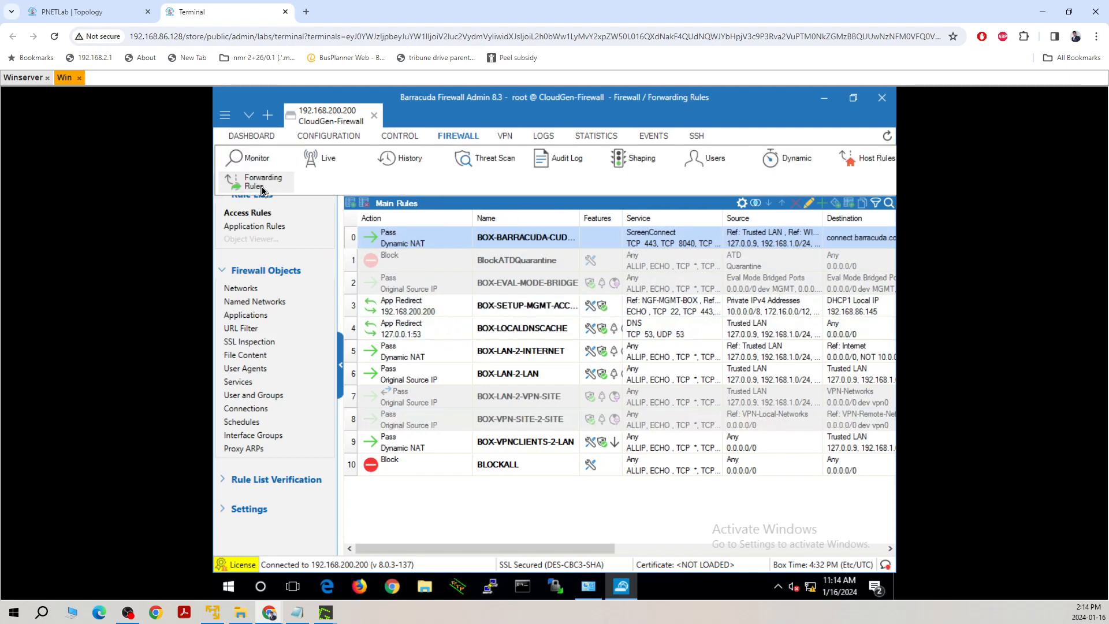
Step: Glance at the forwarding rules list, then return to the Client to Site configuration page
left_click(262, 182)
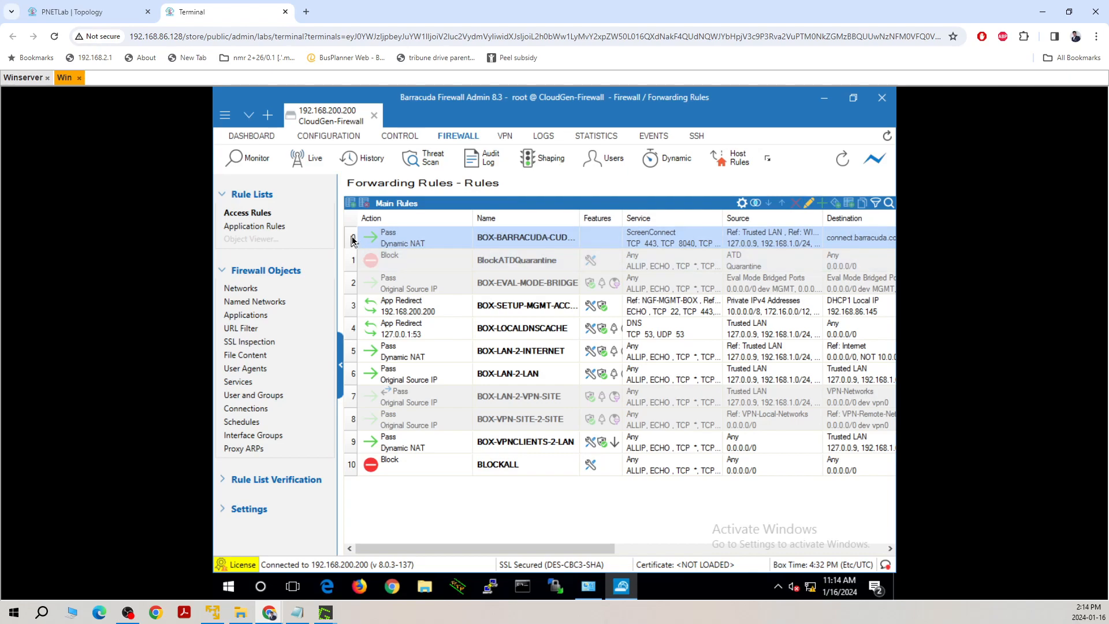
right_click(388, 237)
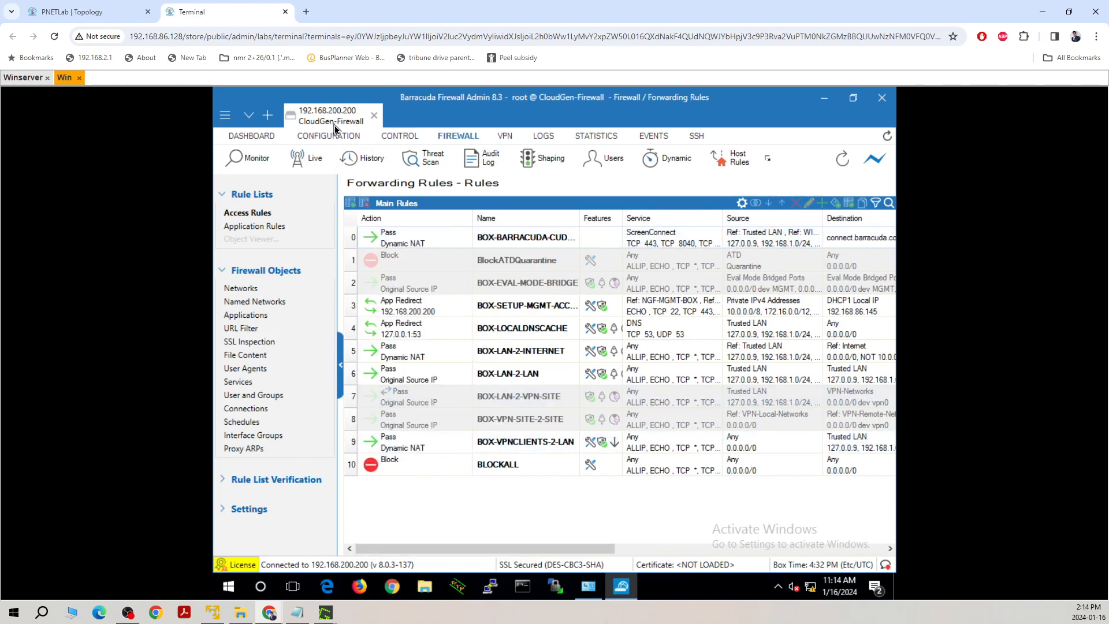
left_click(328, 136)
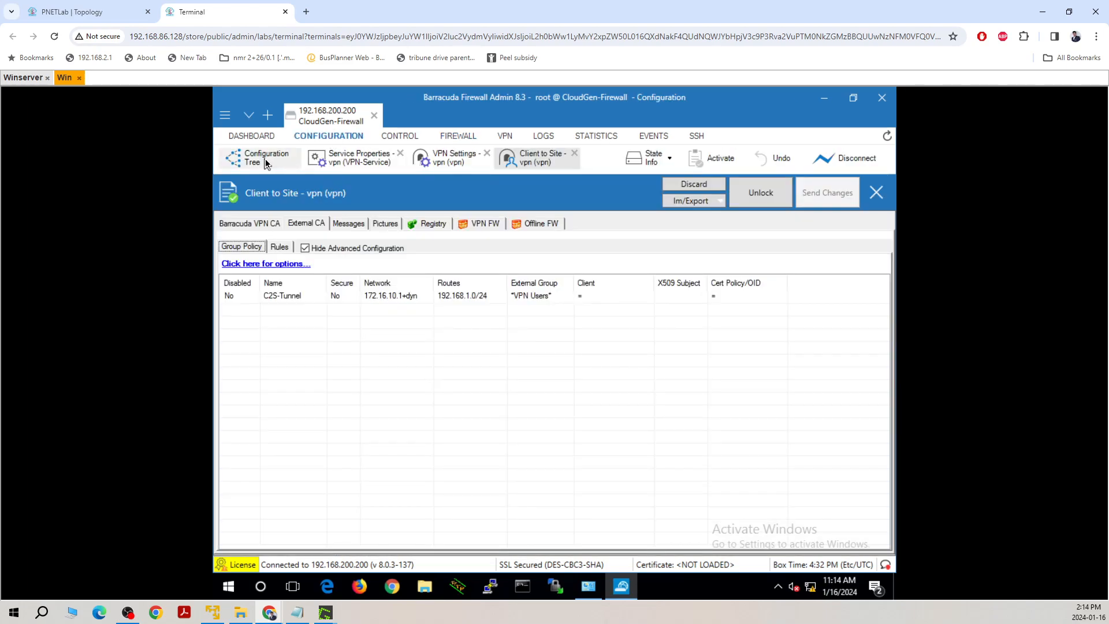
Step: Start a new forwarding rule from the Forwarding Rules configuration
left_click(267, 158)
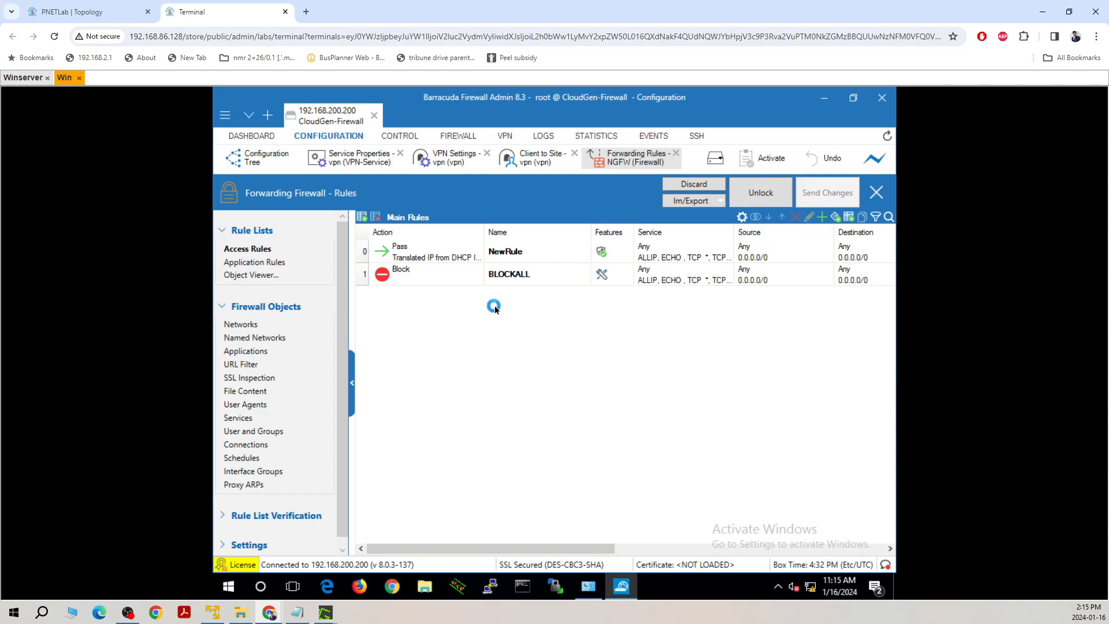
double_click(508, 274)
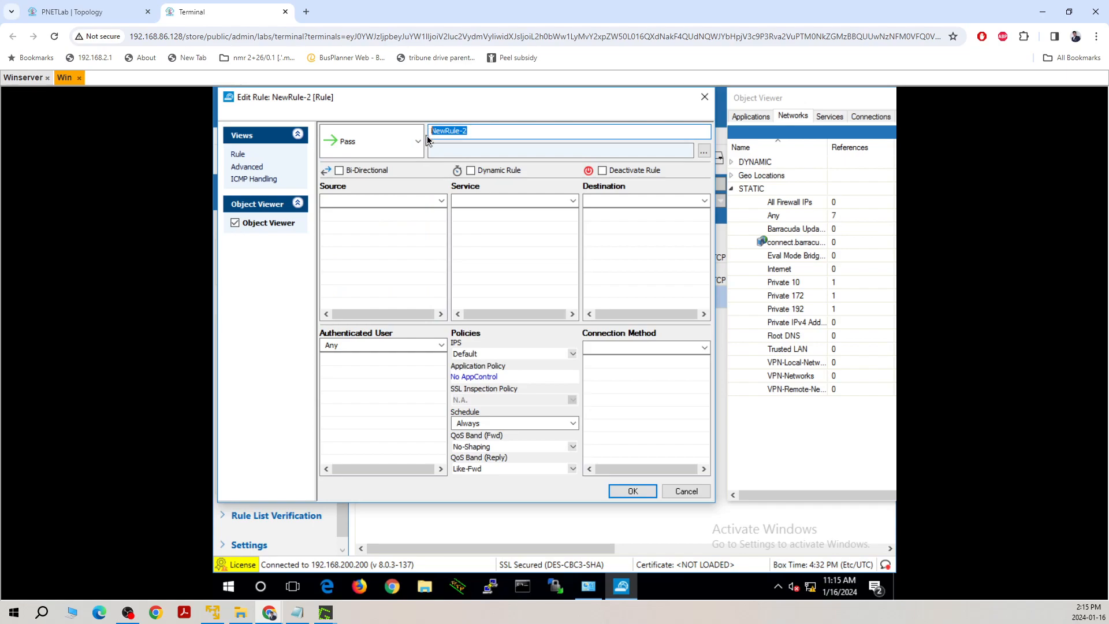
Step: Name the new Pass rule C2S-zTunnel after discarding a first 'Clienttosite' attempt
type("Clie")
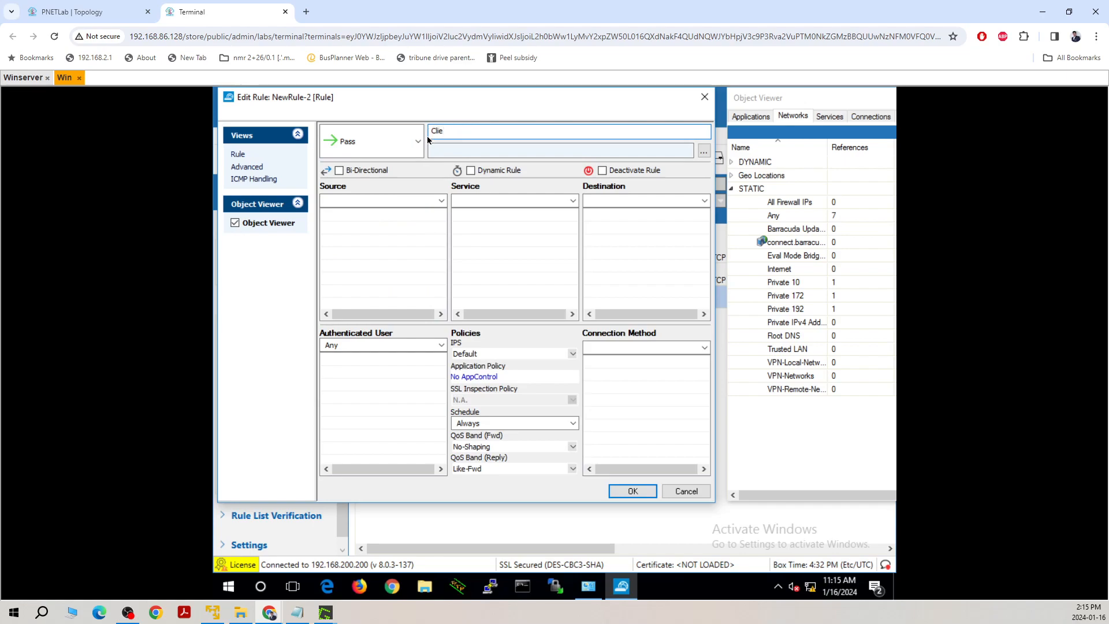
type("nt")
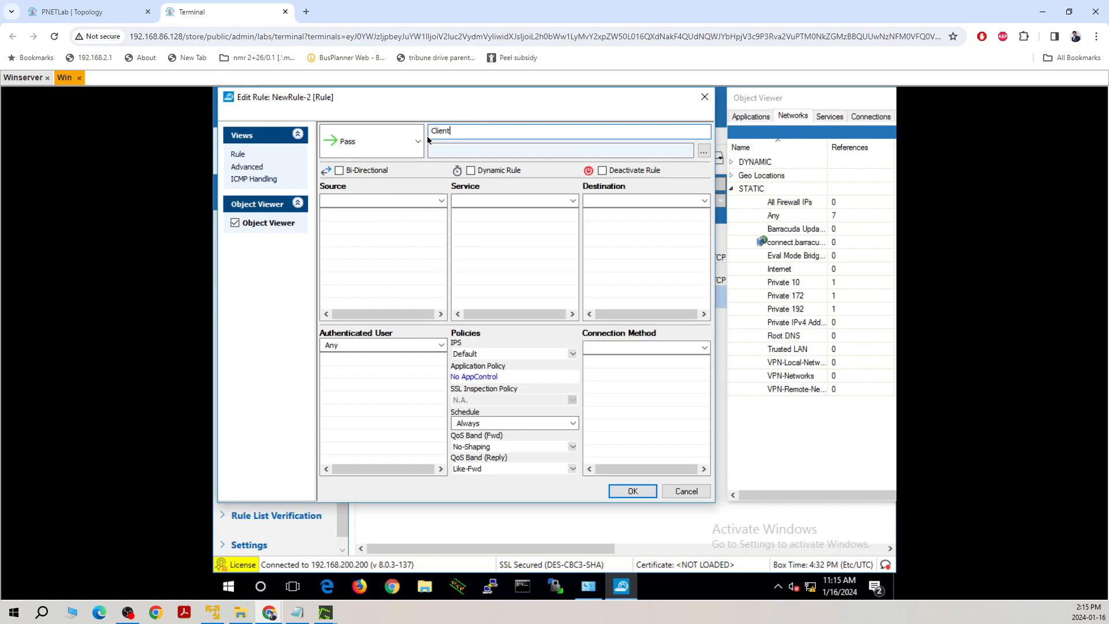
type("tosite")
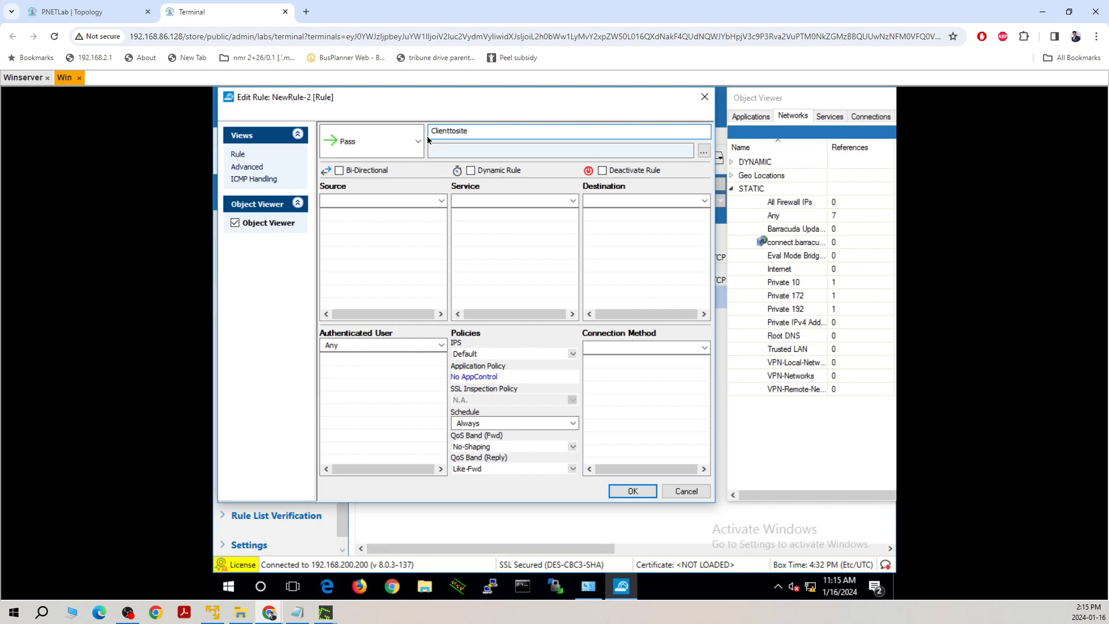
key("BackSpace")
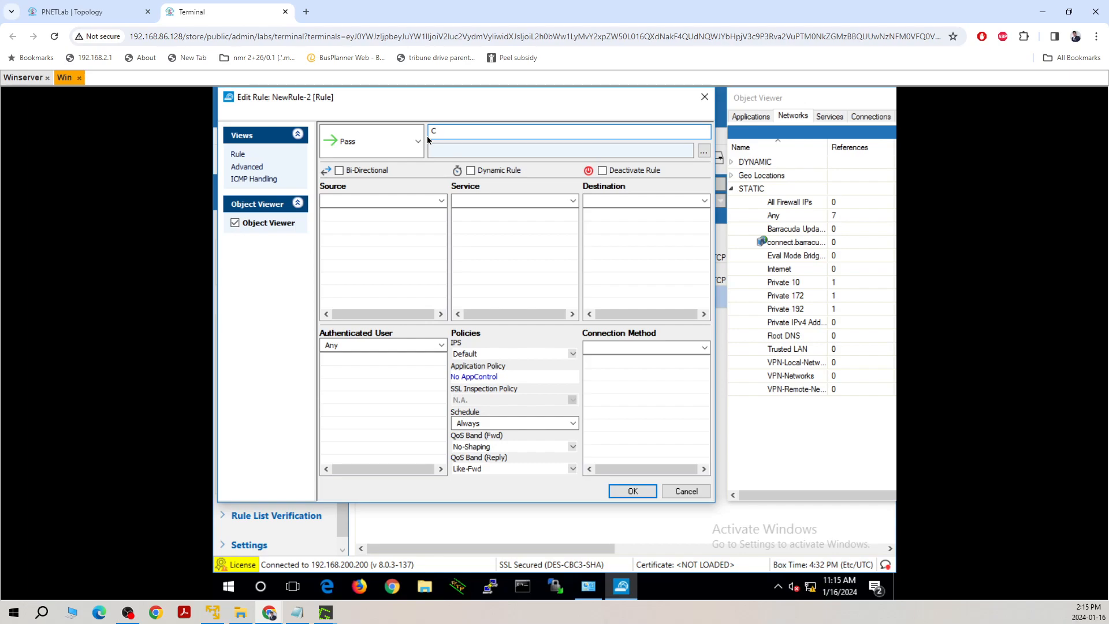
type("2S")
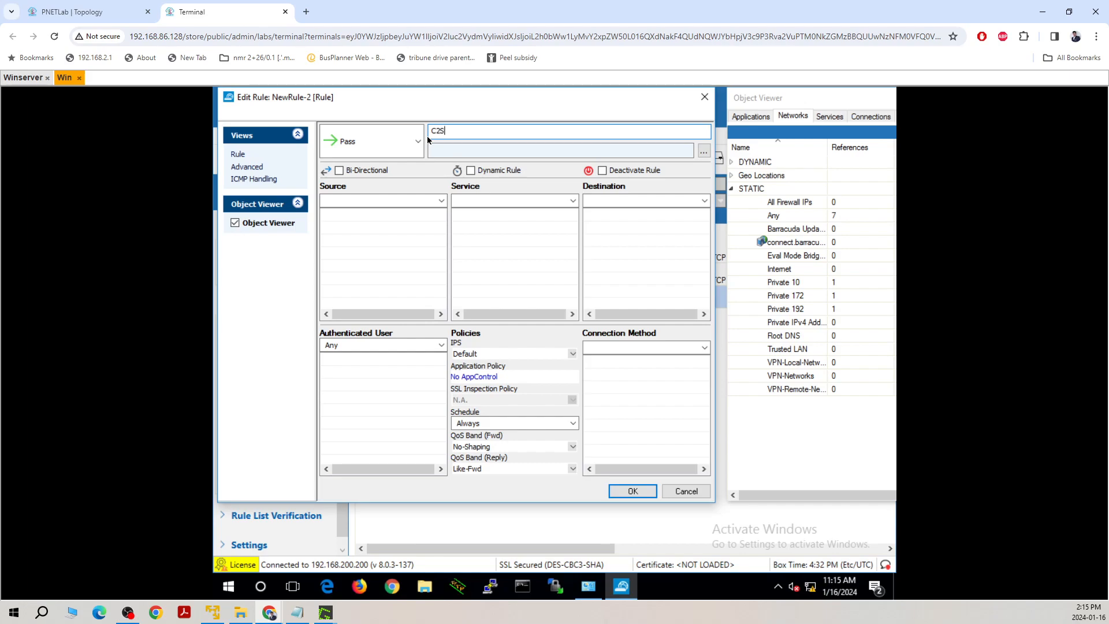
type("-")
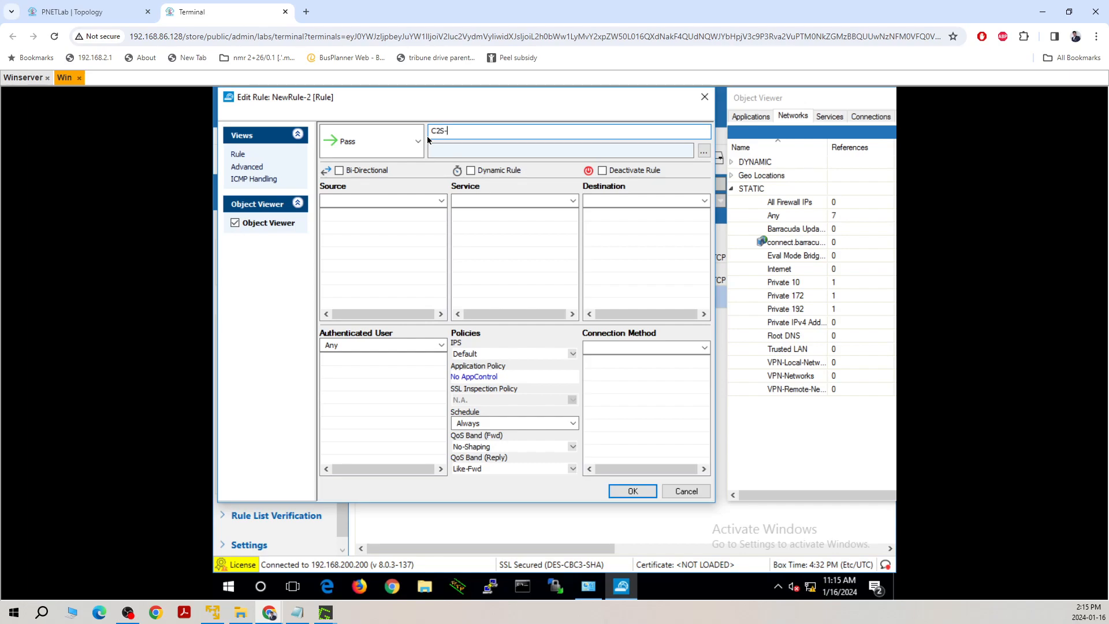
type("zT")
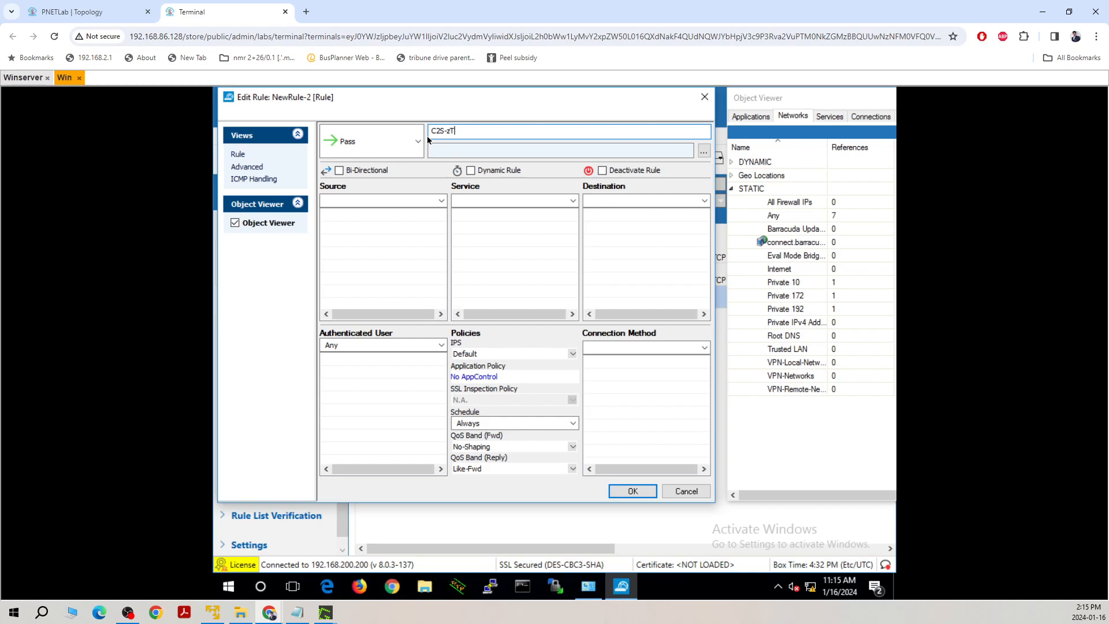
type("unnel")
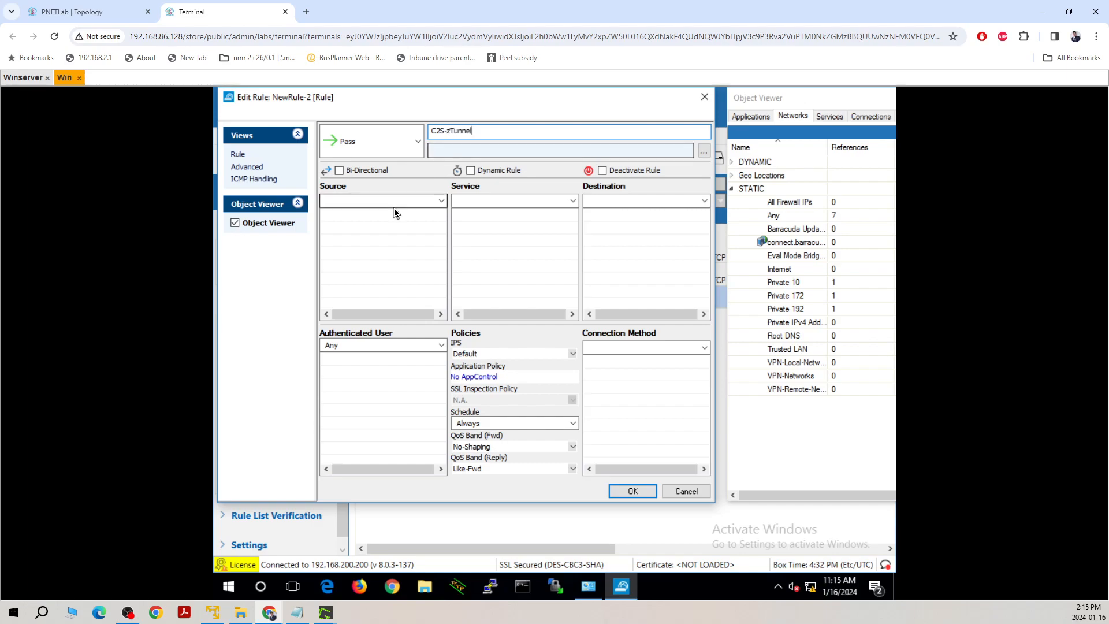
left_click(440, 200)
type("172")
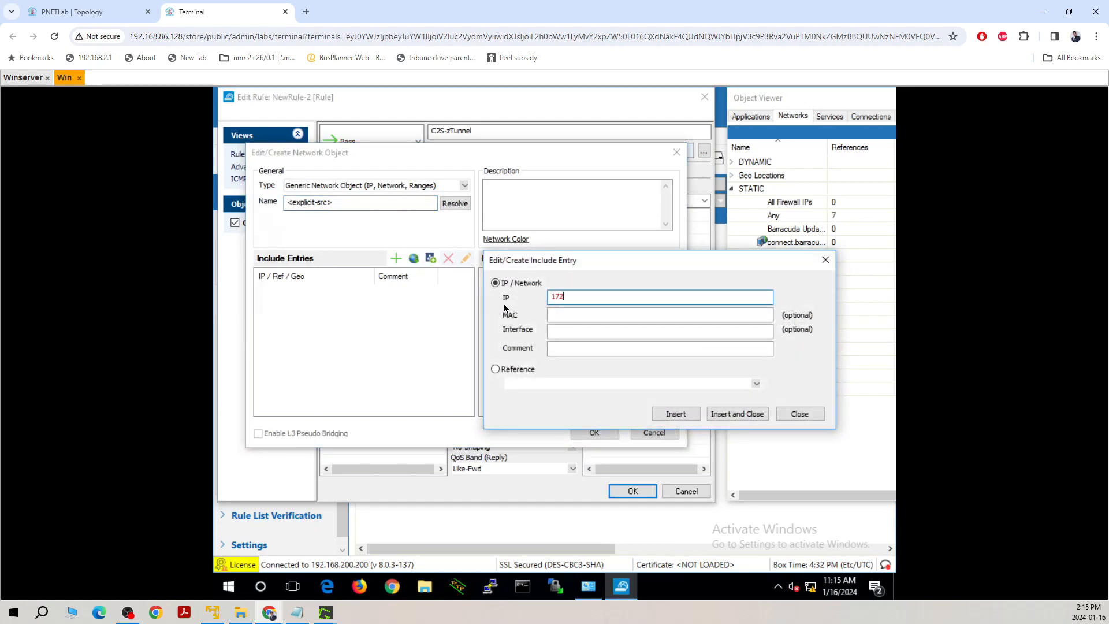
Step: Set the rule's source to the explicit network 172.16.10.0/24
type(".16.10.0")
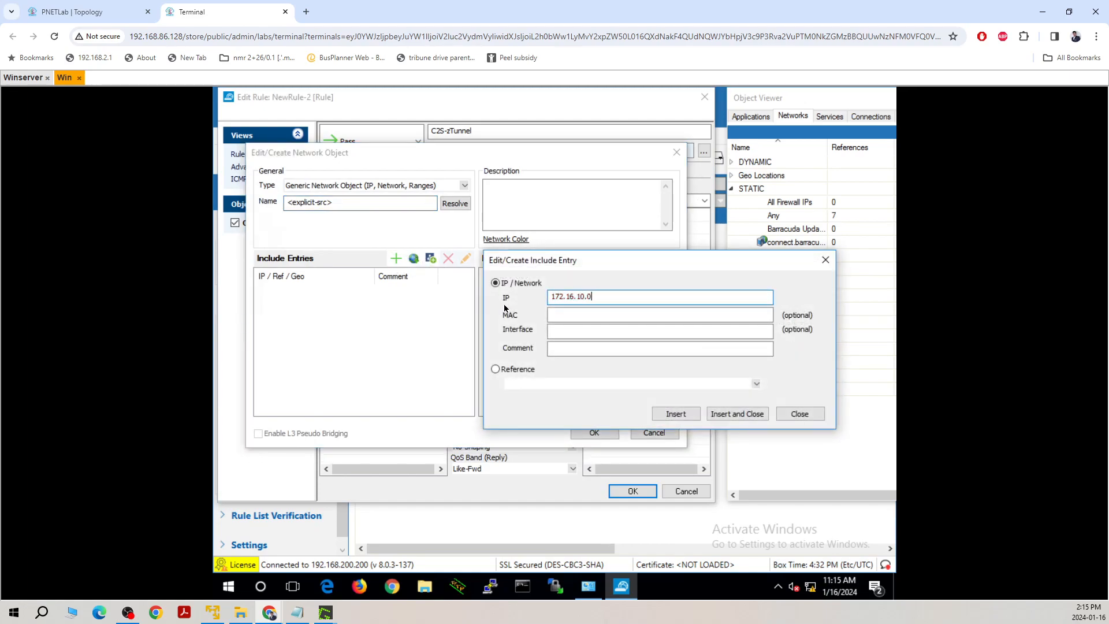
type("/24")
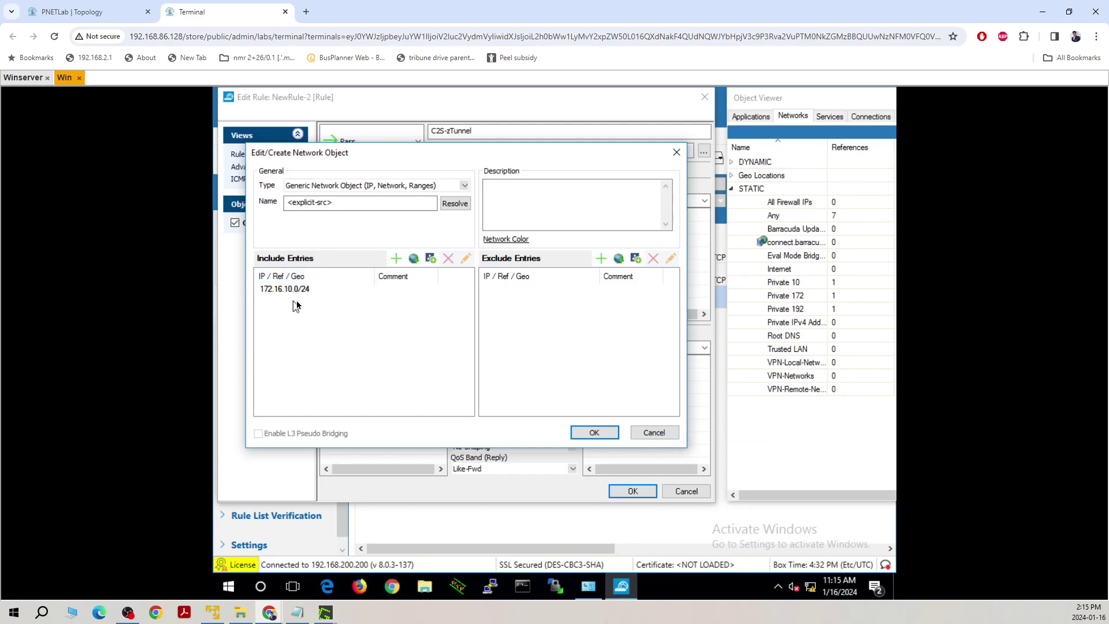
mouse_move(529, 345)
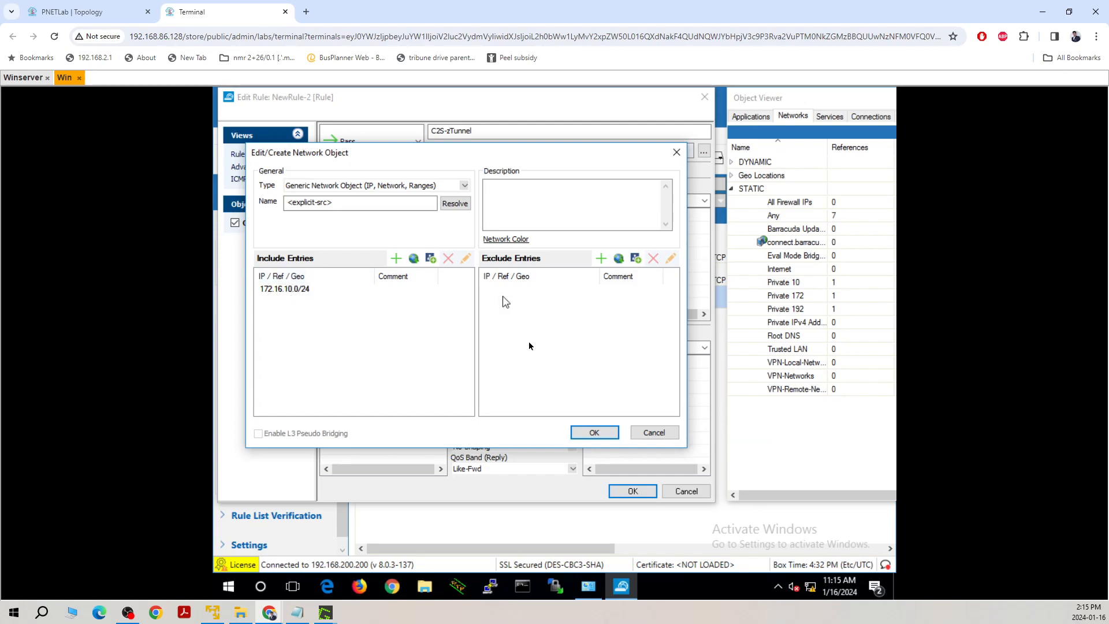
left_click(594, 432)
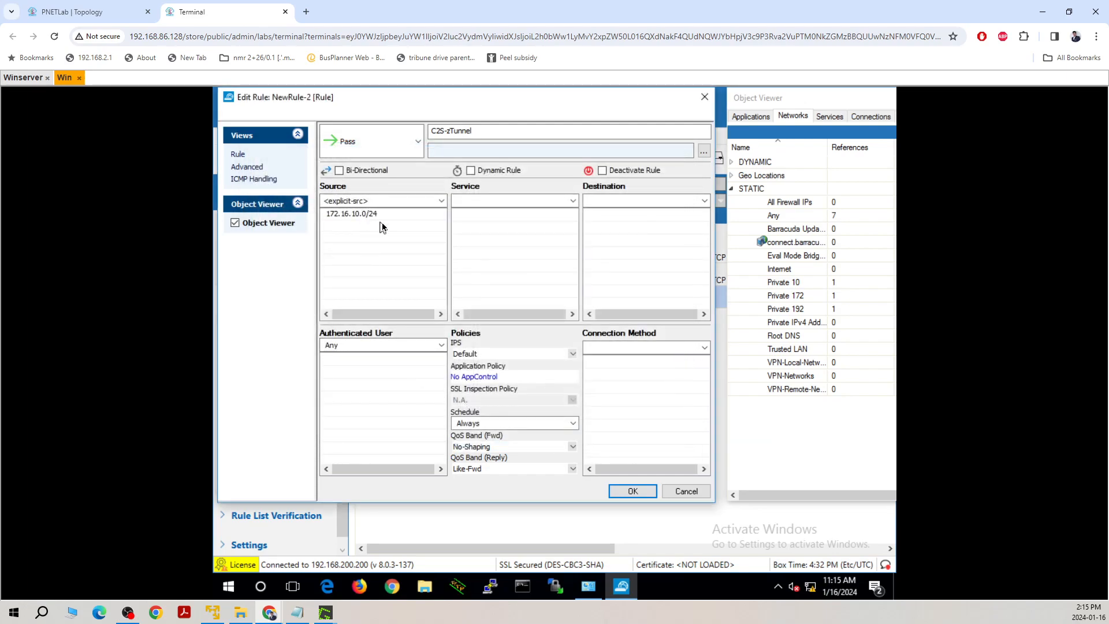
Step: Set service Any, destination Any, connection method Translated IP from DHCP Interface, and save the rule
left_click(572, 201)
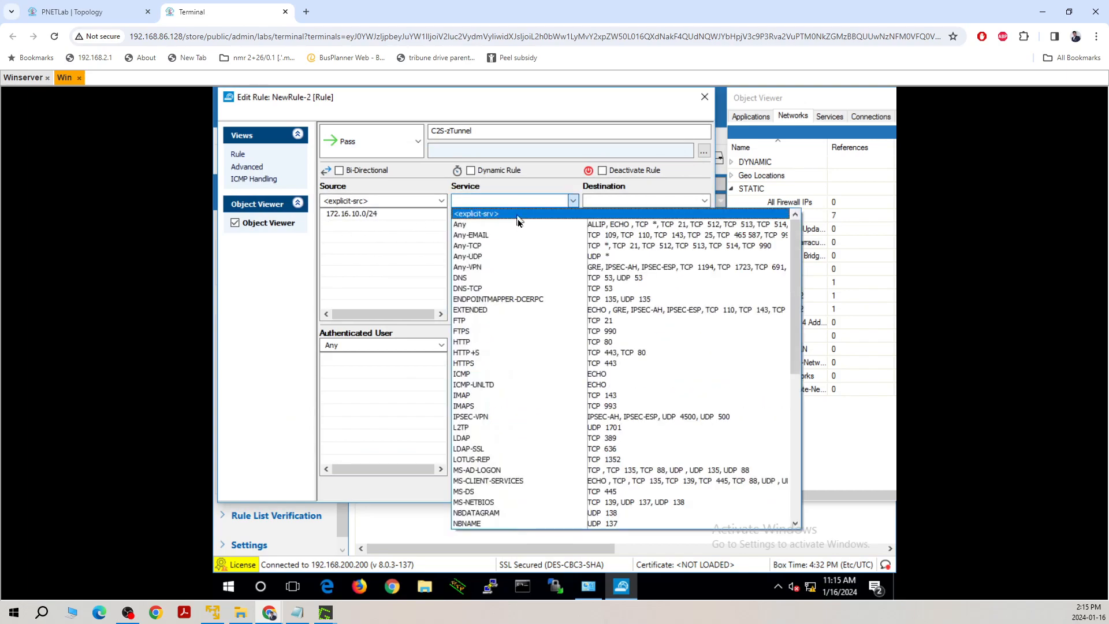
left_click(458, 224)
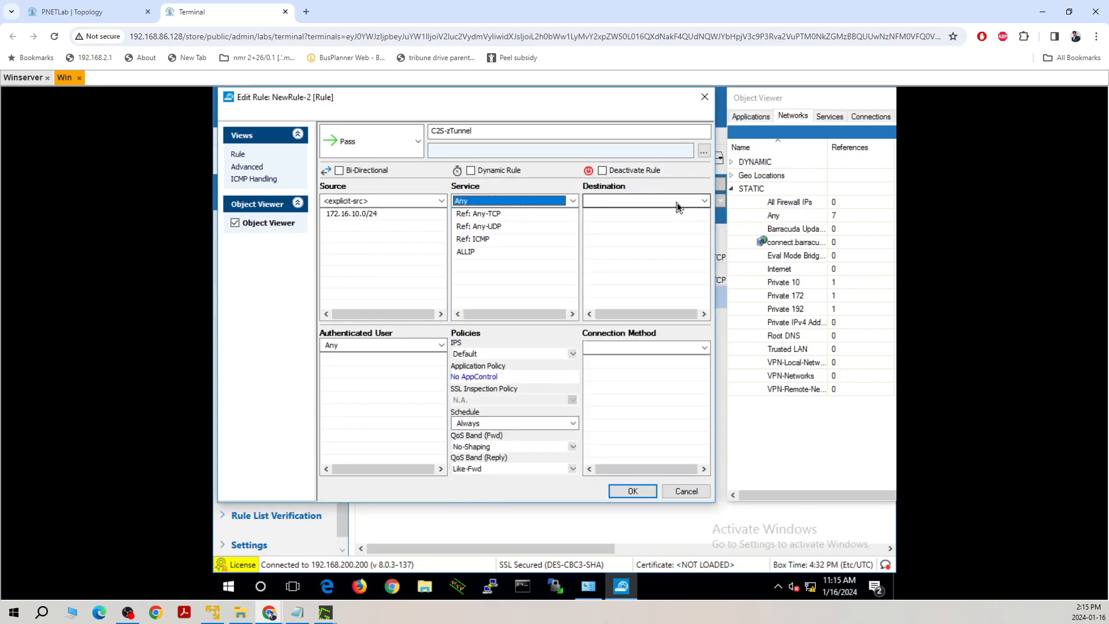
left_click(702, 200)
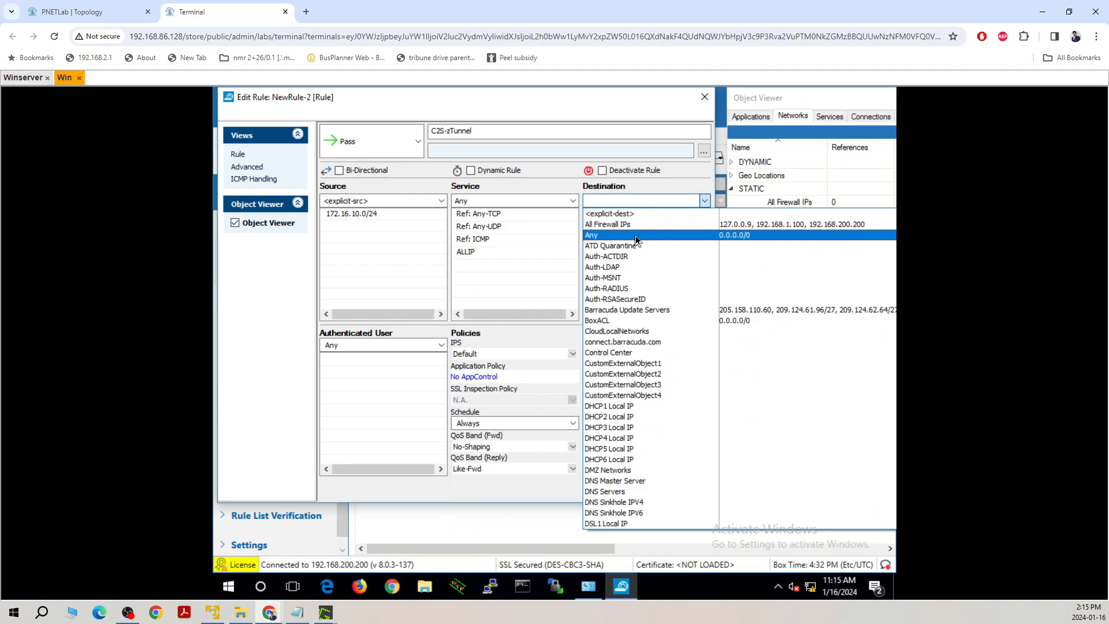
left_click(591, 235)
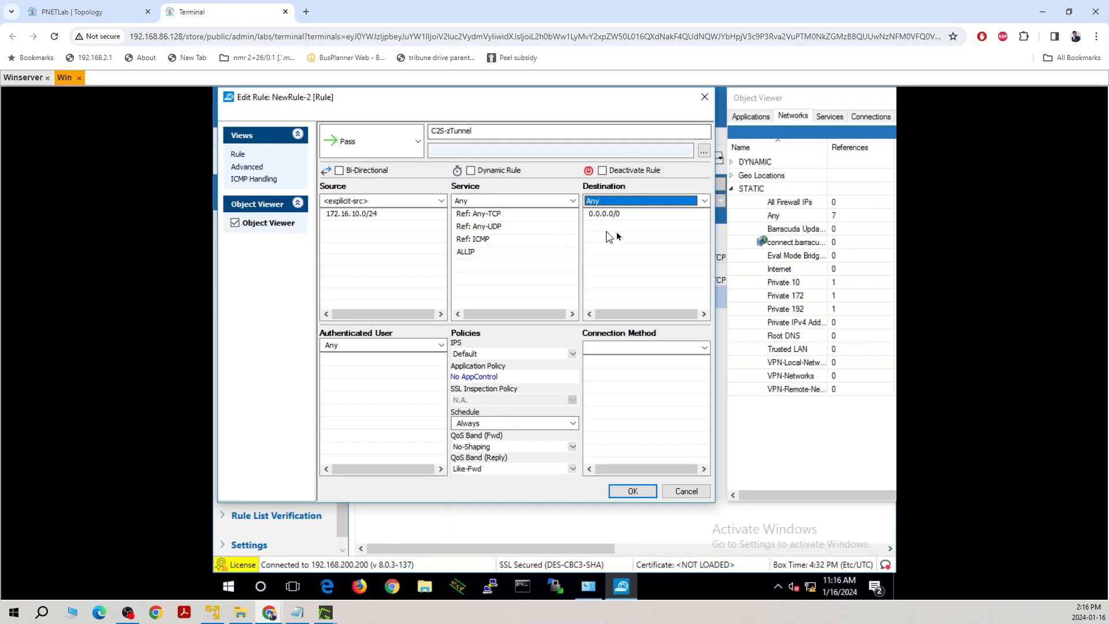
mouse_move(632, 491)
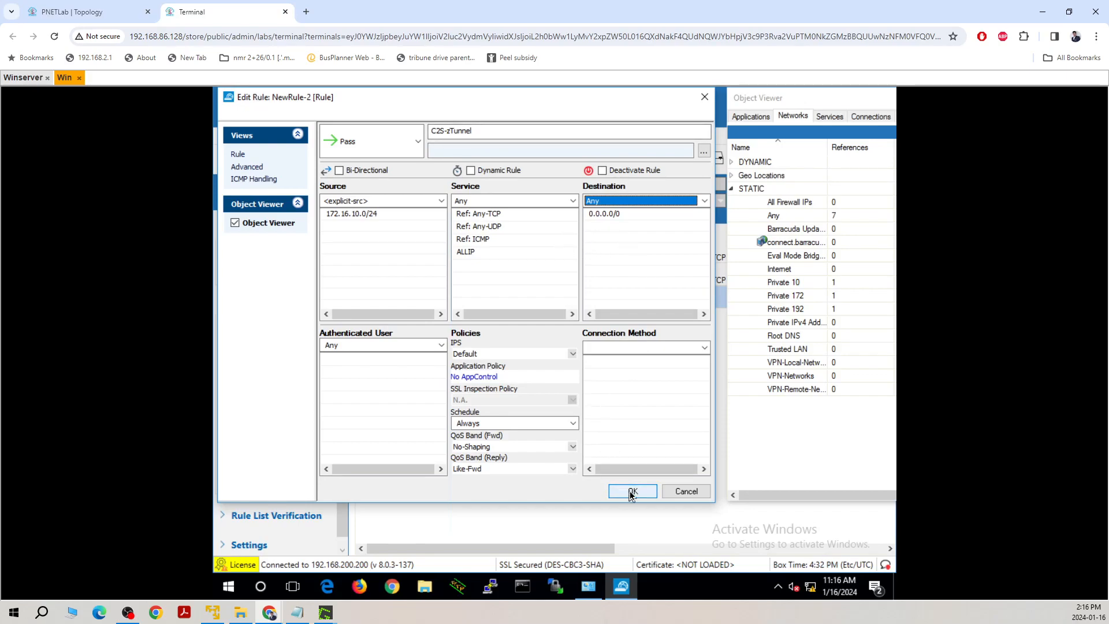
left_click(704, 348)
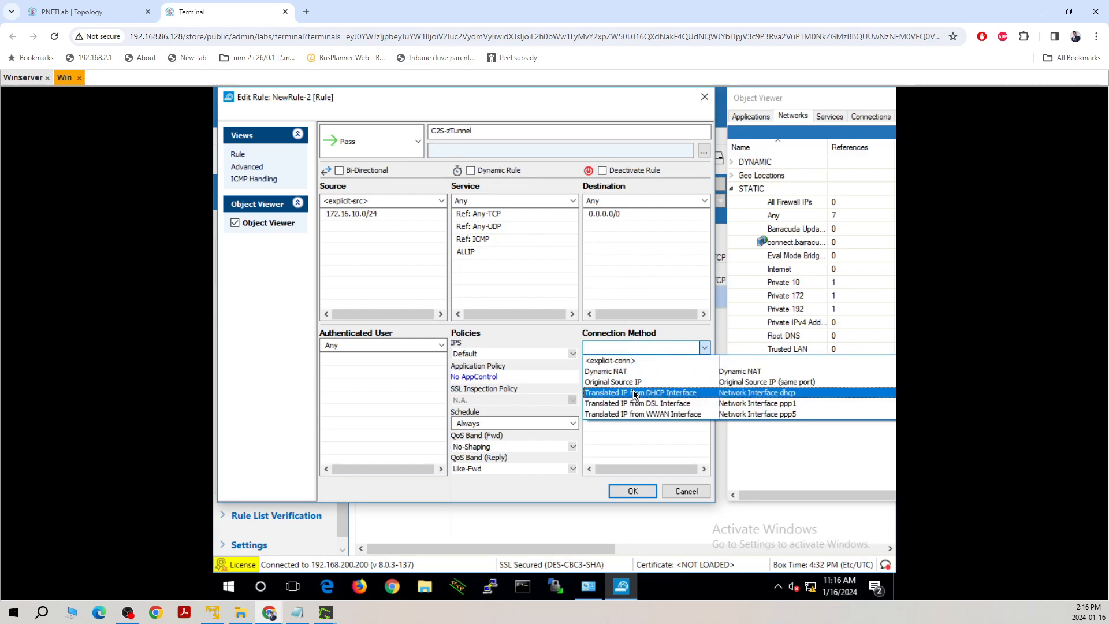
left_click(639, 393)
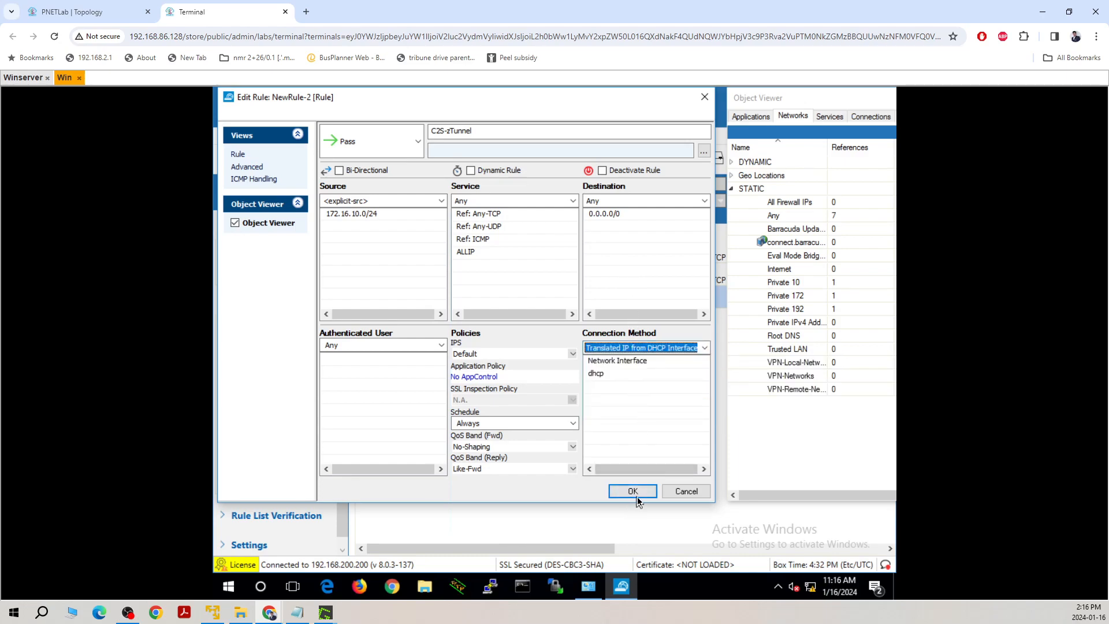
left_click(632, 490)
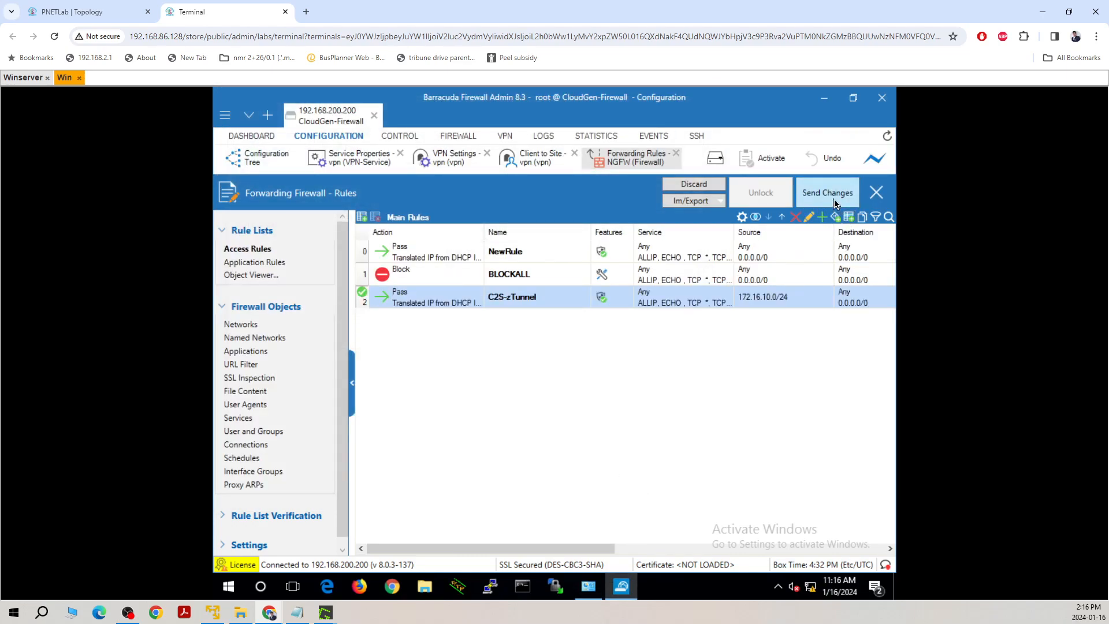
Step: Send the changes with C2S-zTunnel moved to position 0 and activate them
left_click(826, 193)
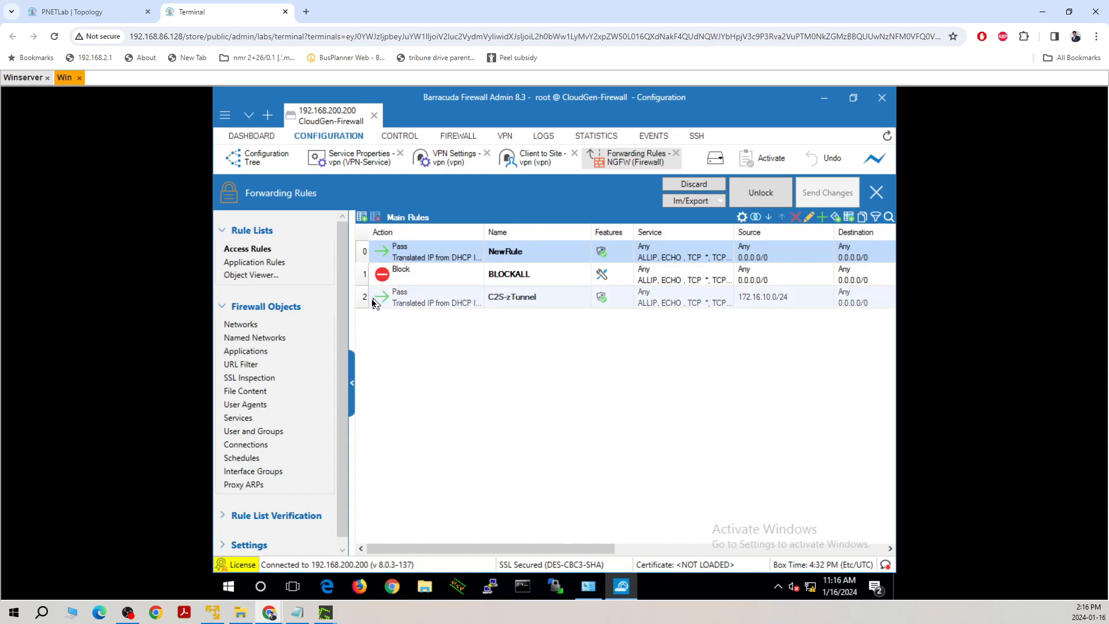
mouse_move(371, 303)
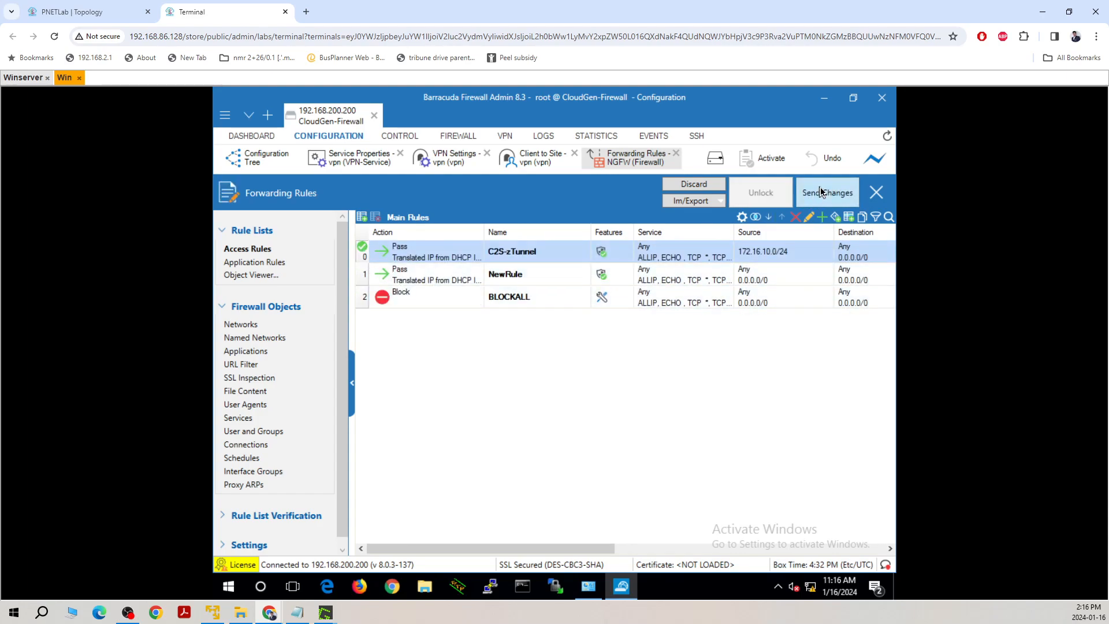
left_click(826, 193)
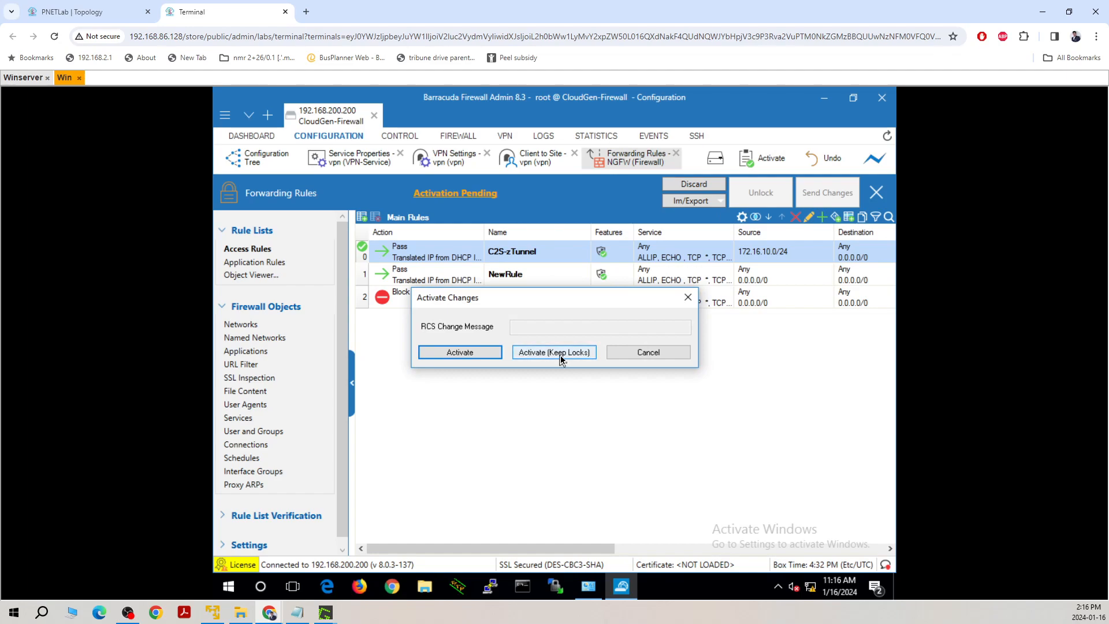
left_click(459, 353)
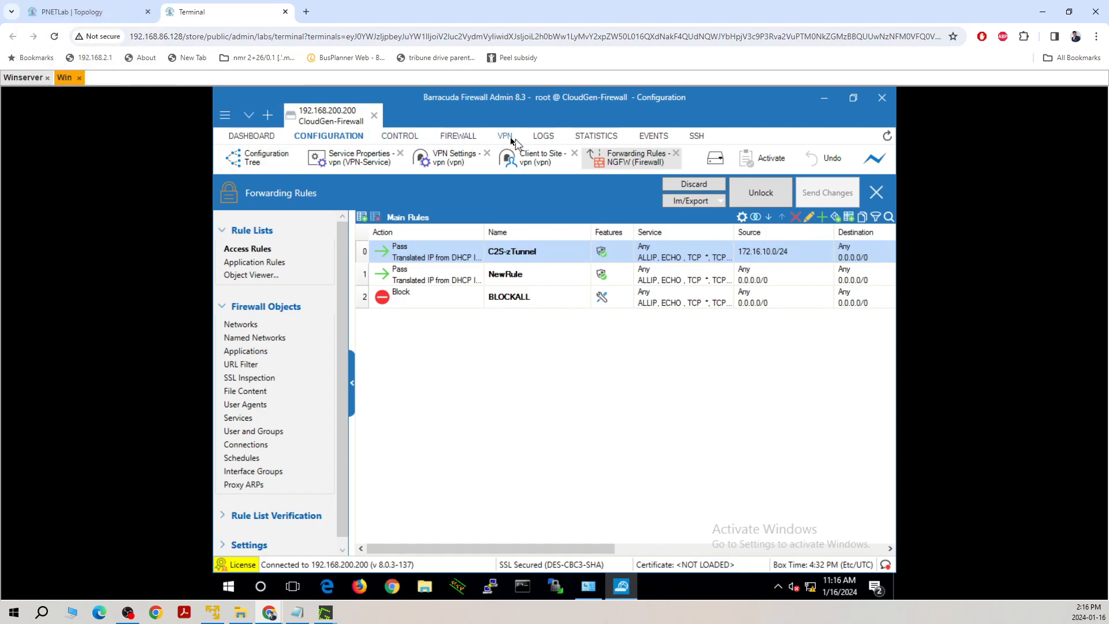
Step: Attempt the VPN status connection, then view the Dashboard Services section reporting no valid VPN license
left_click(505, 136)
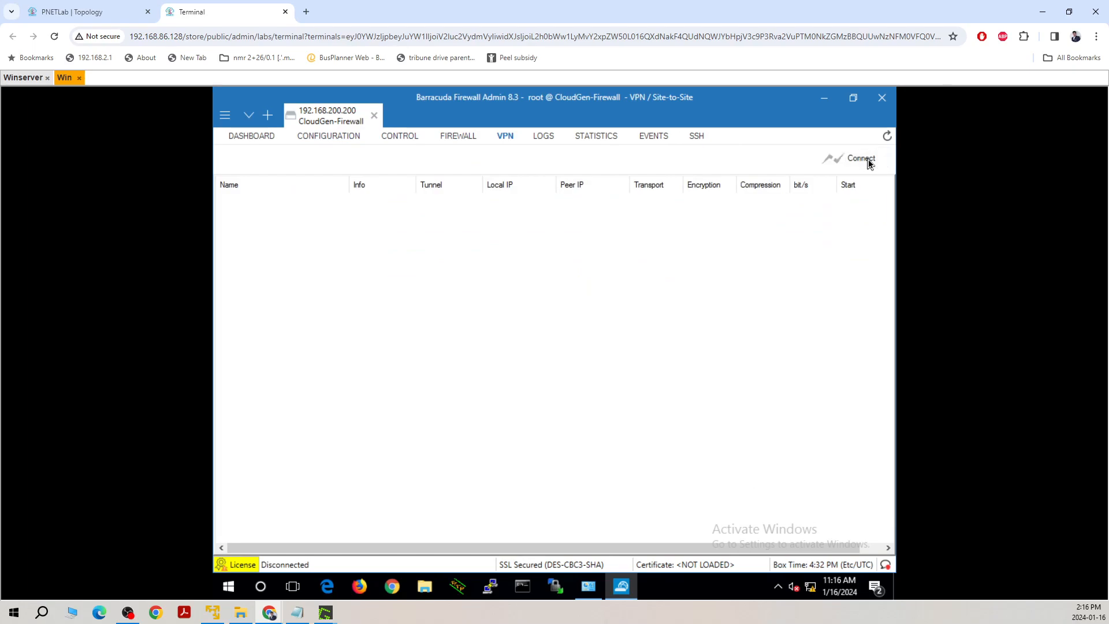
left_click(860, 159)
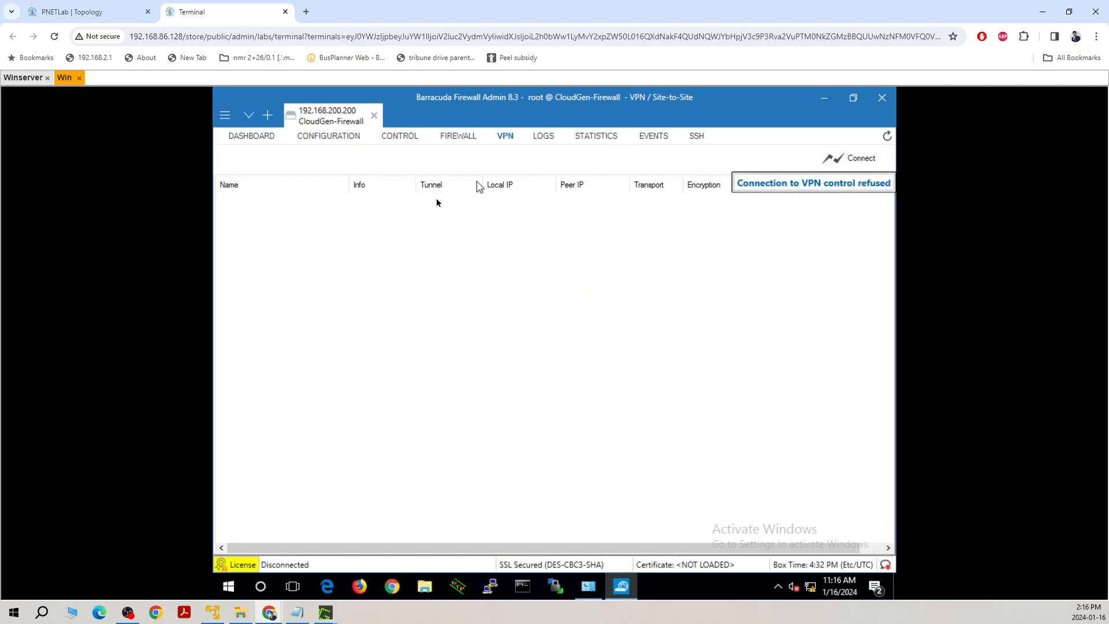
left_click(250, 137)
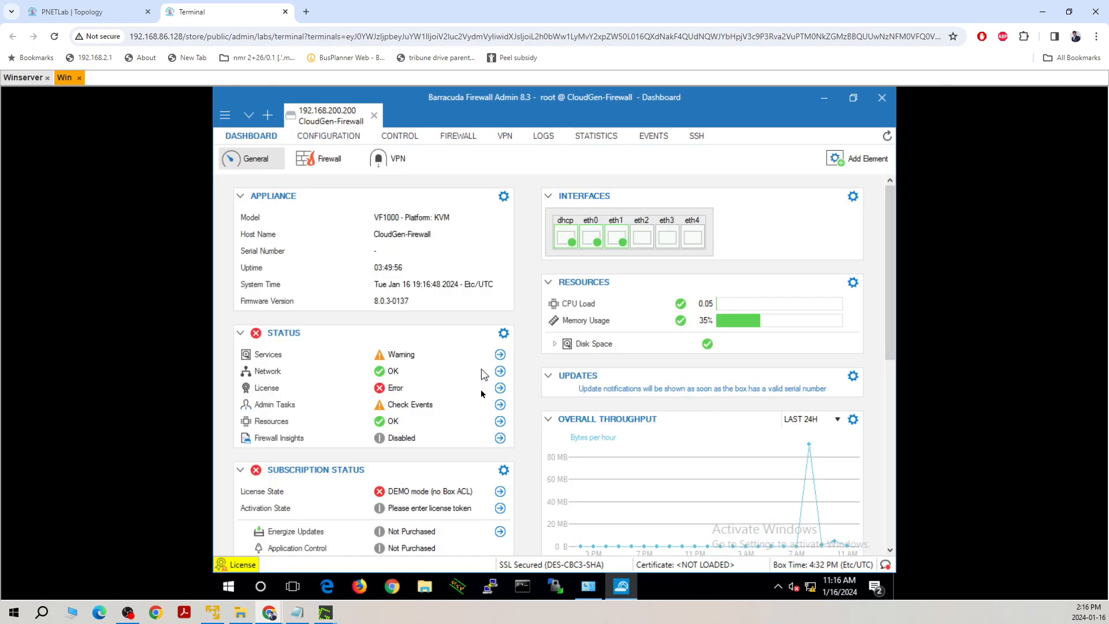
scroll("down", 3)
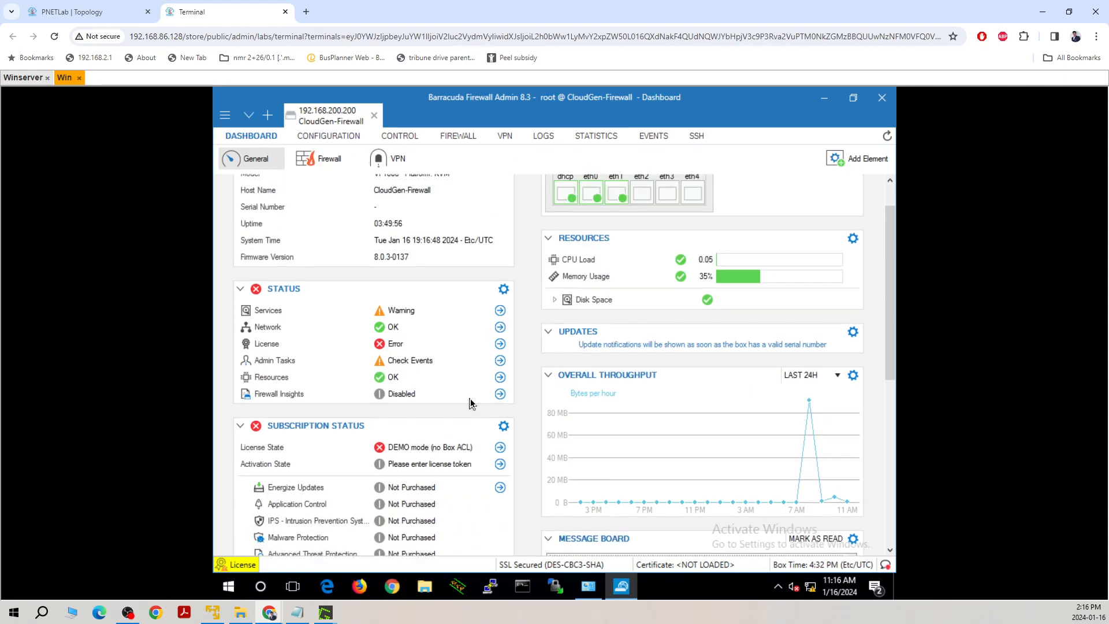
scroll("up", 3)
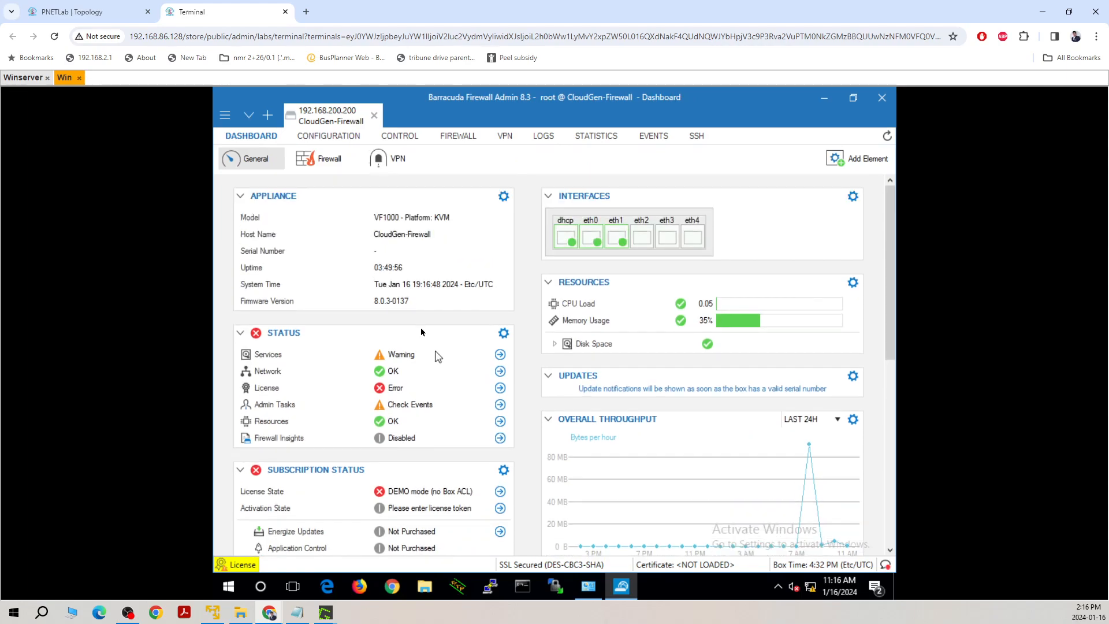
scroll("down", 3)
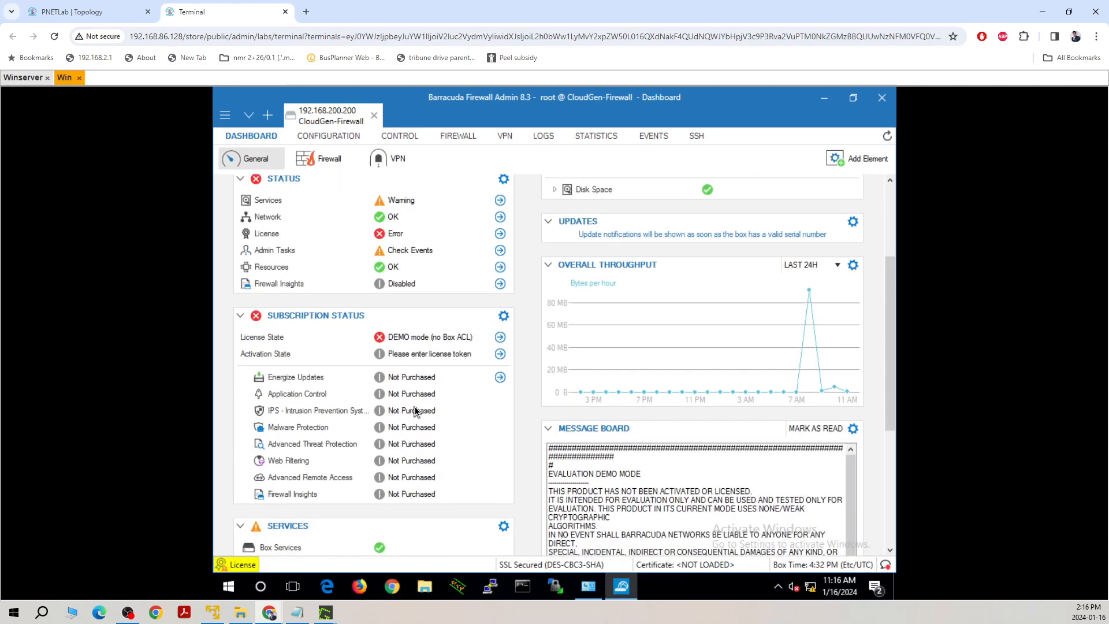
scroll("down", 3)
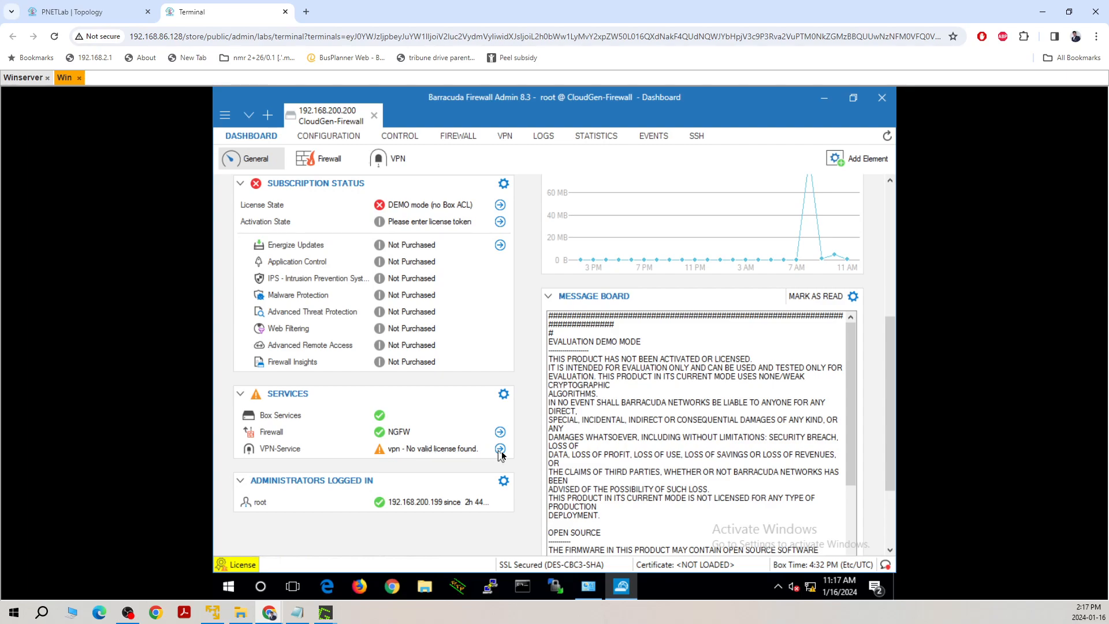
mouse_move(427, 440)
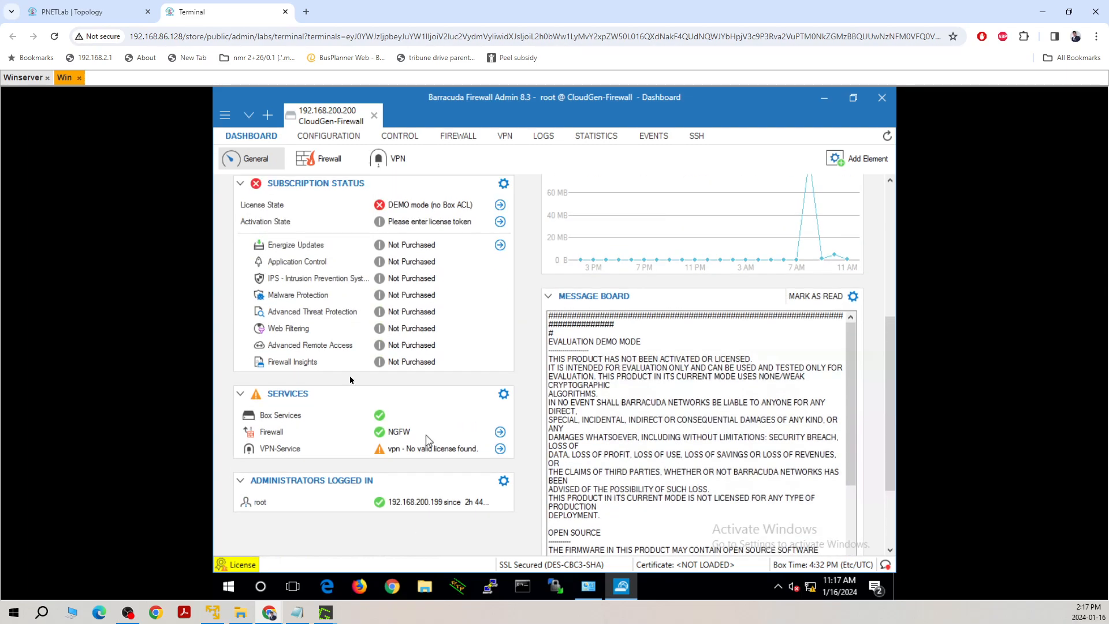
Step: Return to the PNETLab lab topology showing Winserver, Win and Barracuda-NGFW
left_click(84, 12)
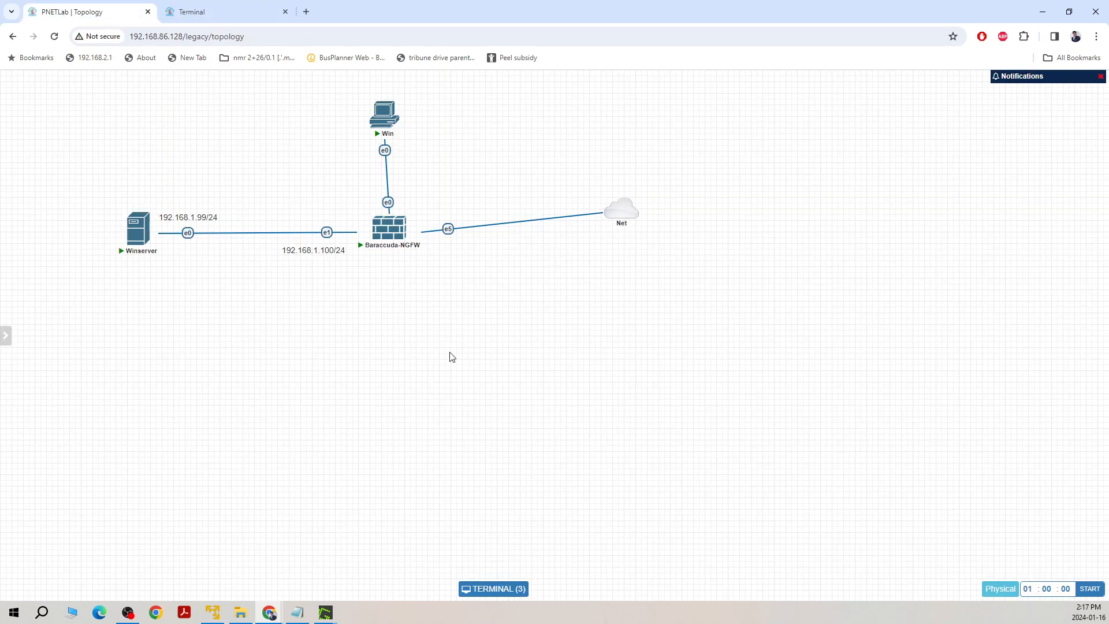
mouse_move(632, 238)
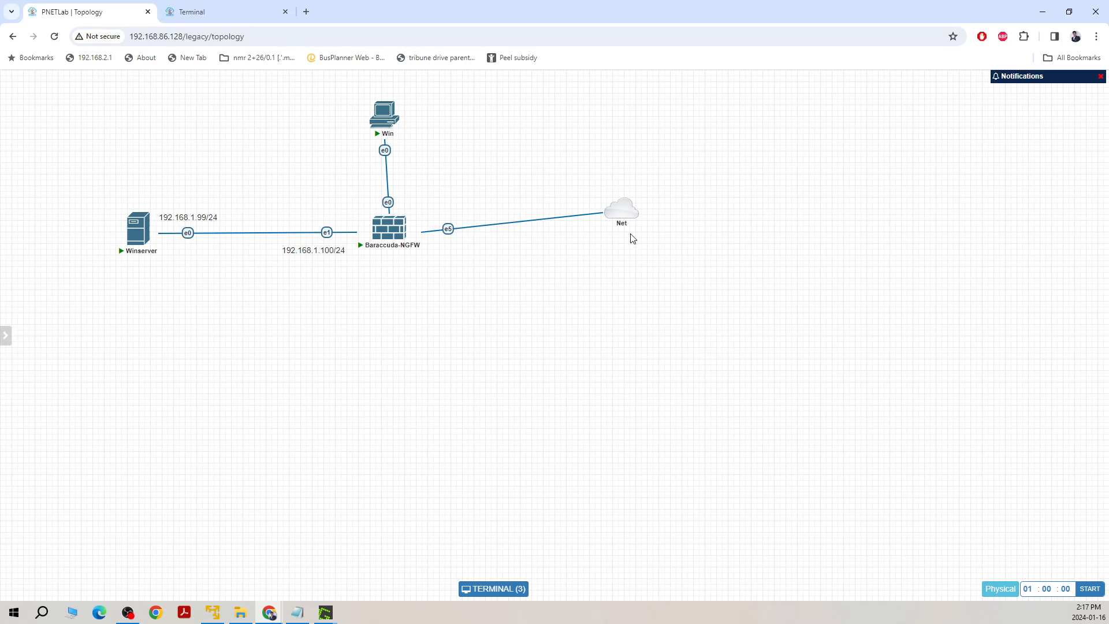
mouse_move(596, 244)
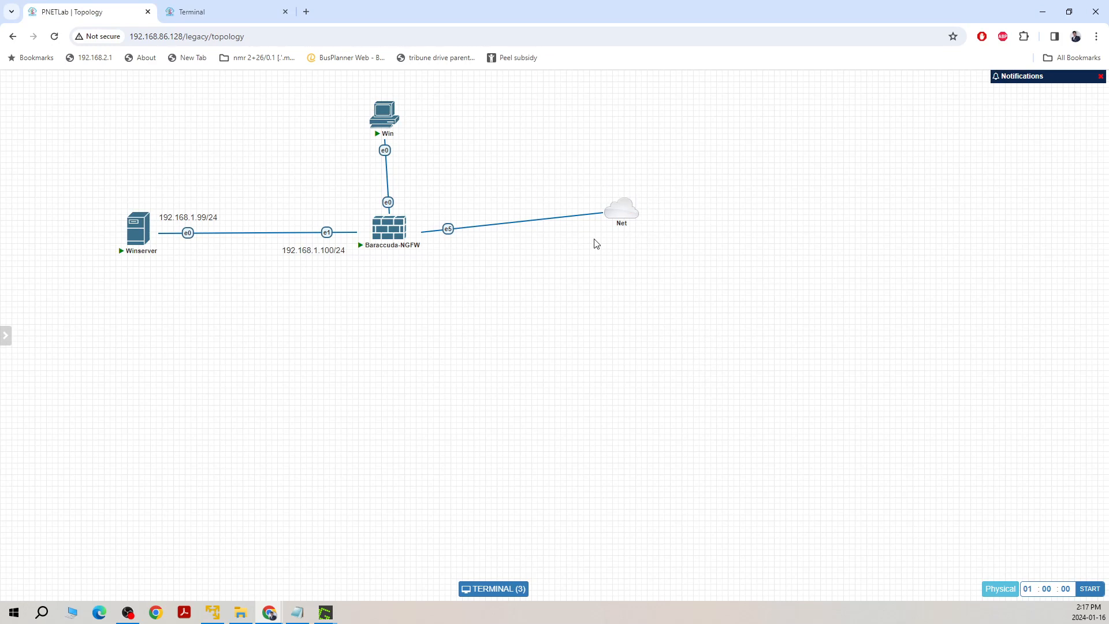